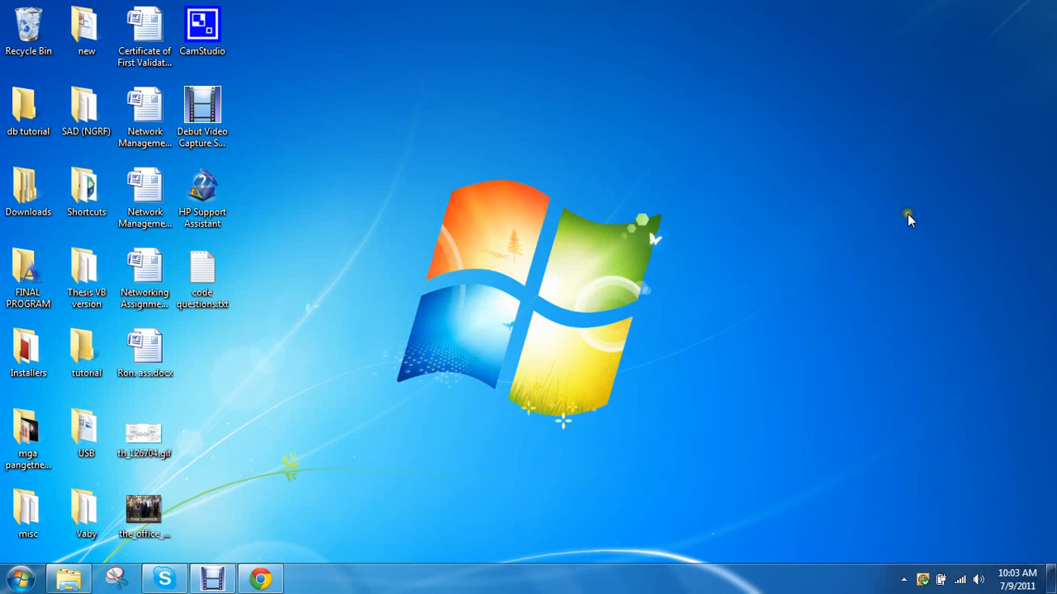
mouse_move(880, 247)
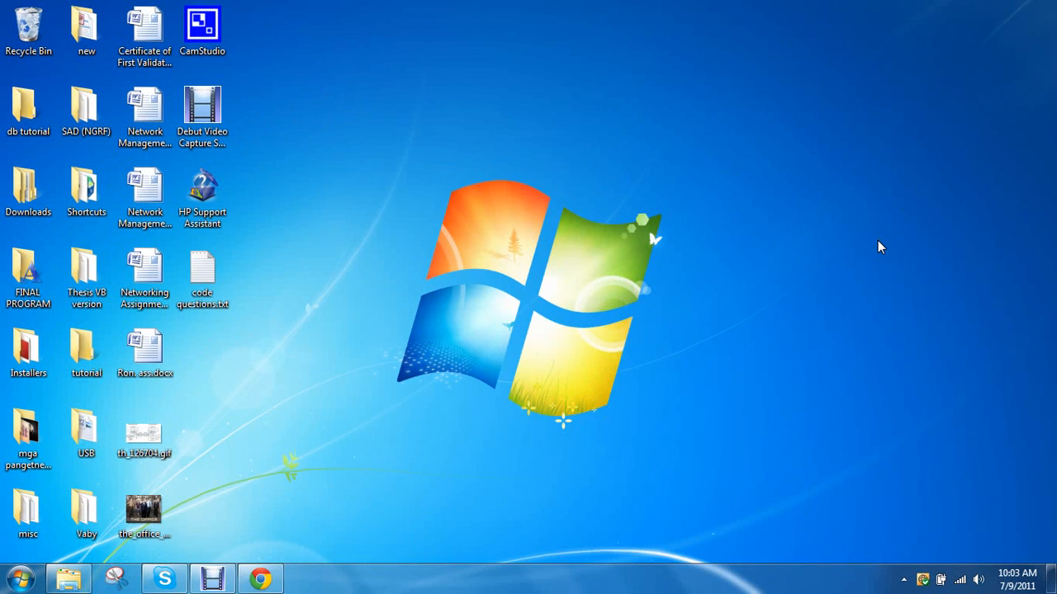
mouse_move(861, 238)
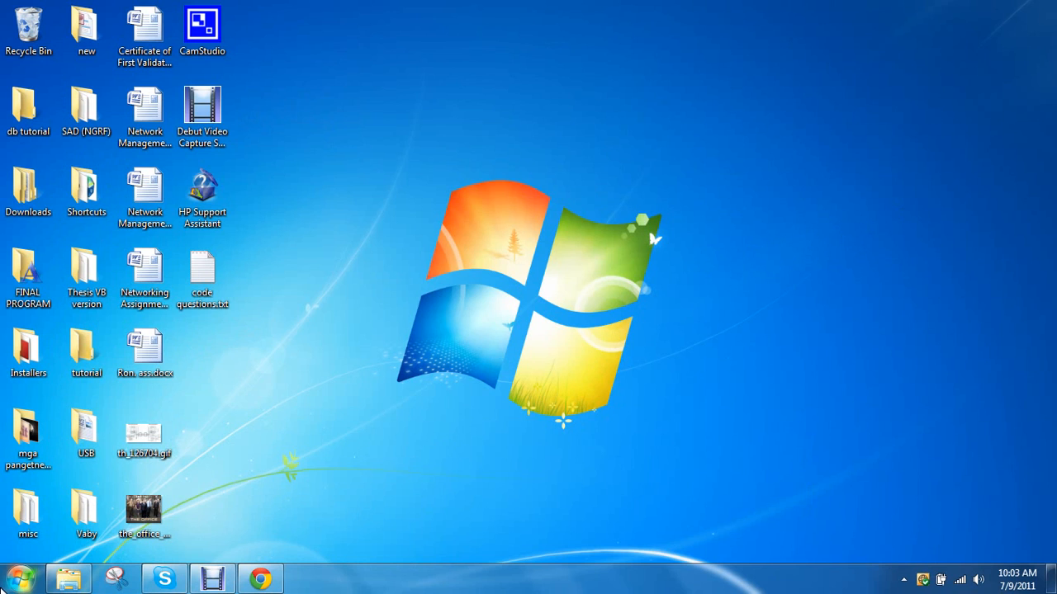
Step: Search the Start menu for 'acc' to list Microsoft Office Access 2007
left_click(18, 577)
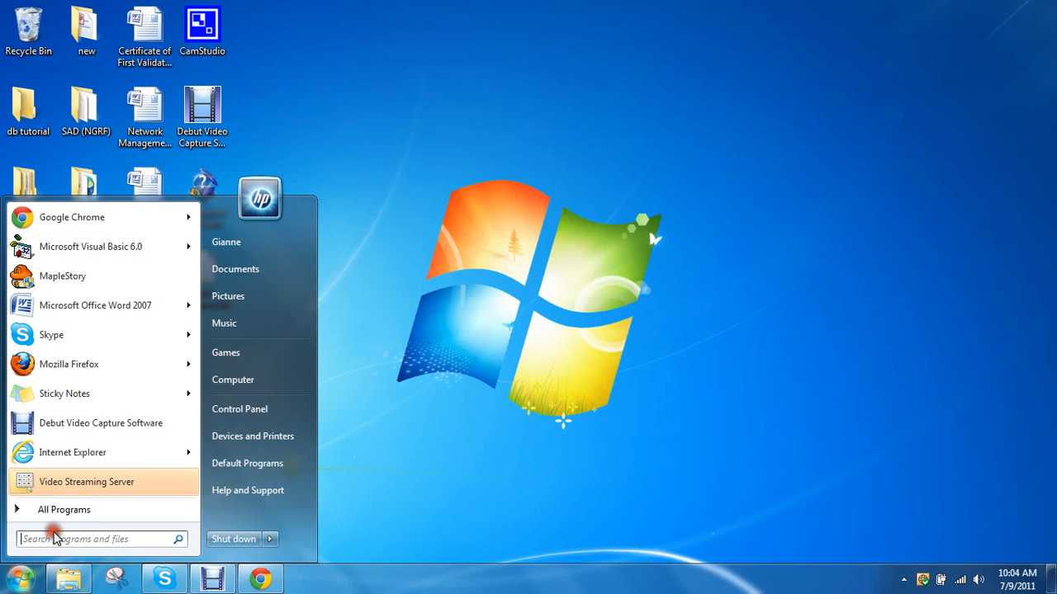
type("aces")
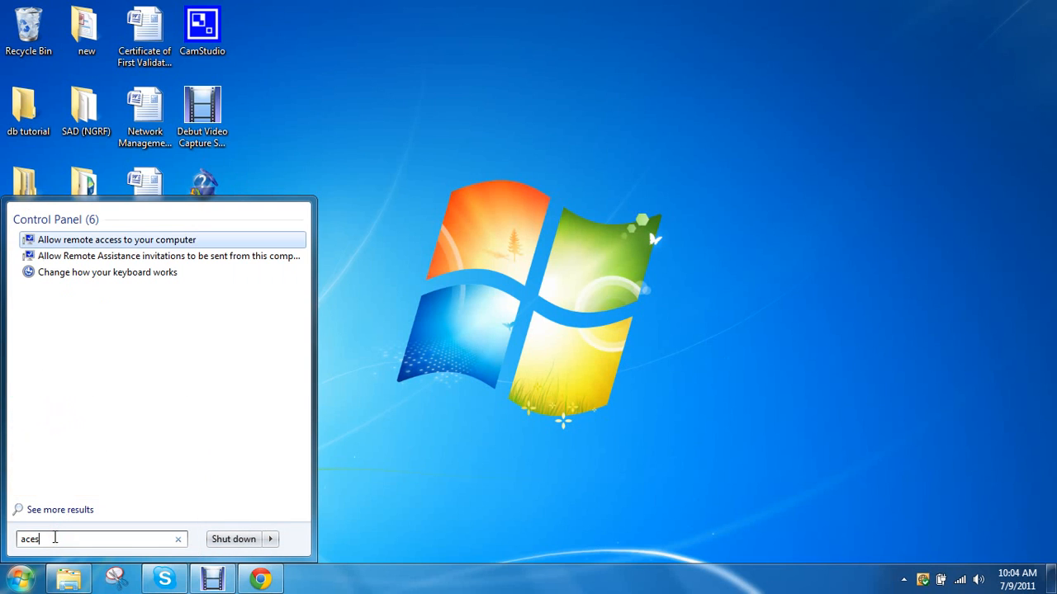
type("acc")
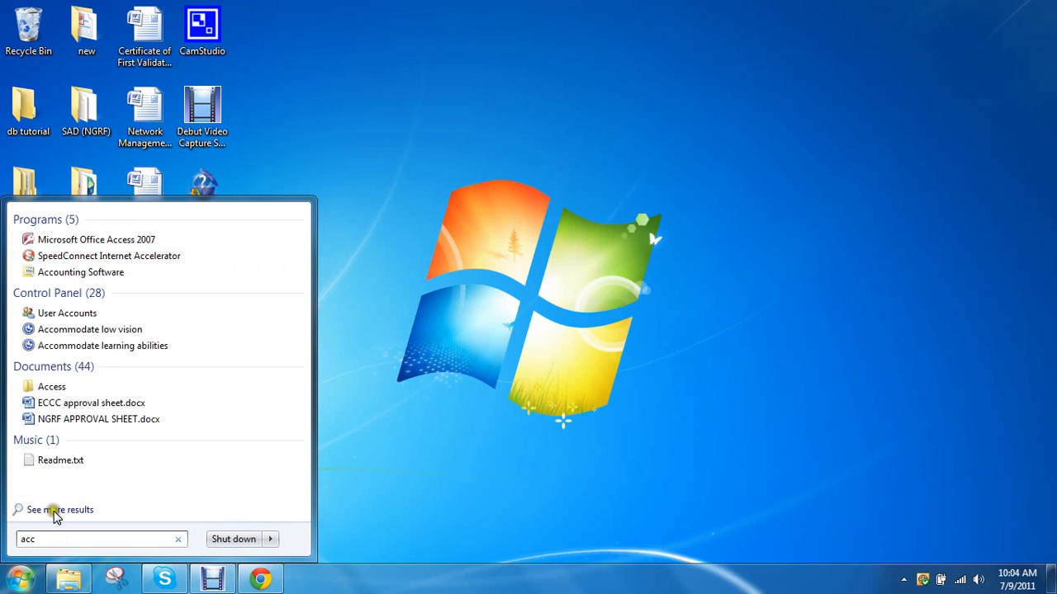
Step: Launch Access 2007 maximized and start a new blank database
left_click(95, 239)
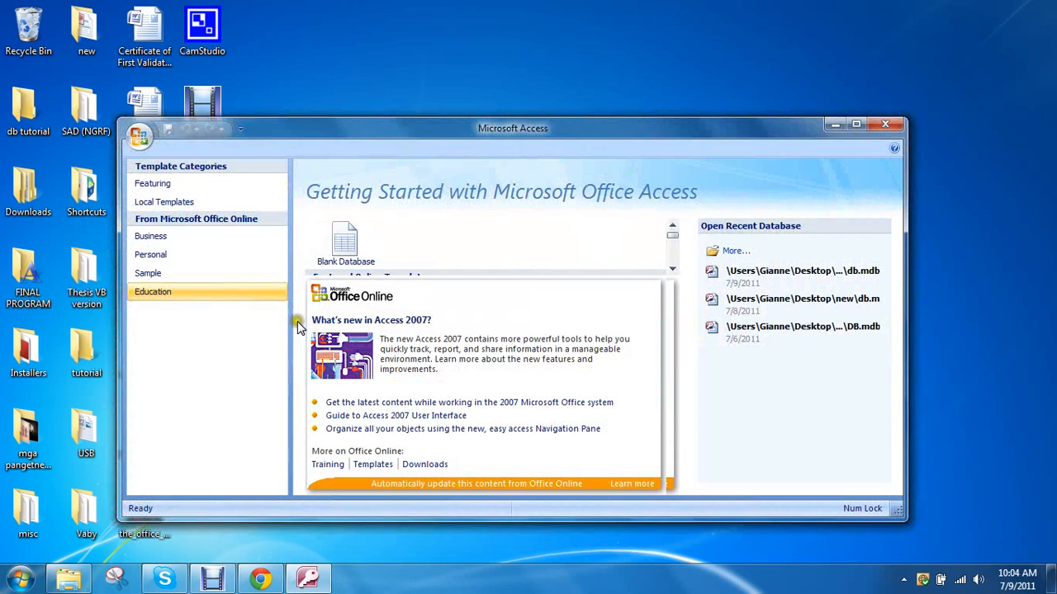
left_click(856, 124)
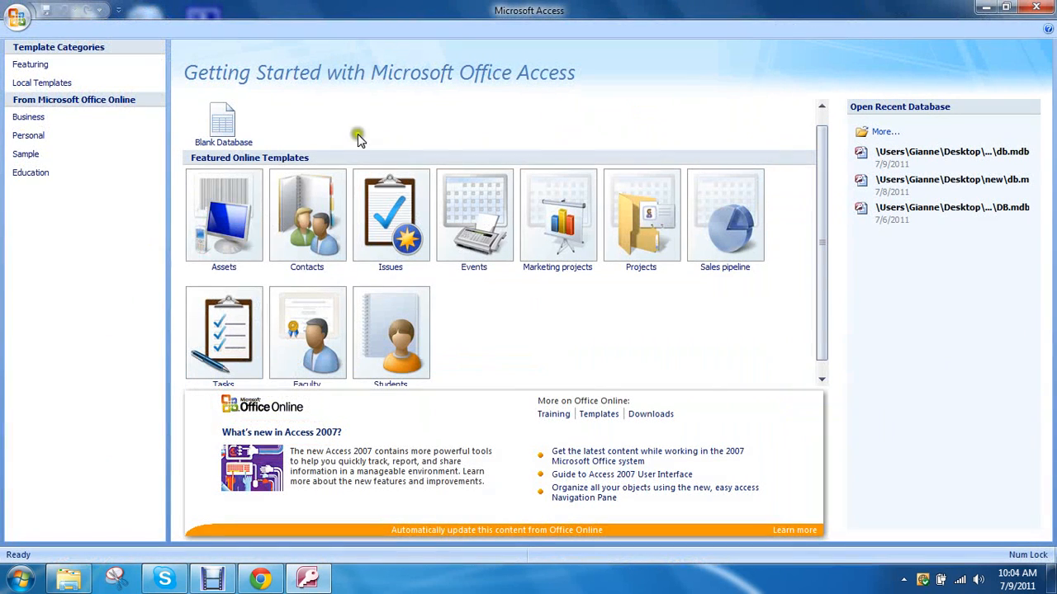
mouse_move(224, 124)
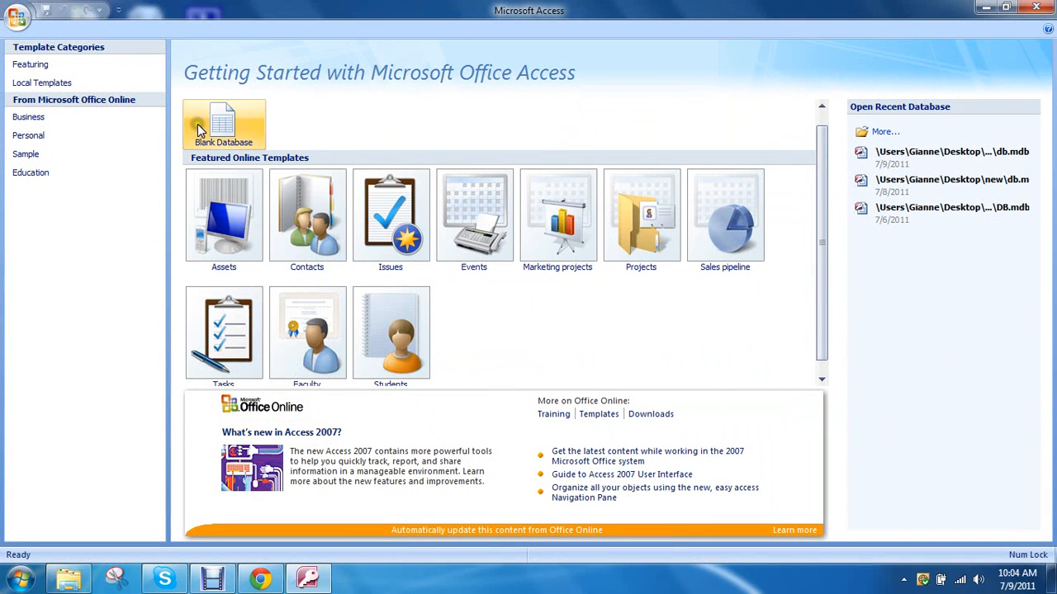
left_click(223, 124)
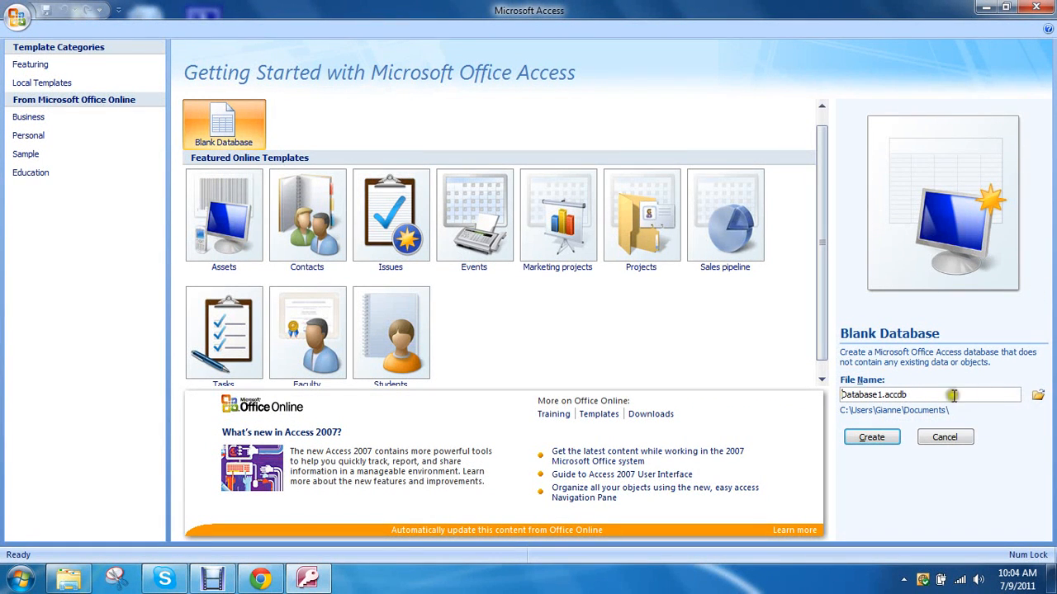
Step: Name the database db in 2002-2003 .mdb format inside Desktop\db tutorial
left_click(1038, 394)
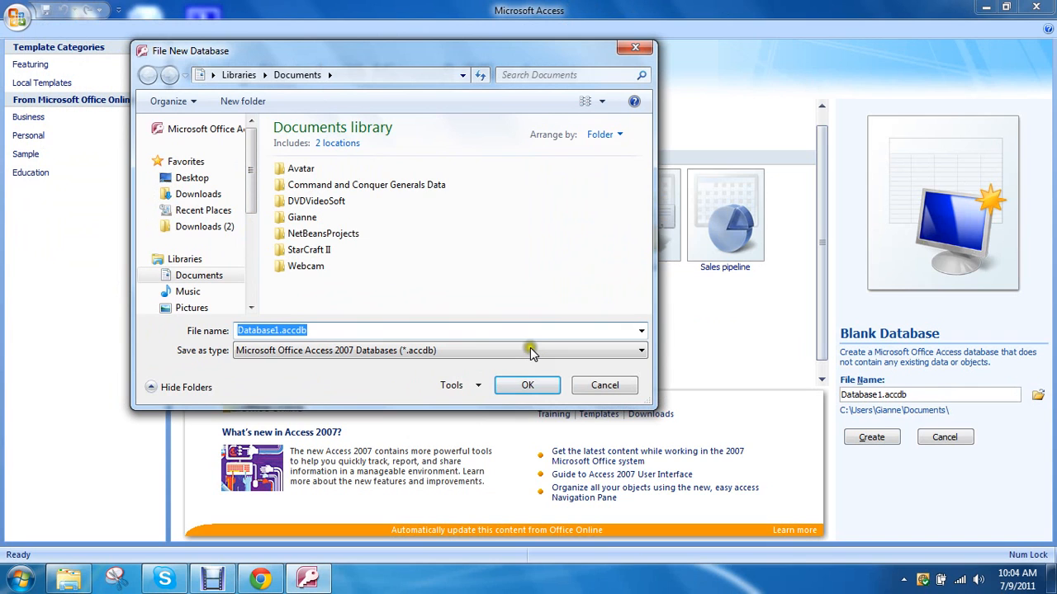
left_click(641, 350)
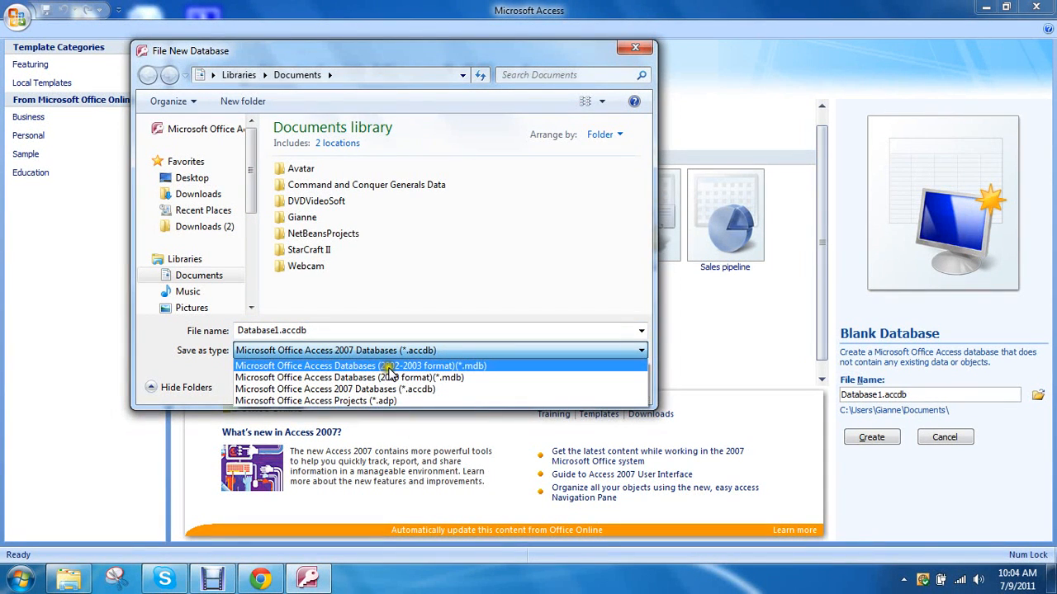
left_click(360, 366)
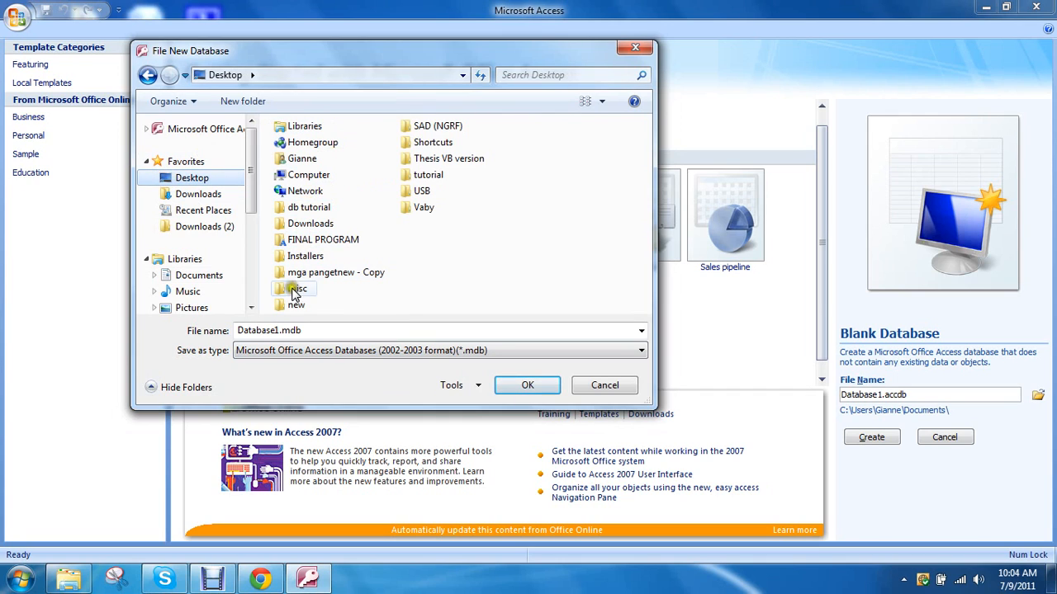
mouse_move(330, 223)
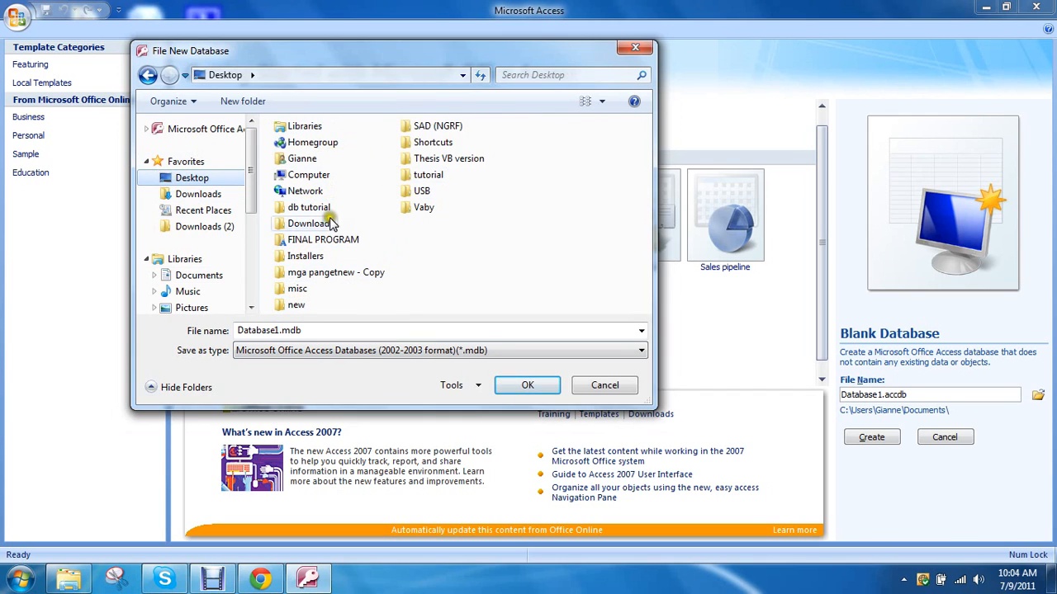
double_click(308, 208)
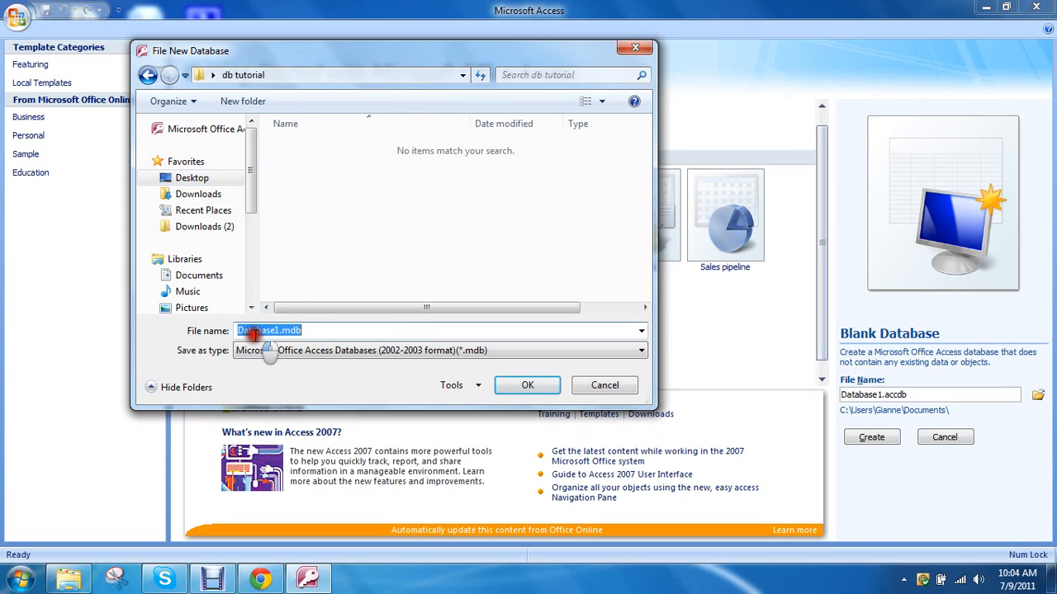
type("db")
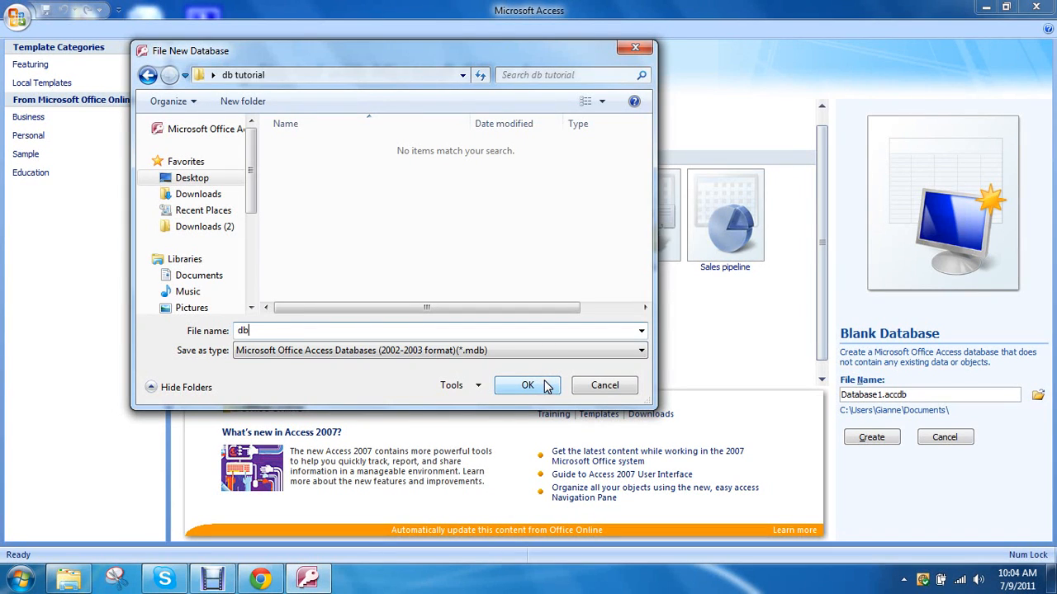
mouse_move(450, 295)
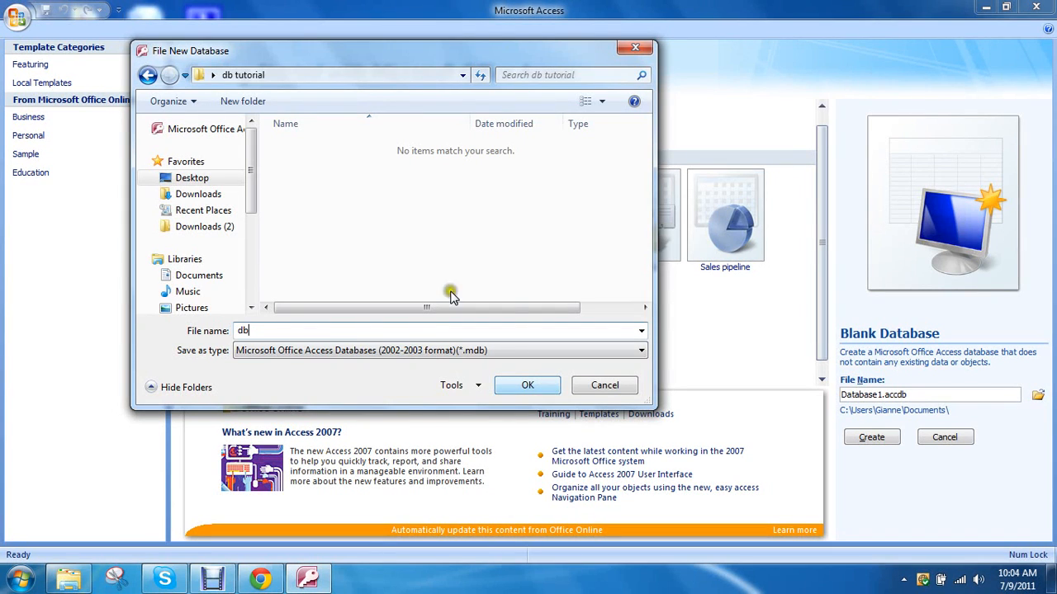
left_click(527, 385)
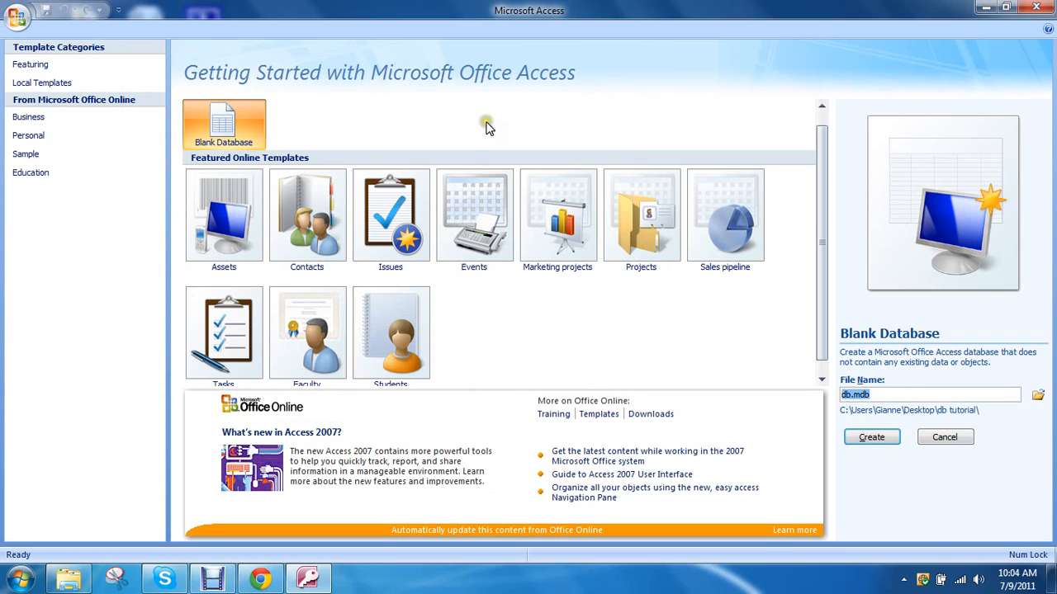
Step: Create db.mdb and save its first table as tblEmployees in Design View
left_click(871, 437)
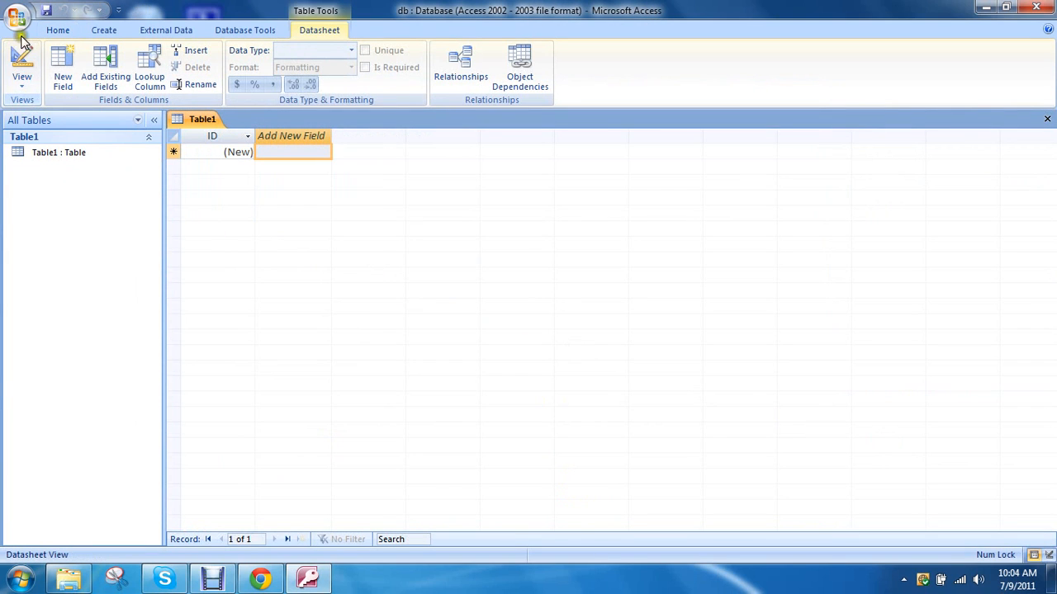
left_click(22, 66)
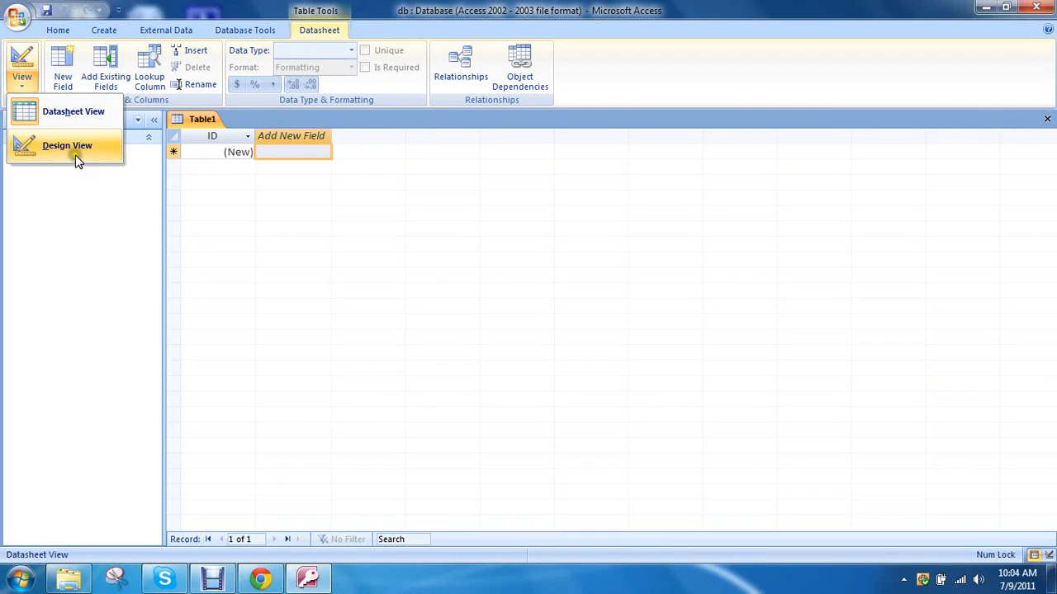
left_click(67, 145)
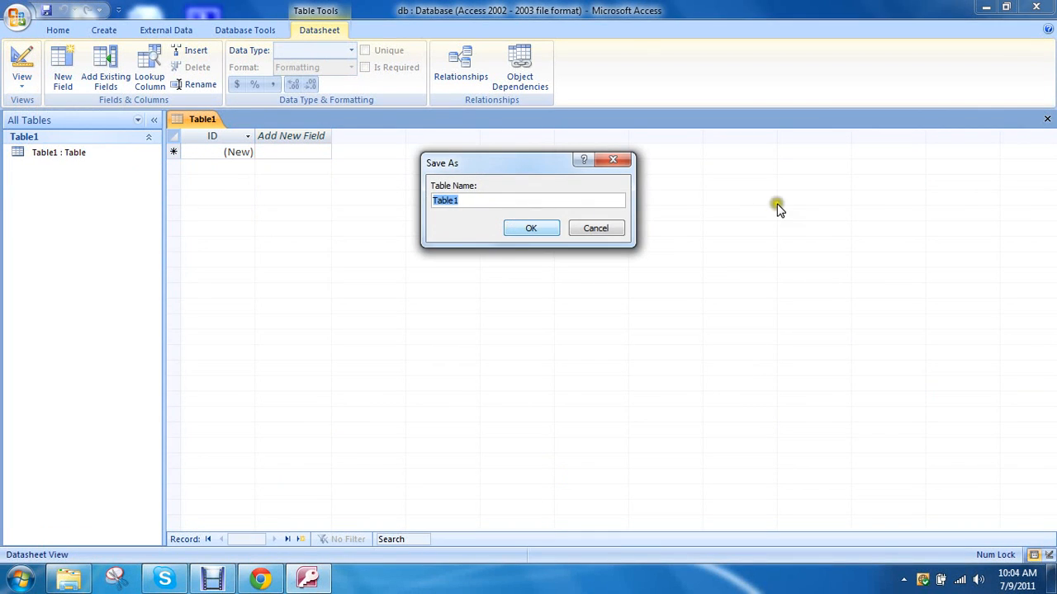
type("tble")
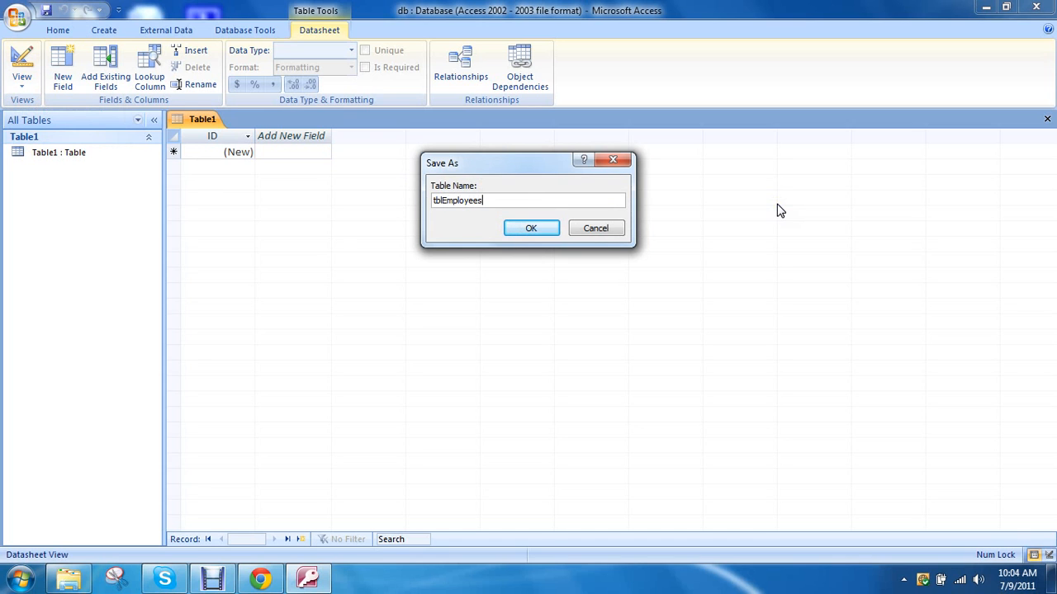
left_click(531, 227)
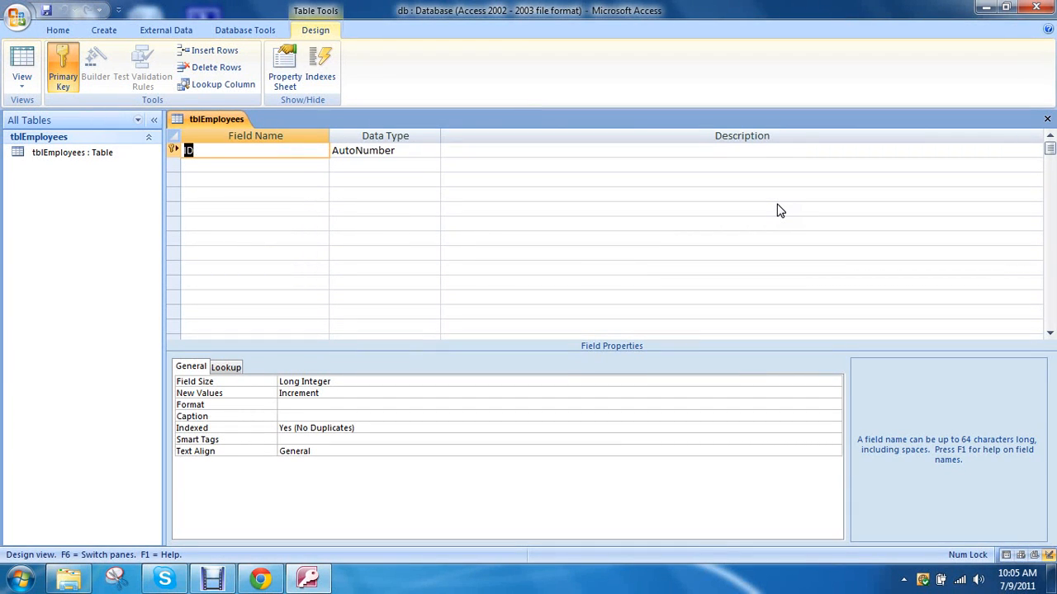
Step: Add an EmployeeID field with the Number data type
type("Employ")
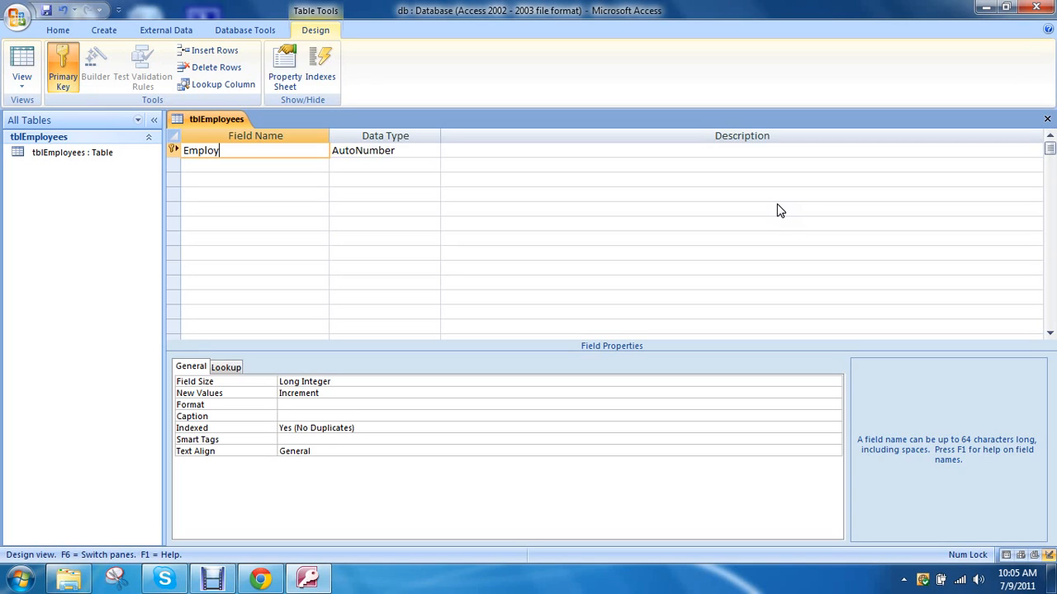
type("eeID")
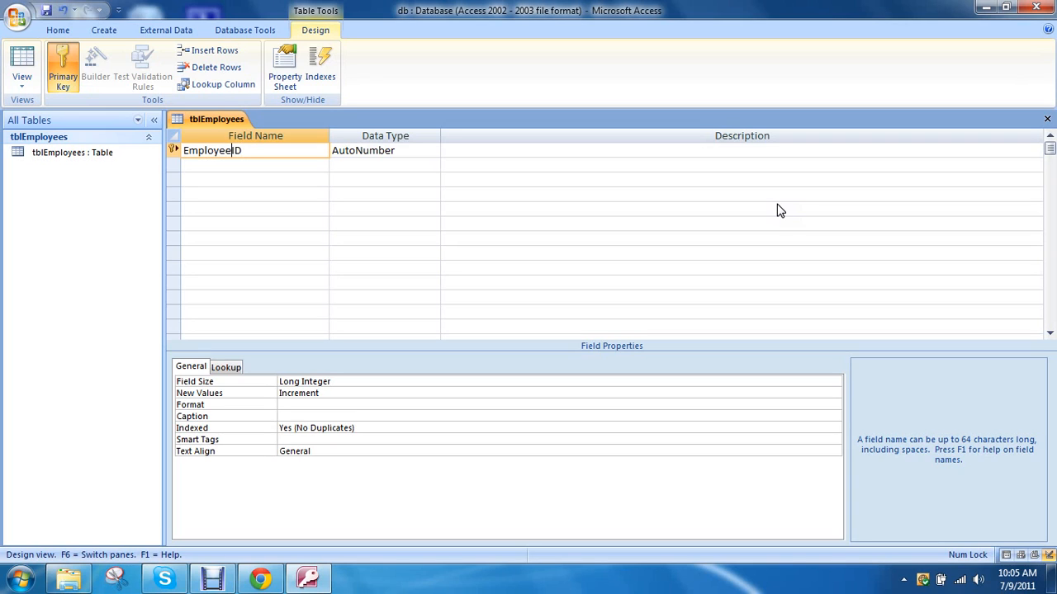
double_click(211, 150)
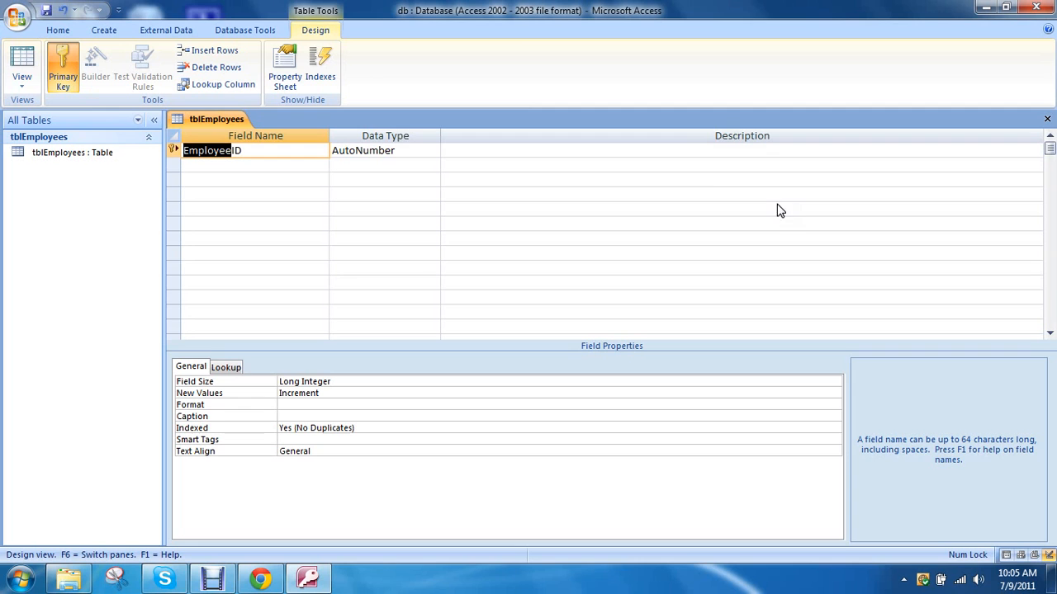
left_click(433, 151)
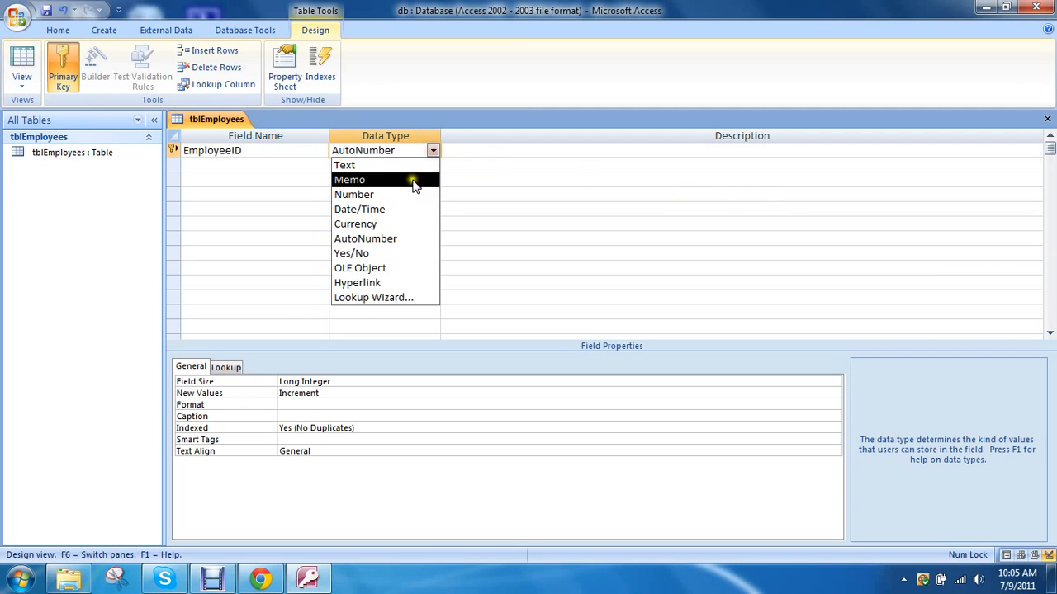
left_click(343, 165)
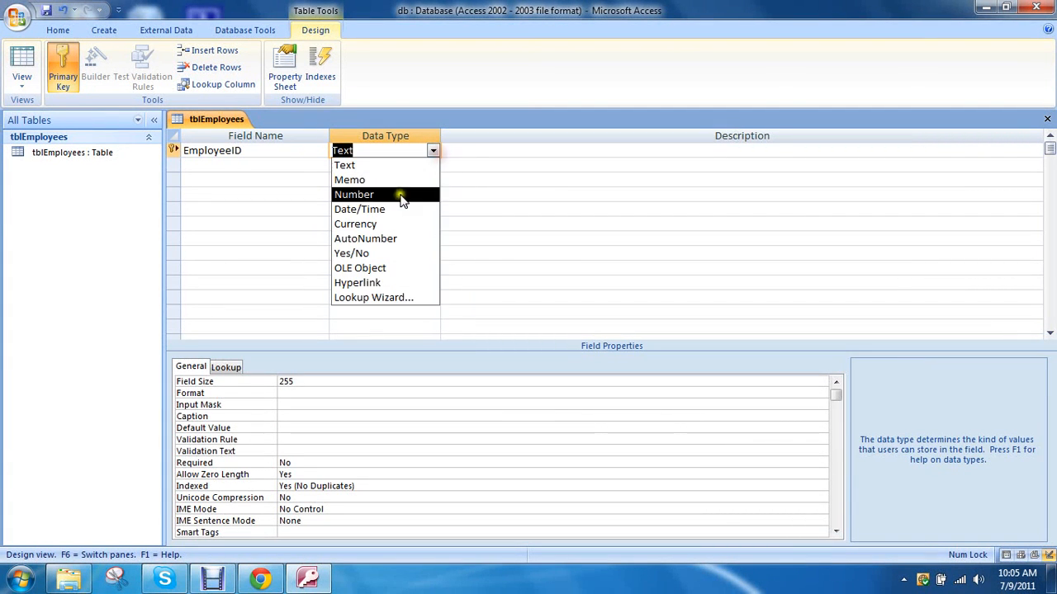
left_click(353, 193)
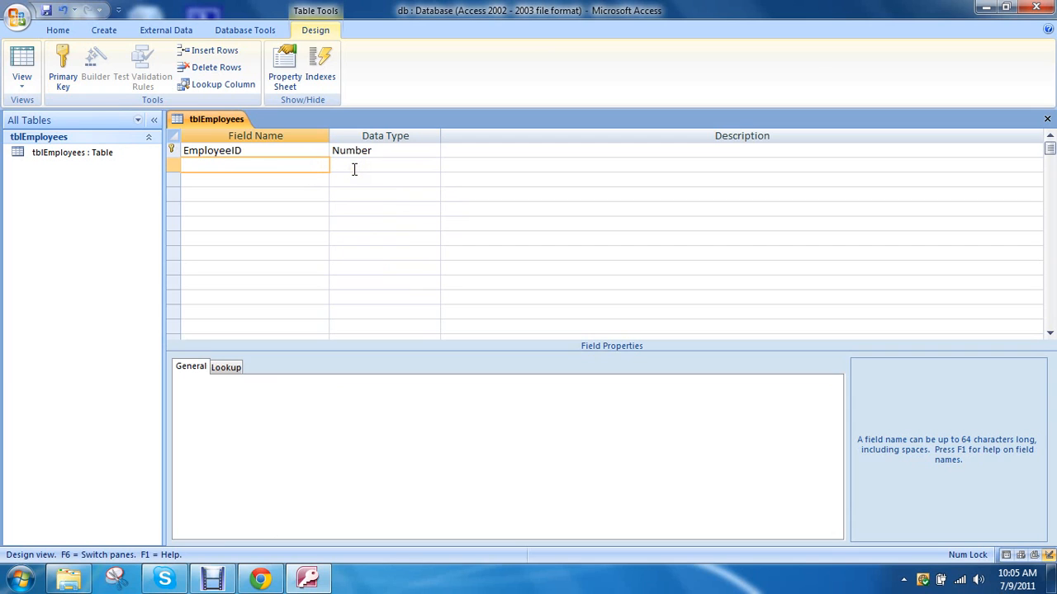
Step: Add EmployeeName, Age and Position text fields, then close the table design
type("EmployeeName")
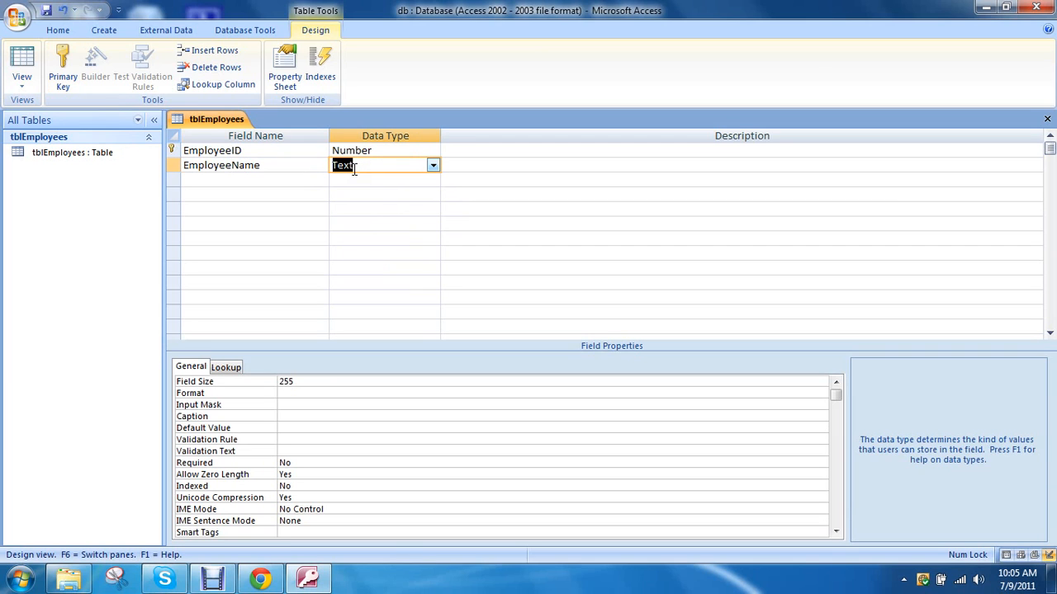
type("Age")
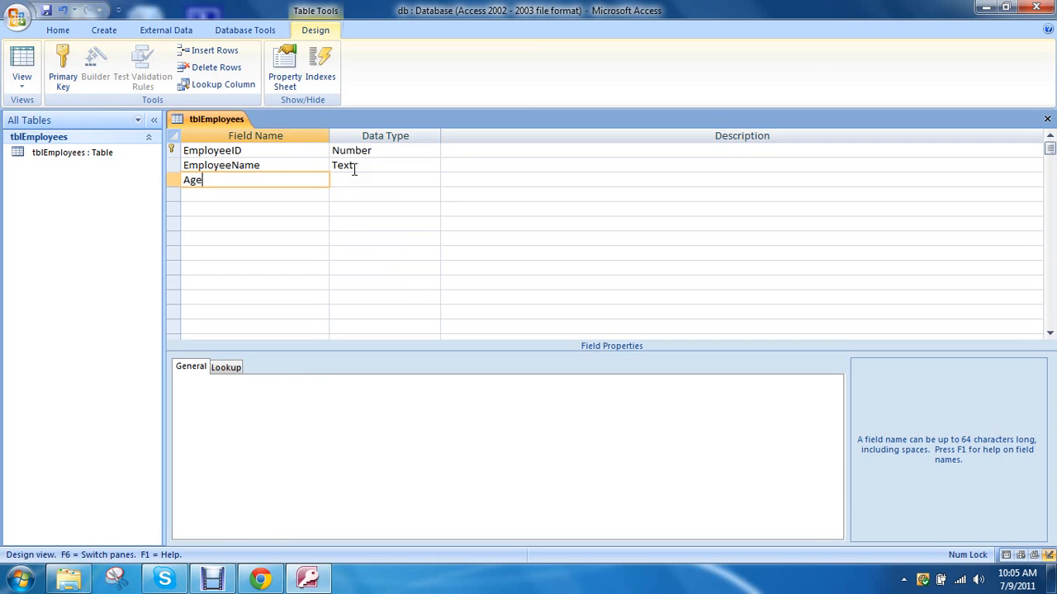
type("Position")
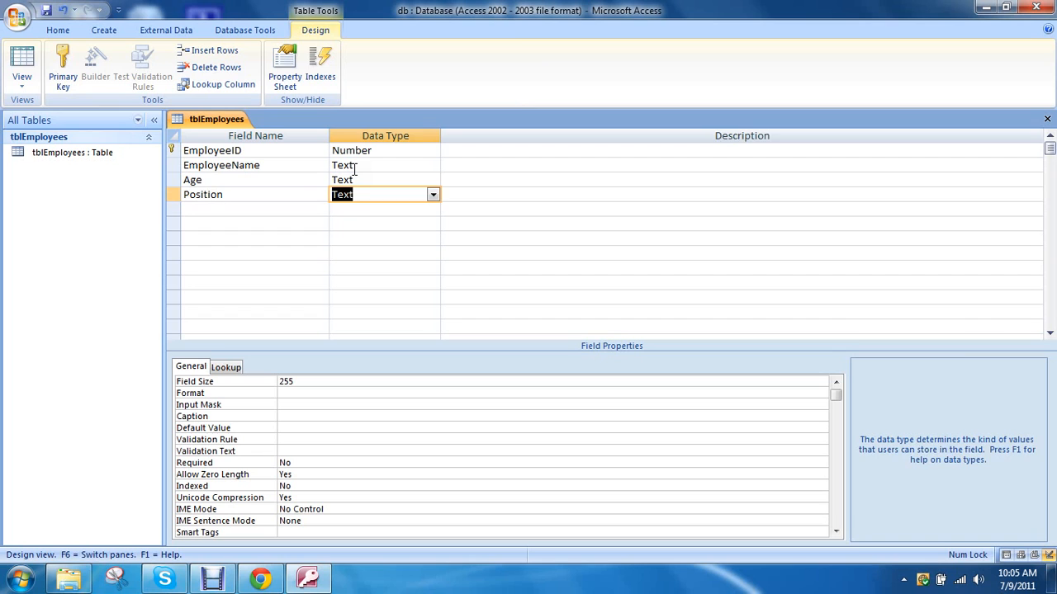
left_click(740, 194)
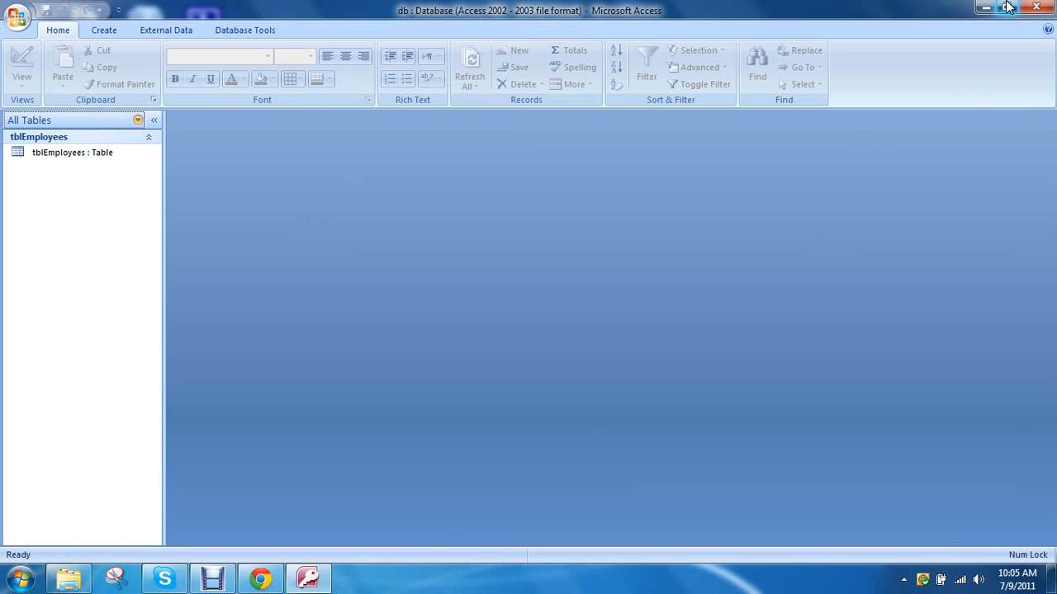
Step: Launch Microsoft Visual Basic 6.0 from the Start menu
left_click(18, 577)
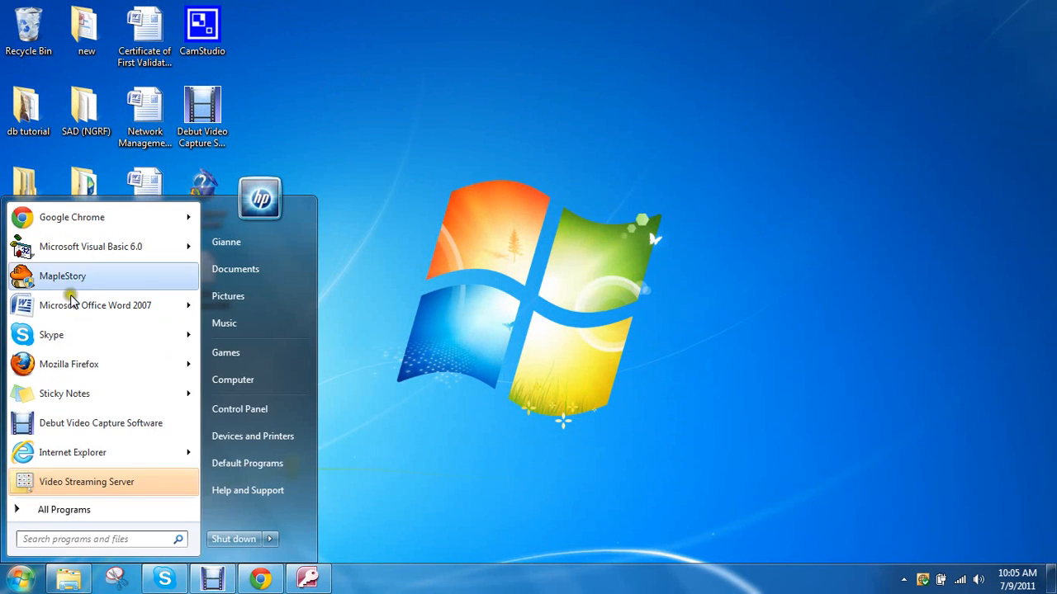
mouse_move(90, 246)
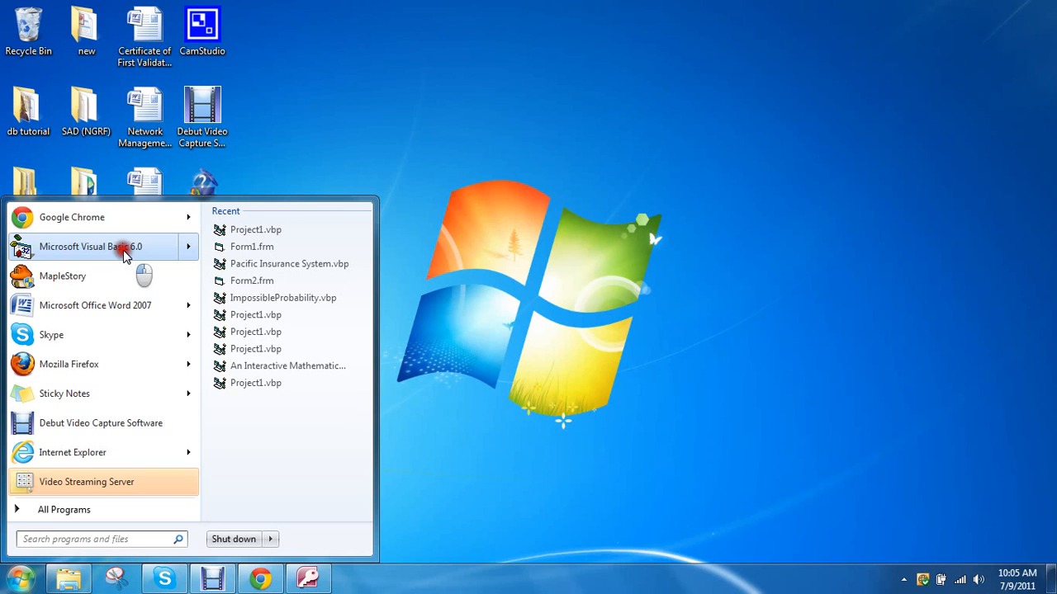
left_click(91, 246)
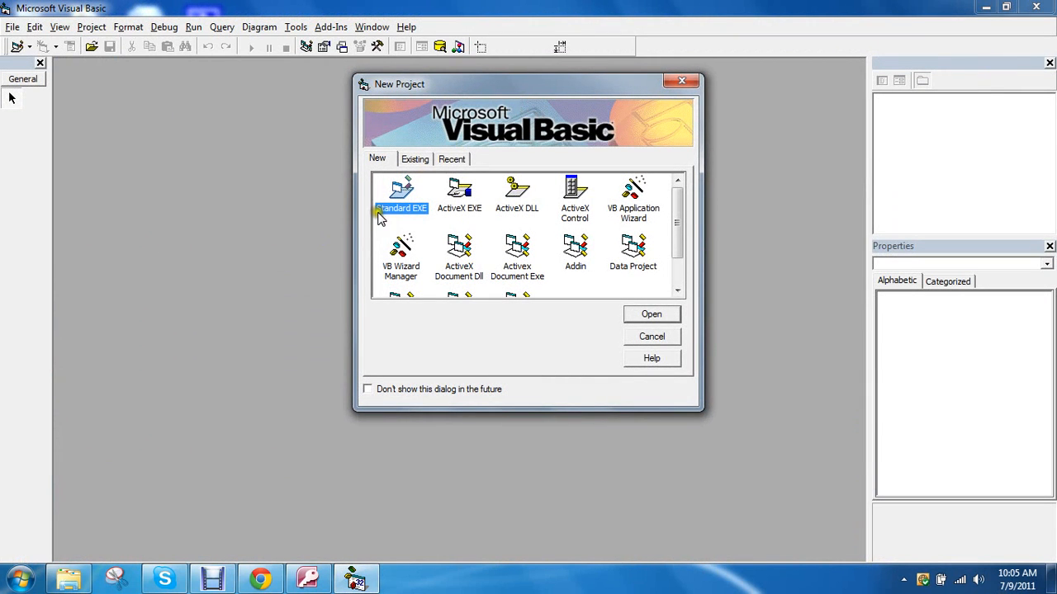
Step: Create a Standard EXE project and drag Form1 into a wide rectangle
left_click(651, 313)
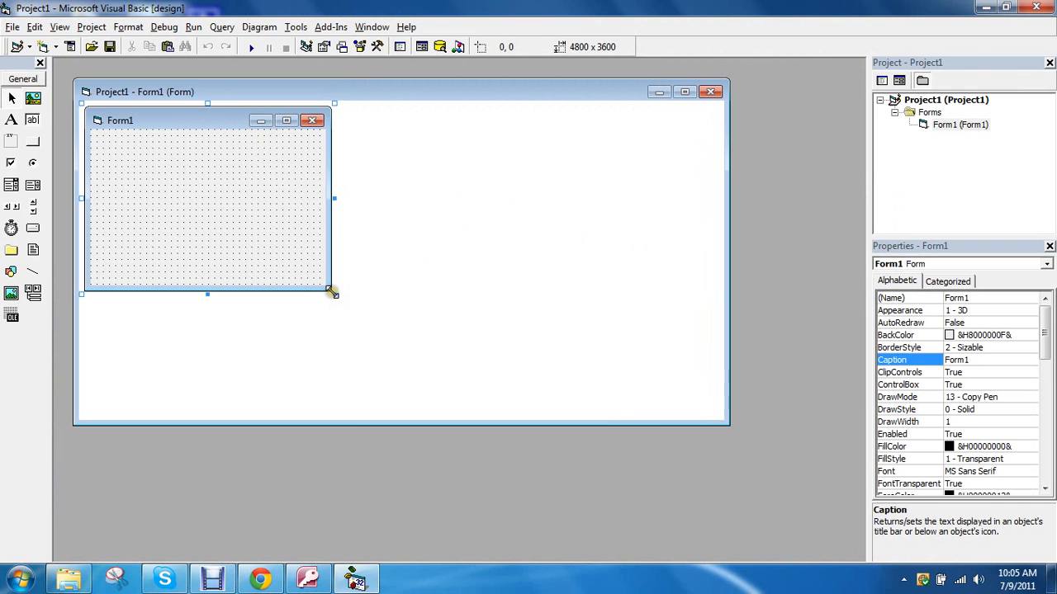
left_click_drag(334, 293, 704, 395)
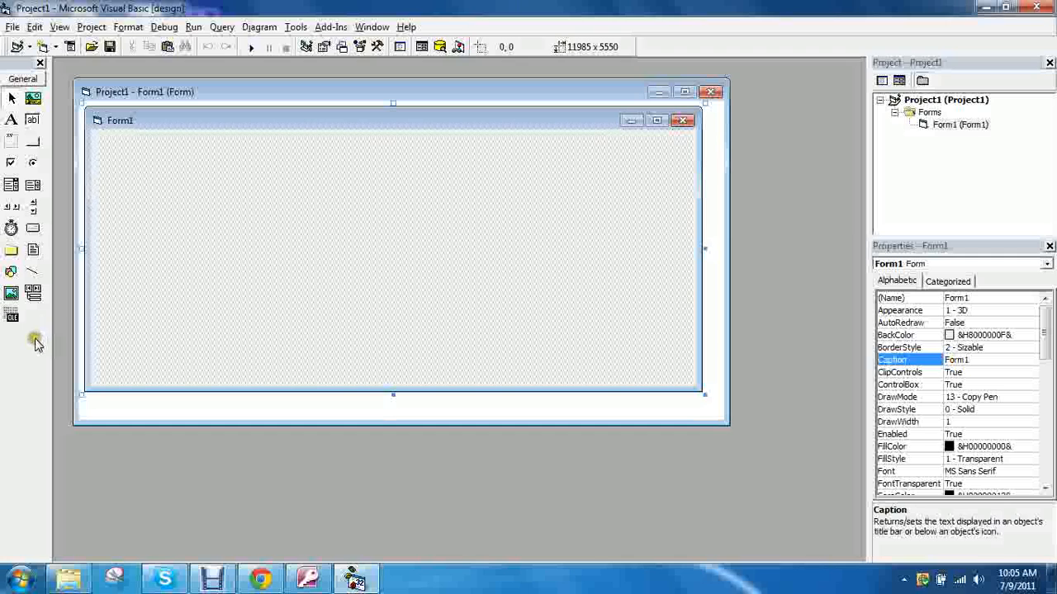
Step: Check Microsoft ADO Data Control 6.0 and DataGrid Control 6.0 in the Toolbox Components dialog
right_click(38, 341)
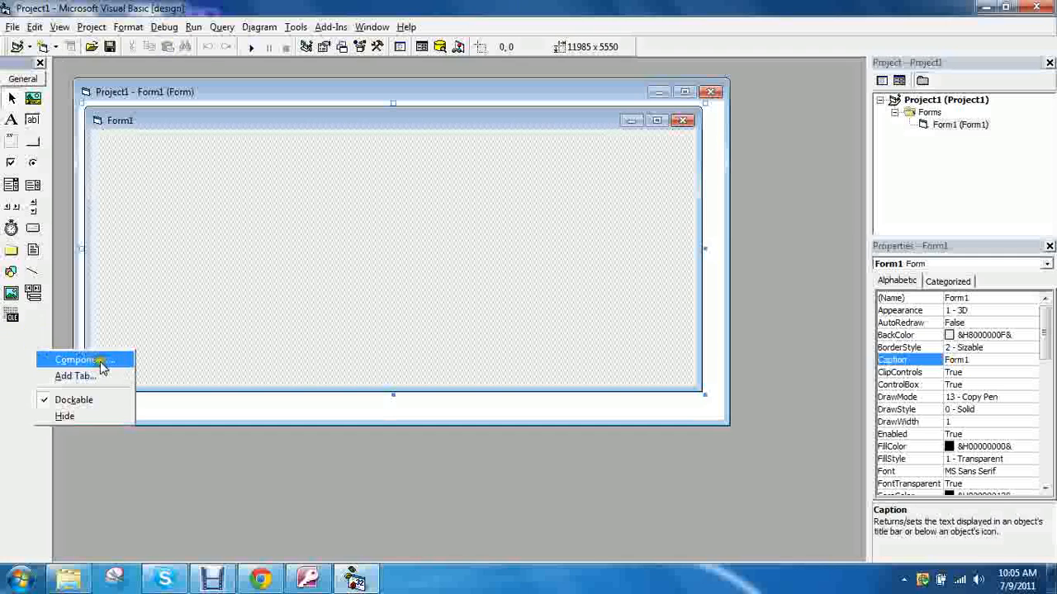
left_click(78, 359)
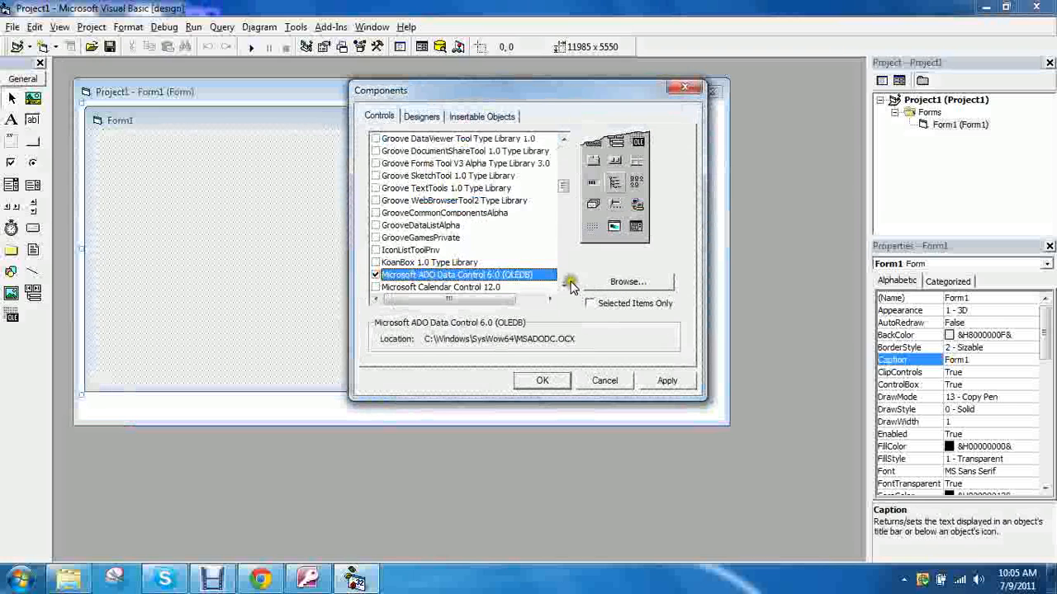
scroll("down", 3)
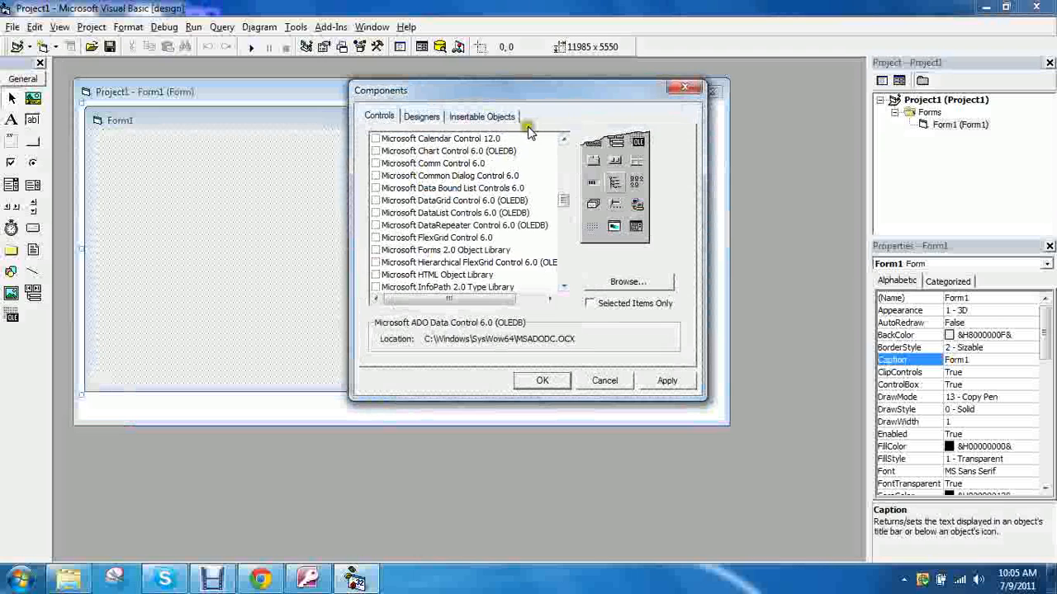
left_click(376, 150)
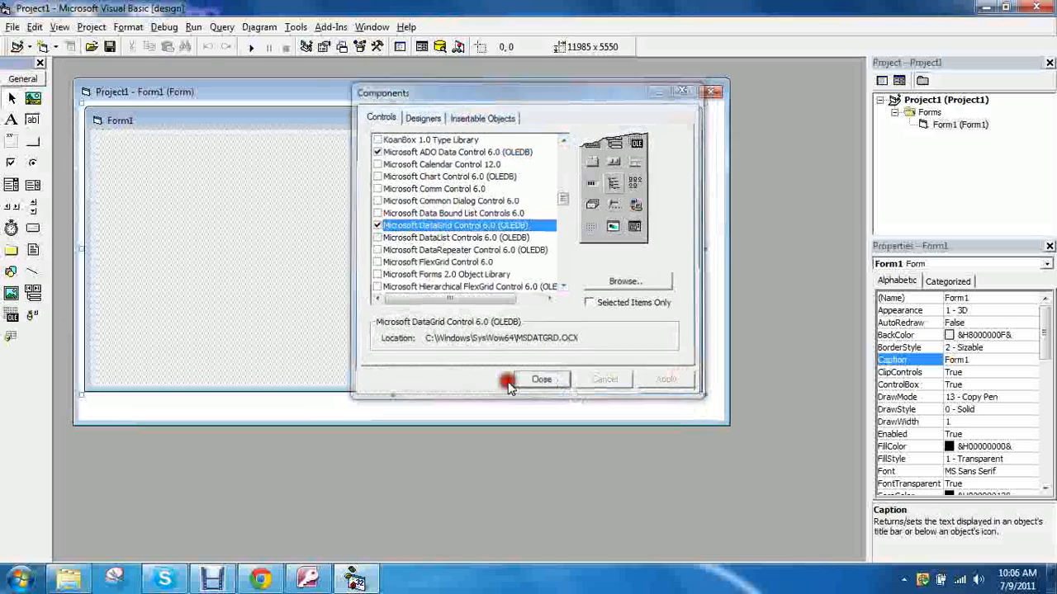
left_click(541, 379)
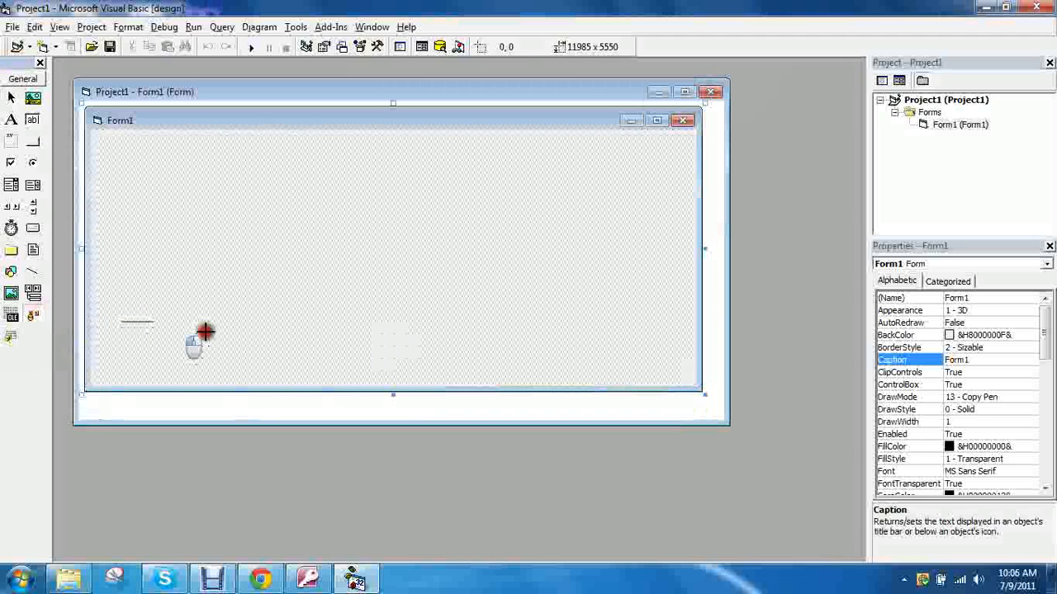
Step: Draw an Adodc at Form1's lower left, caption and name it 'ado', open ConnectionString
left_click_drag(116, 318, 330, 354)
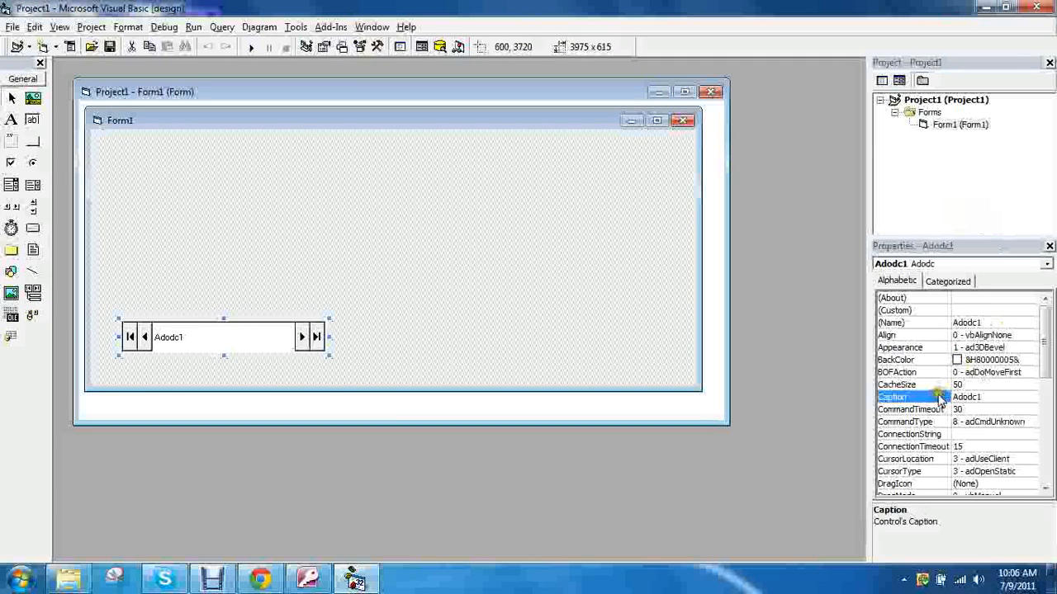
type("ado")
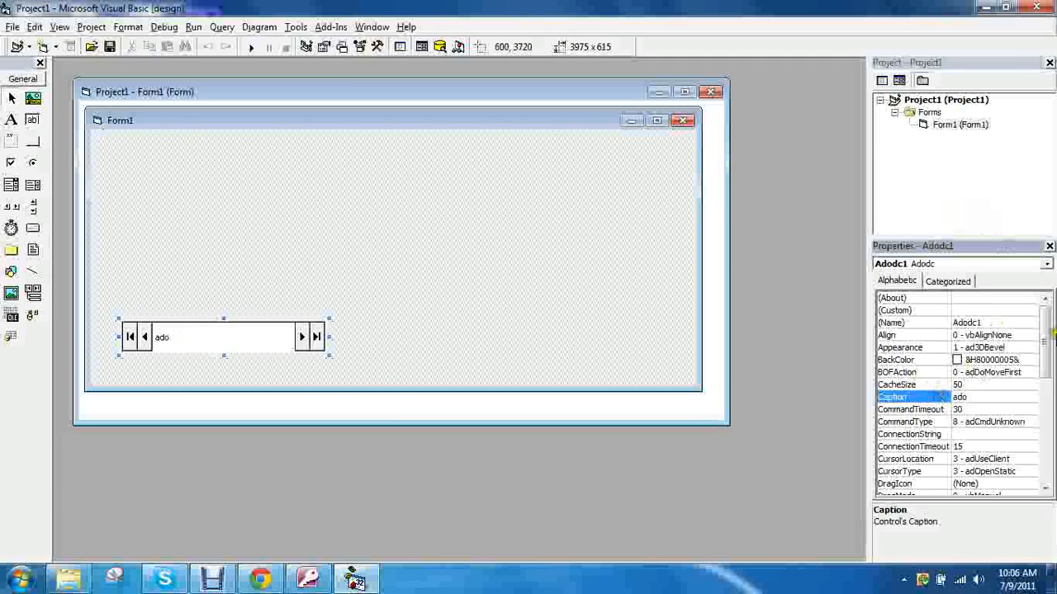
left_click(891, 322)
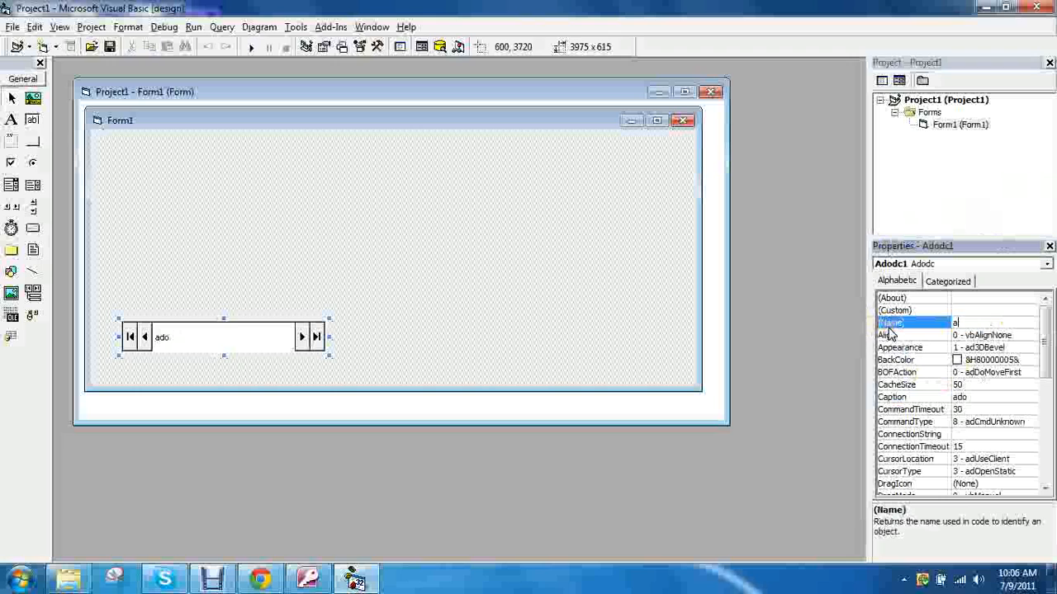
type("do")
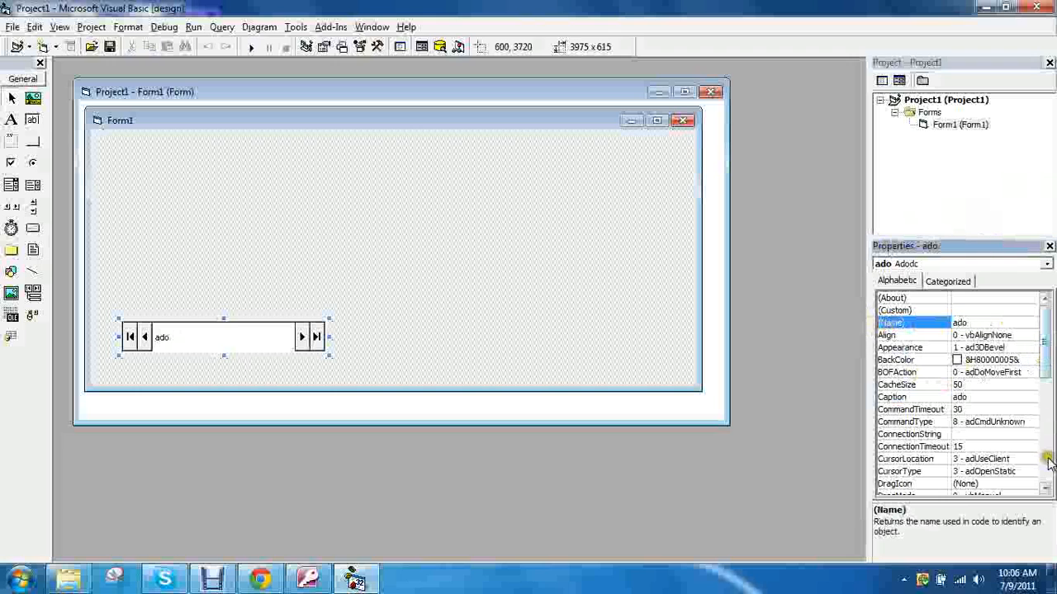
left_click(911, 433)
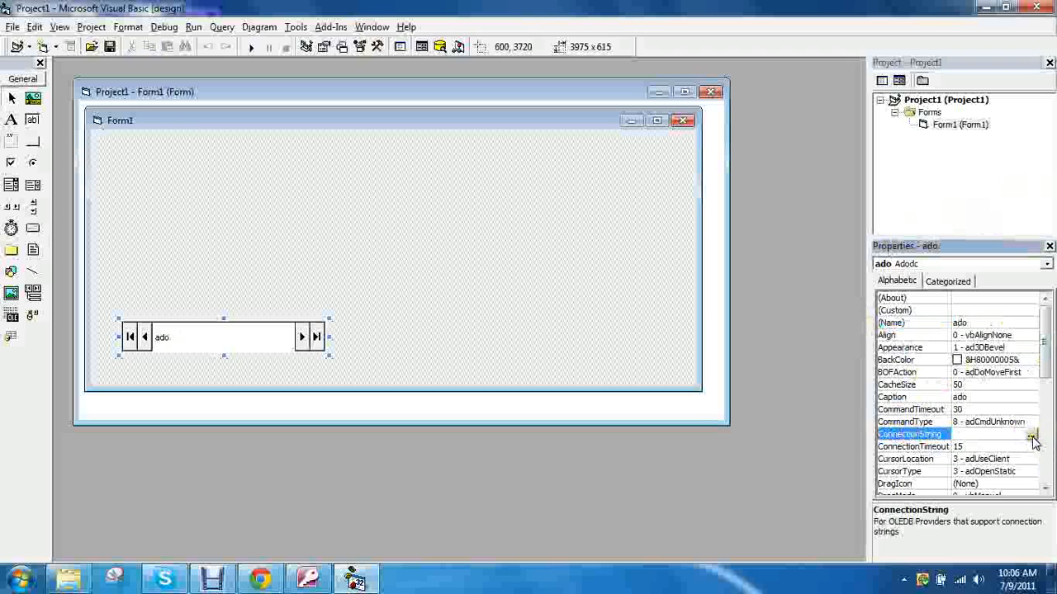
left_click(1032, 434)
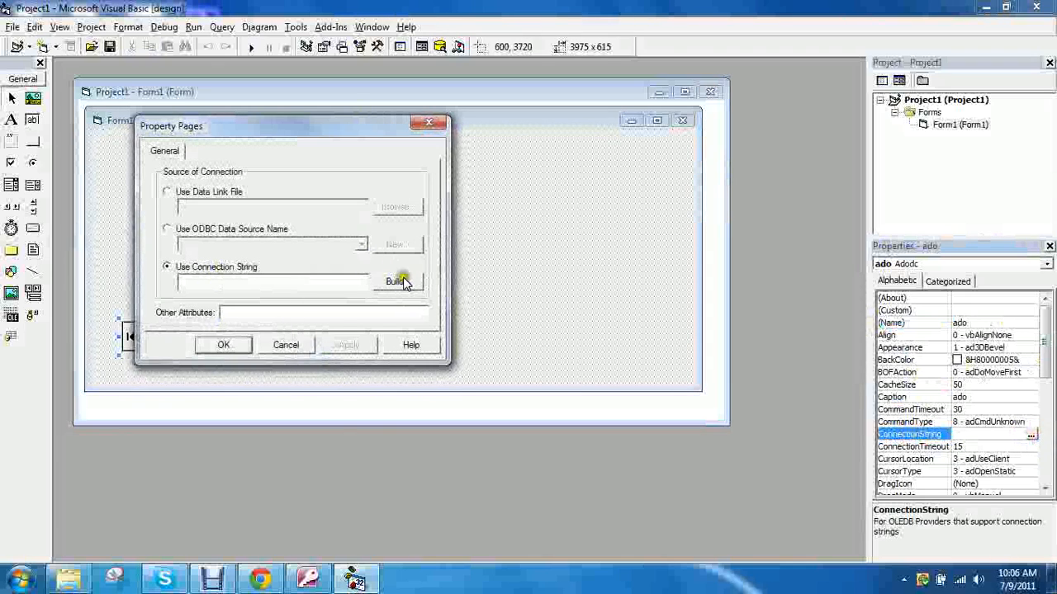
Step: Build a Jet OLE DB connection to db.mdb and dismiss the file-in-use warning
left_click(396, 281)
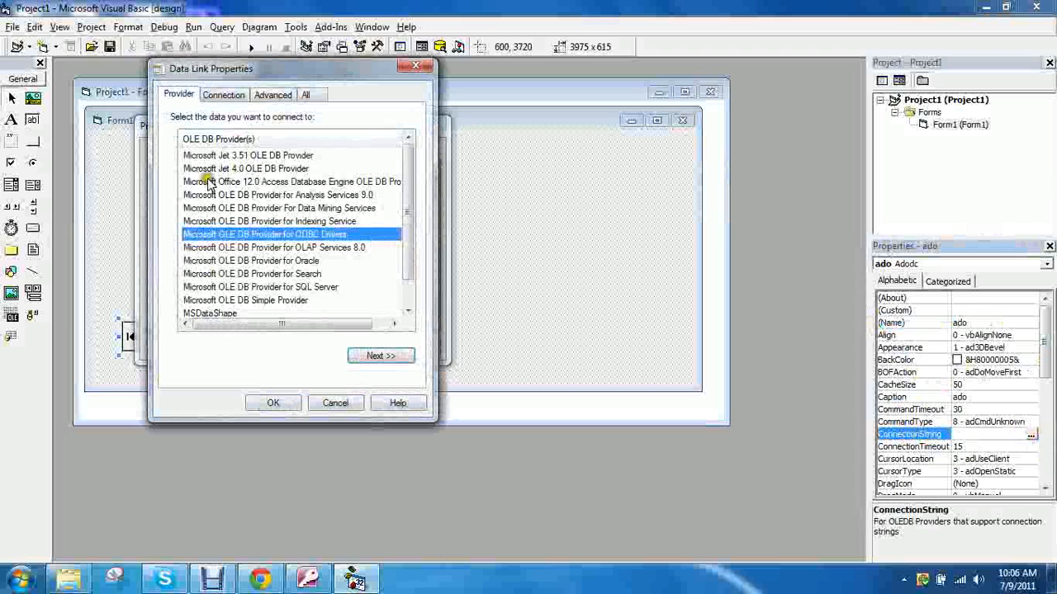
left_click(245, 169)
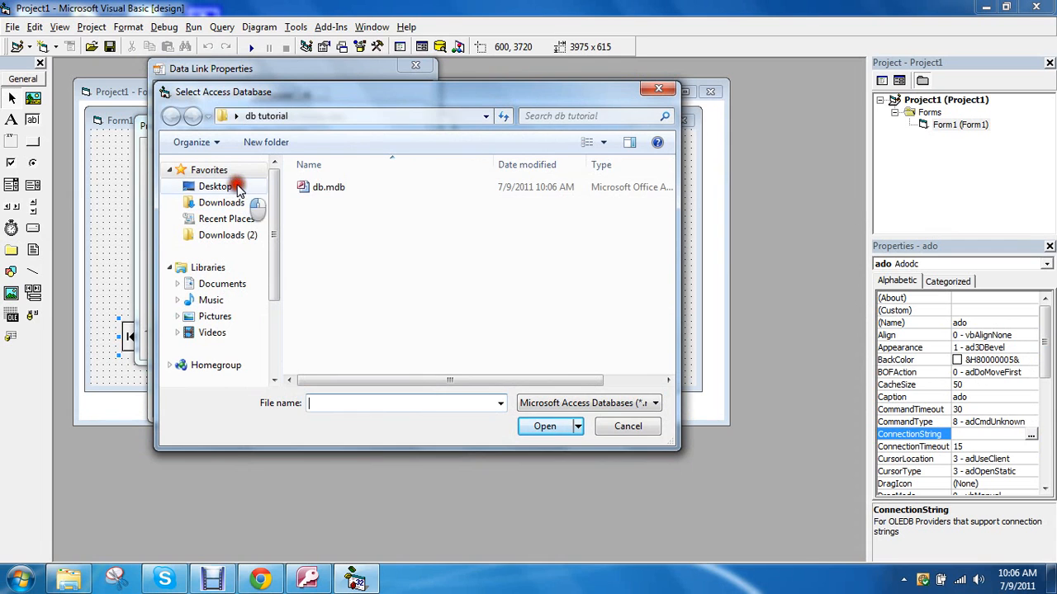
left_click(329, 187)
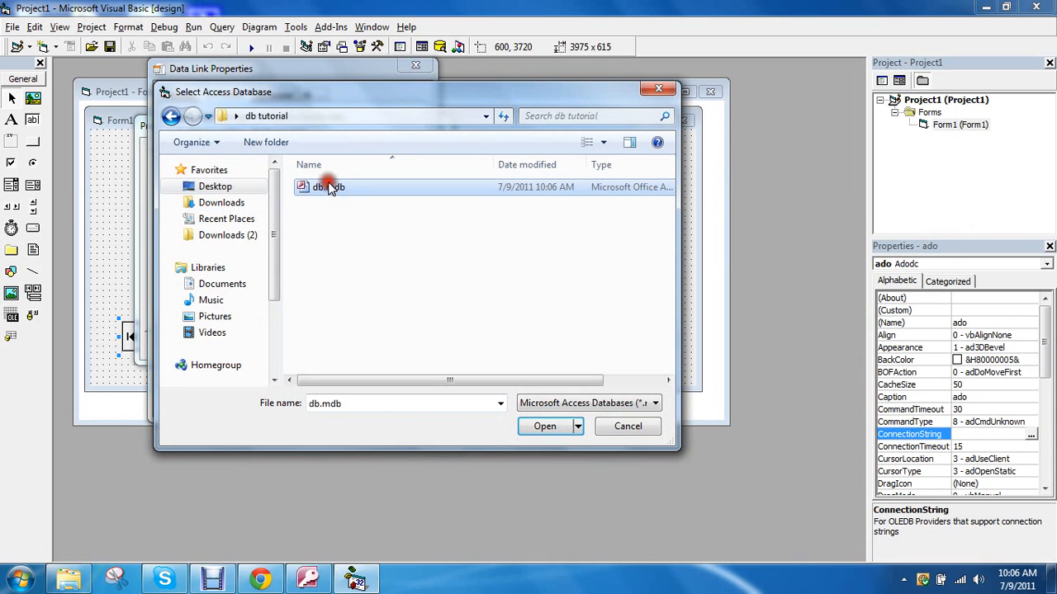
left_click(544, 425)
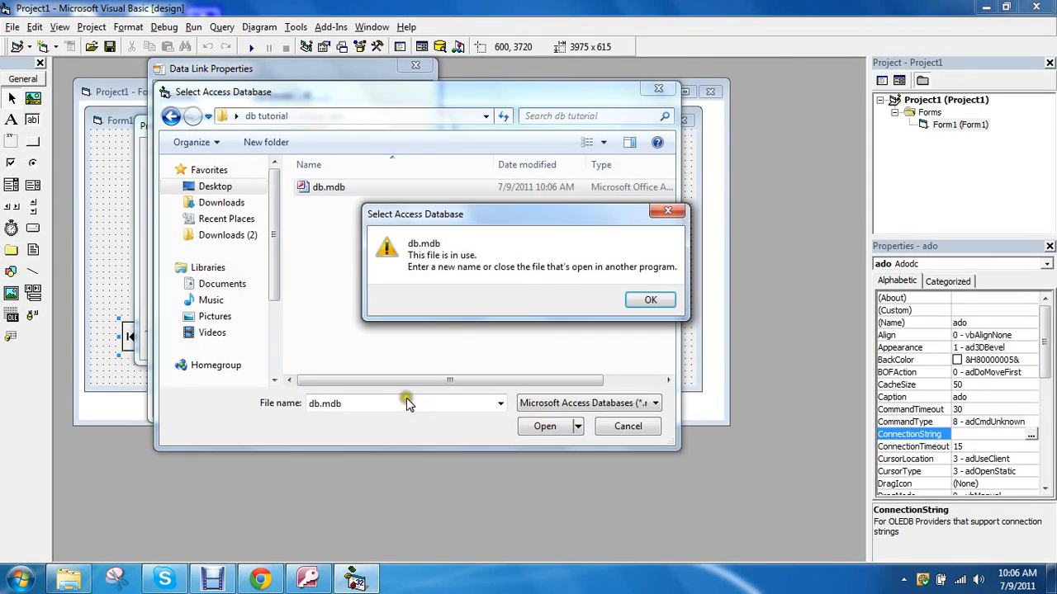
mouse_move(636, 268)
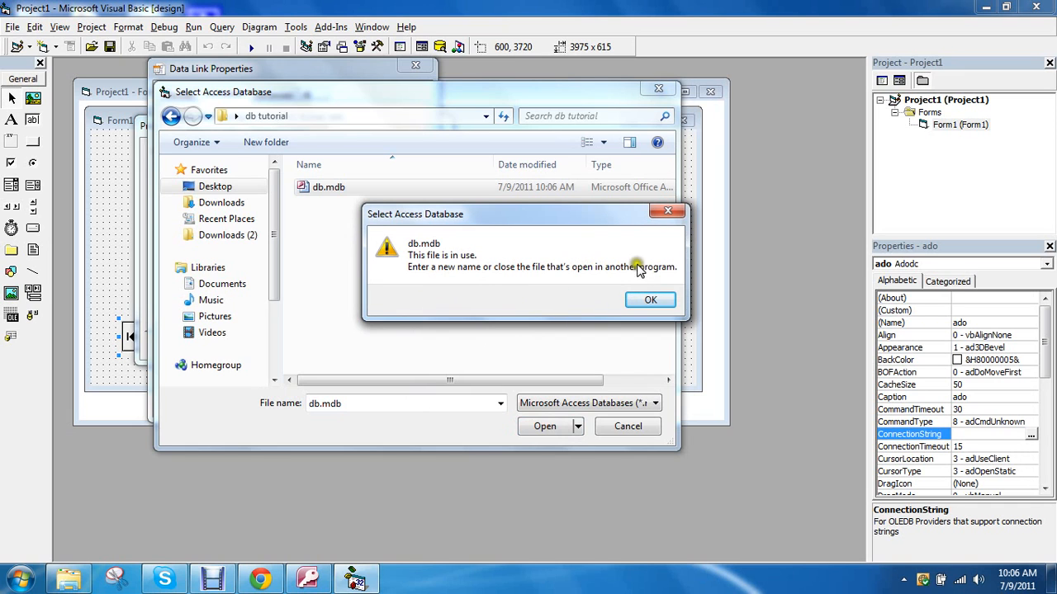
left_click(649, 299)
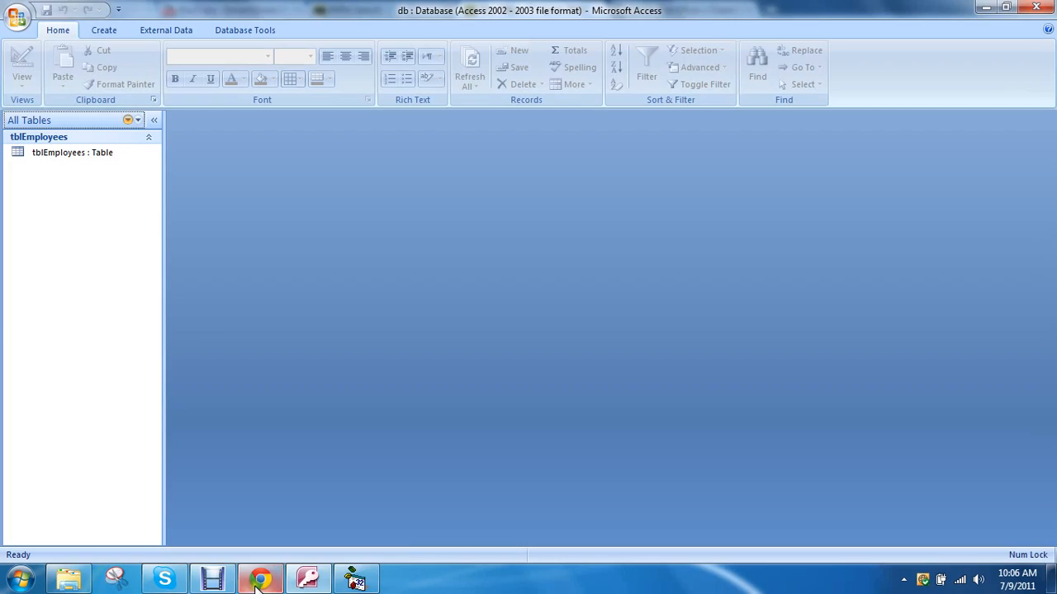
Step: Return via the taskbar to Visual Basic's Data Link Properties showing db.mdb
left_click(260, 577)
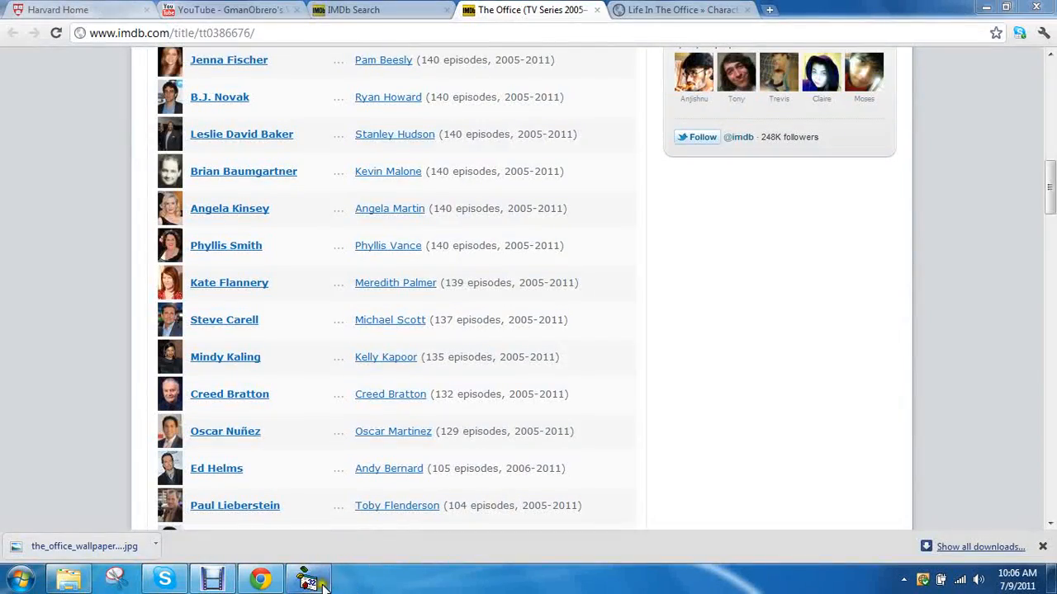
left_click(308, 578)
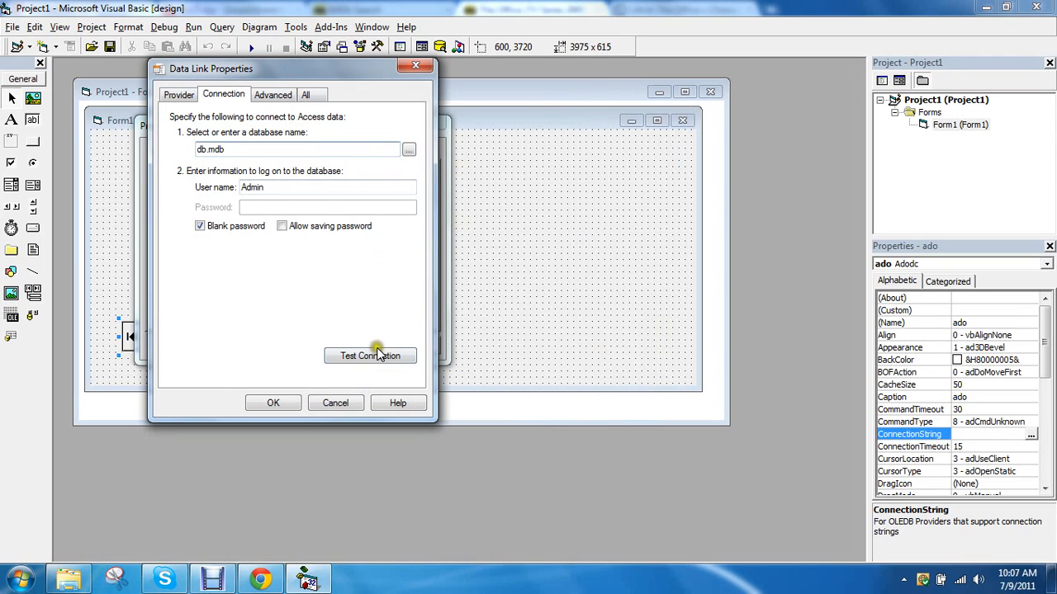
Step: Verify the db.mdb connection succeeds and apply it as the ado control's connection string
left_click(370, 355)
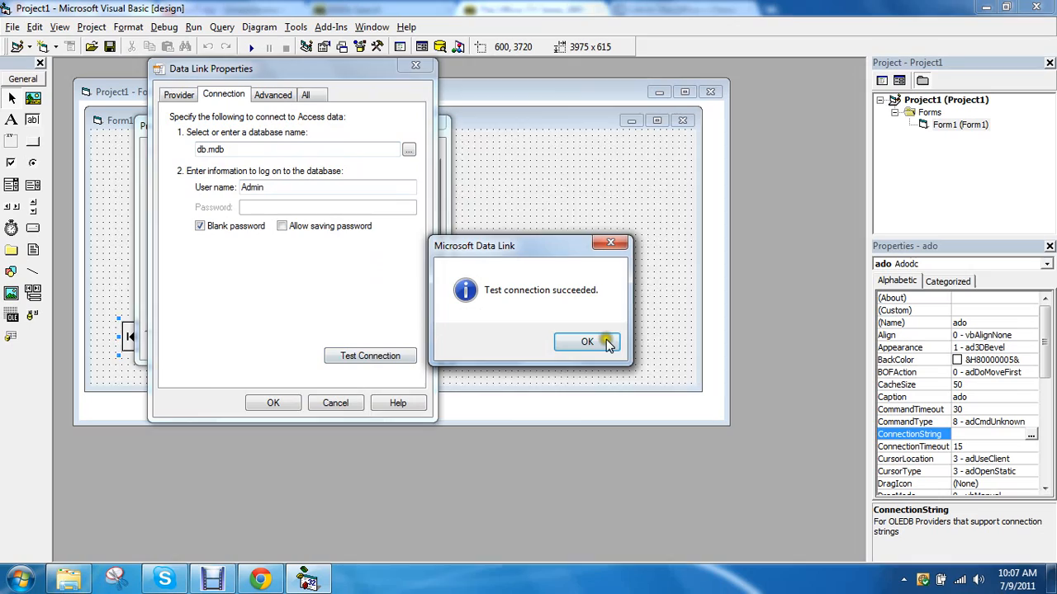
left_click(587, 341)
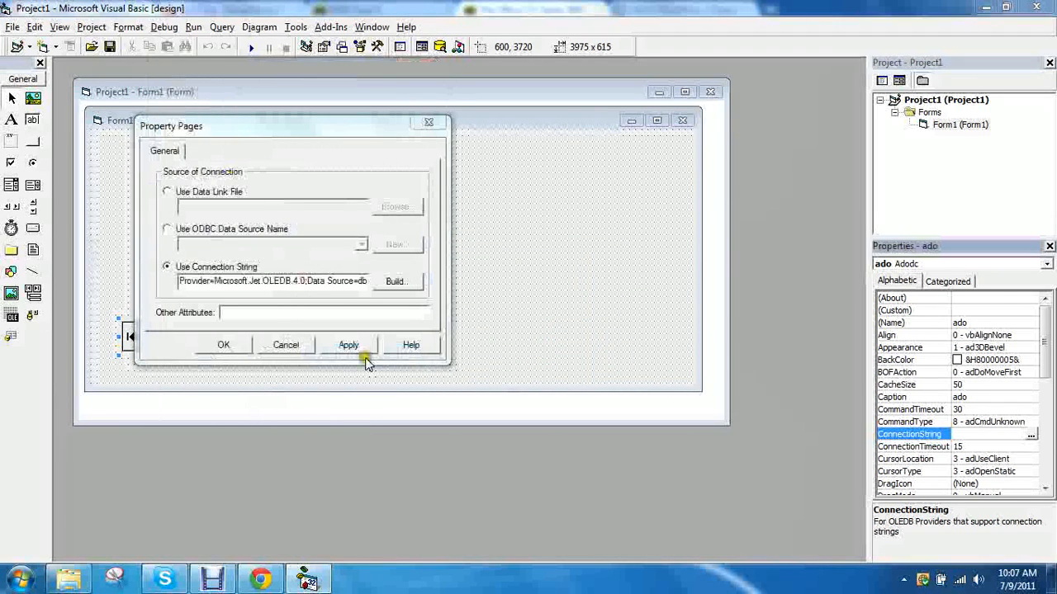
left_click(348, 345)
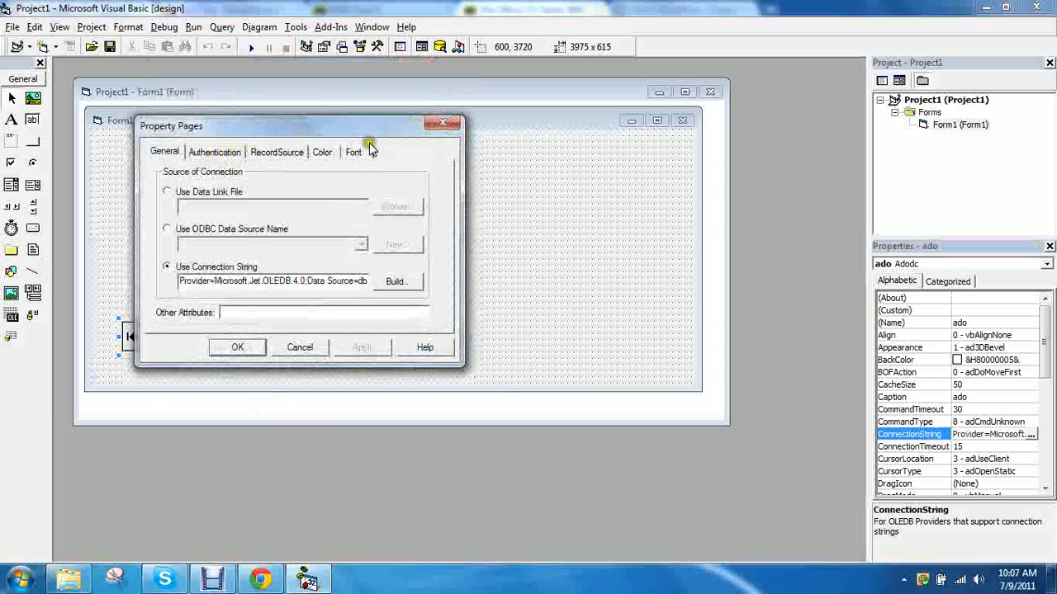
left_click(276, 152)
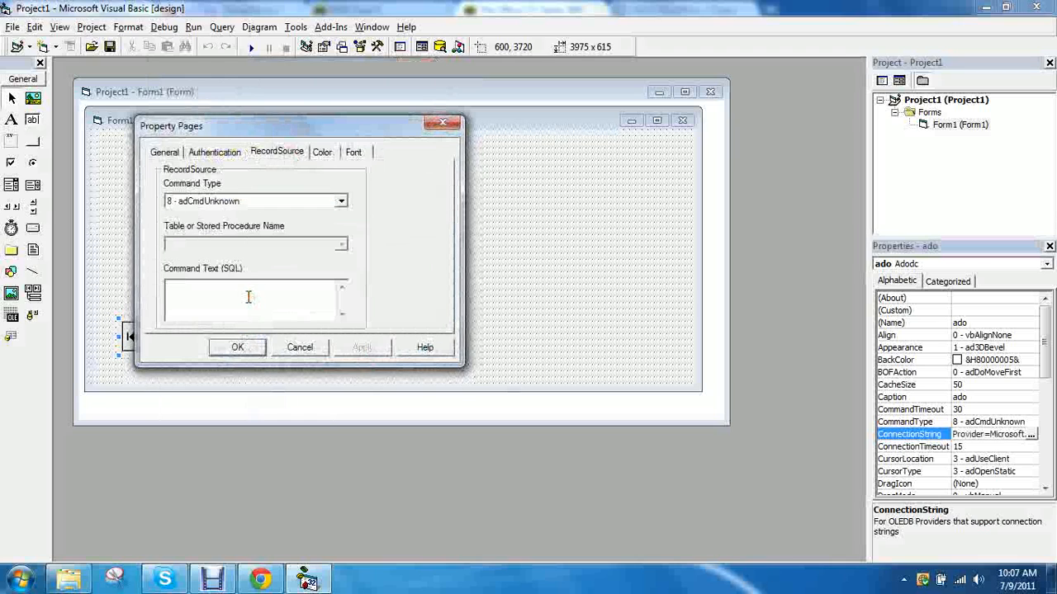
Step: Enter 'Select * from tblEmployees' as the record source command text and confirm
type("Selec")
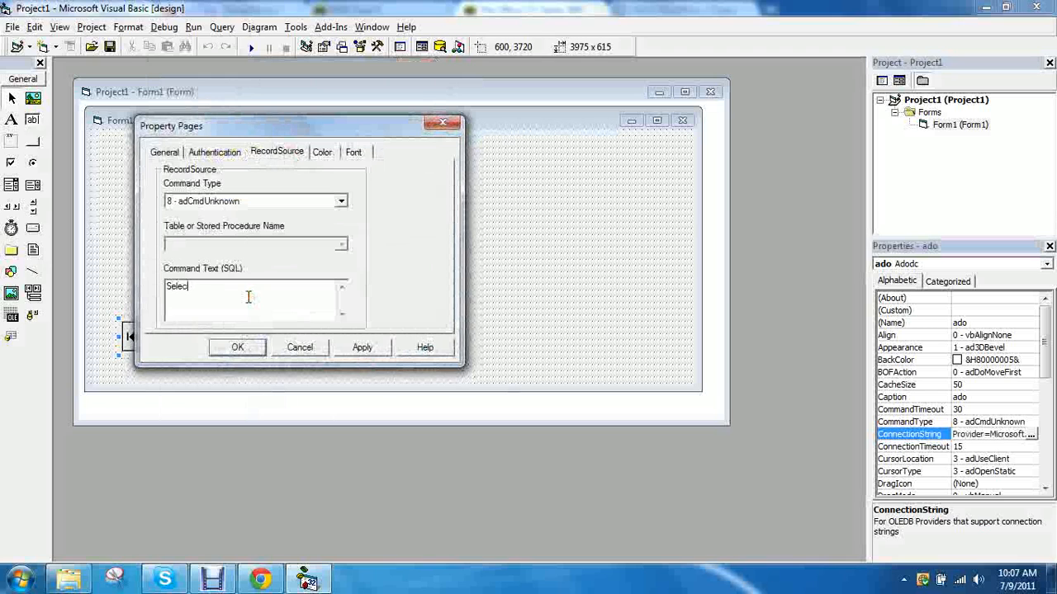
type("t*from")
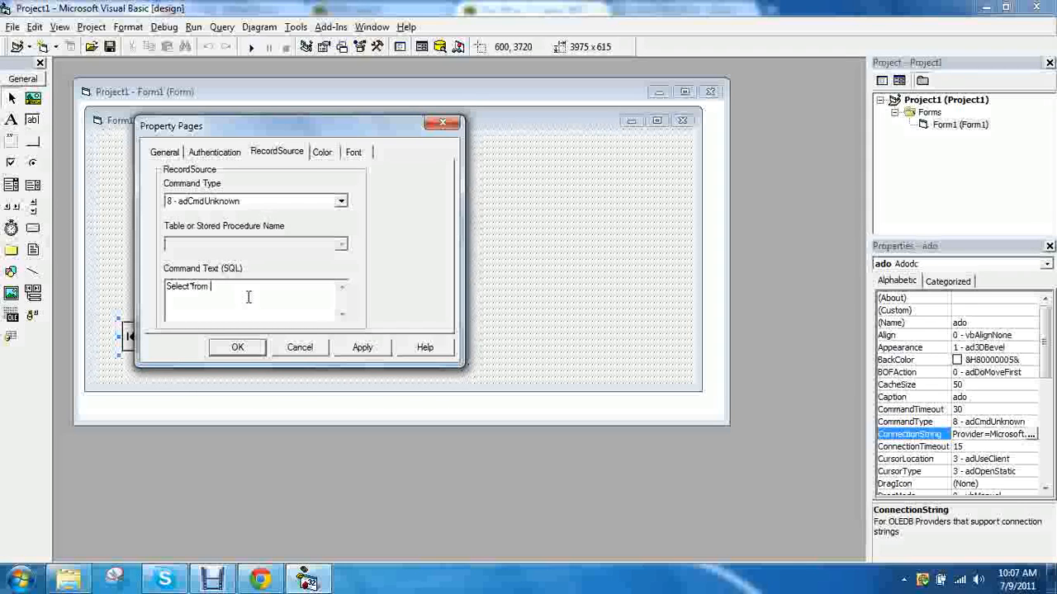
type("tbl")
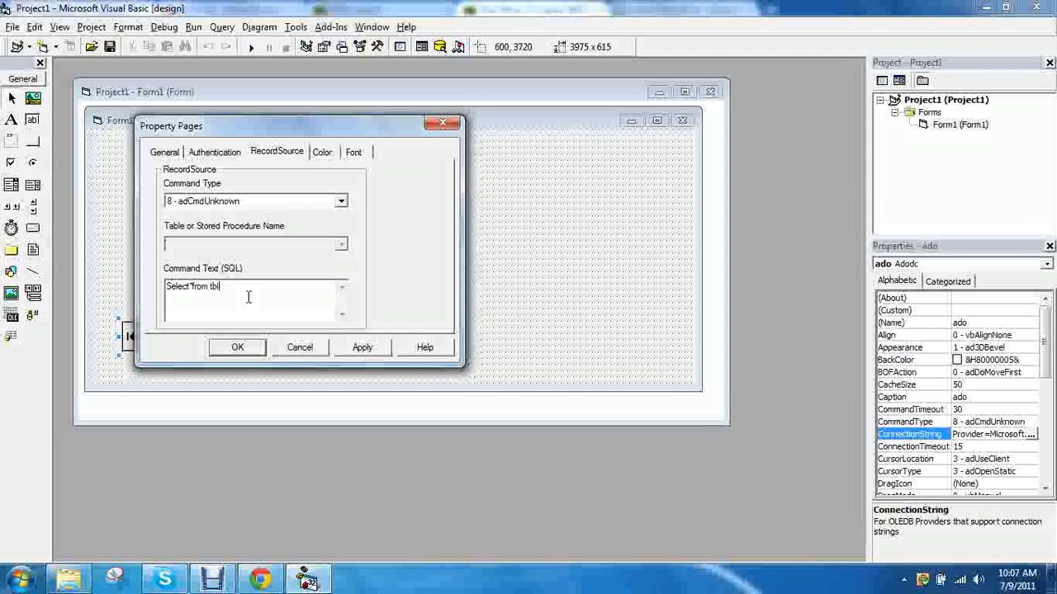
type("Empl")
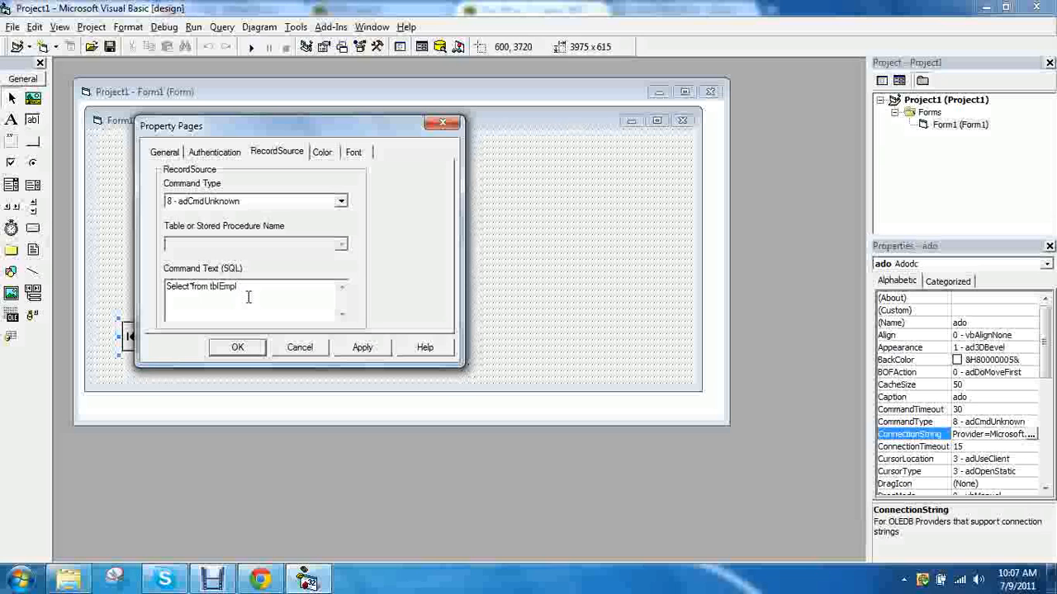
type("oyees")
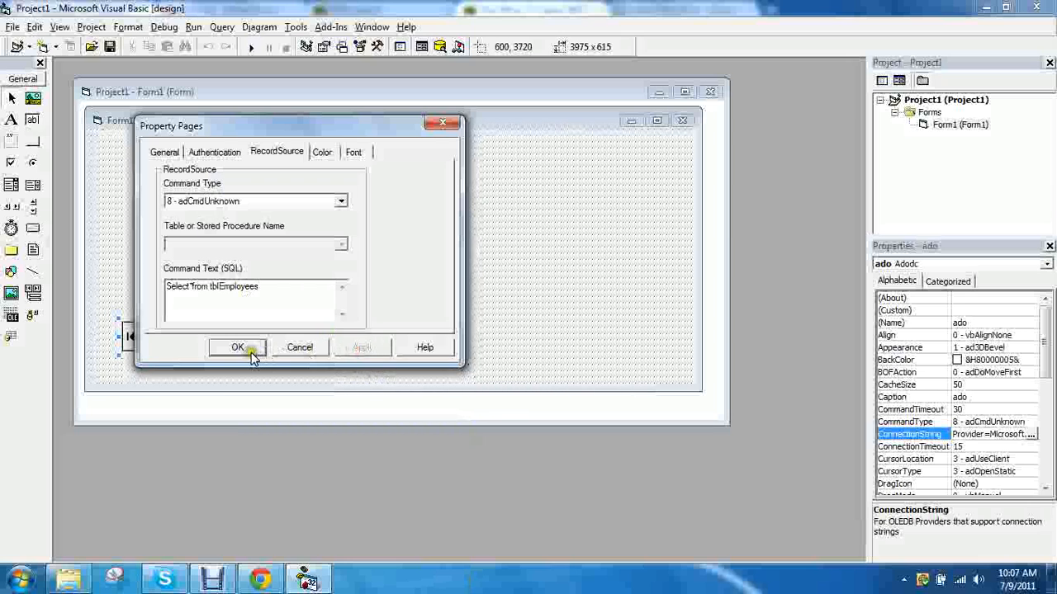
left_click(237, 347)
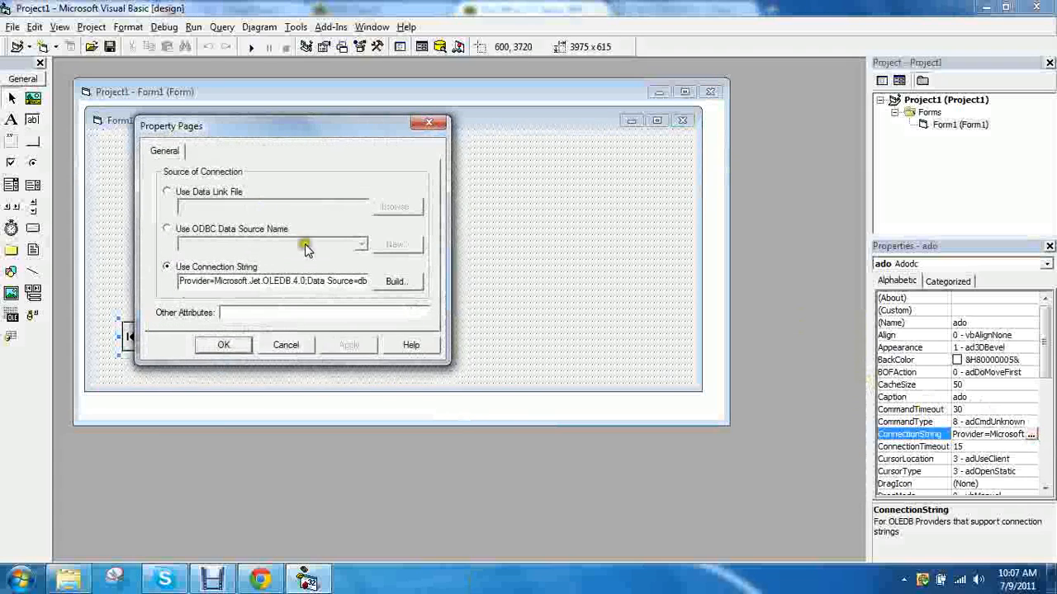
mouse_move(301, 153)
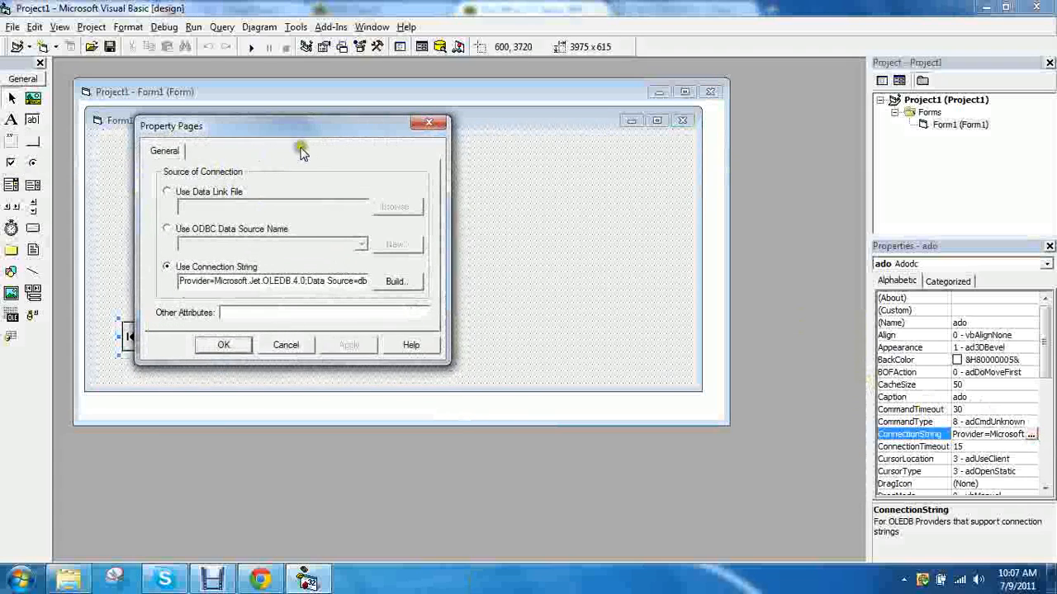
Step: Reopen the db.mdb connection details, then OK the connection and record source pages unchanged
left_click(397, 281)
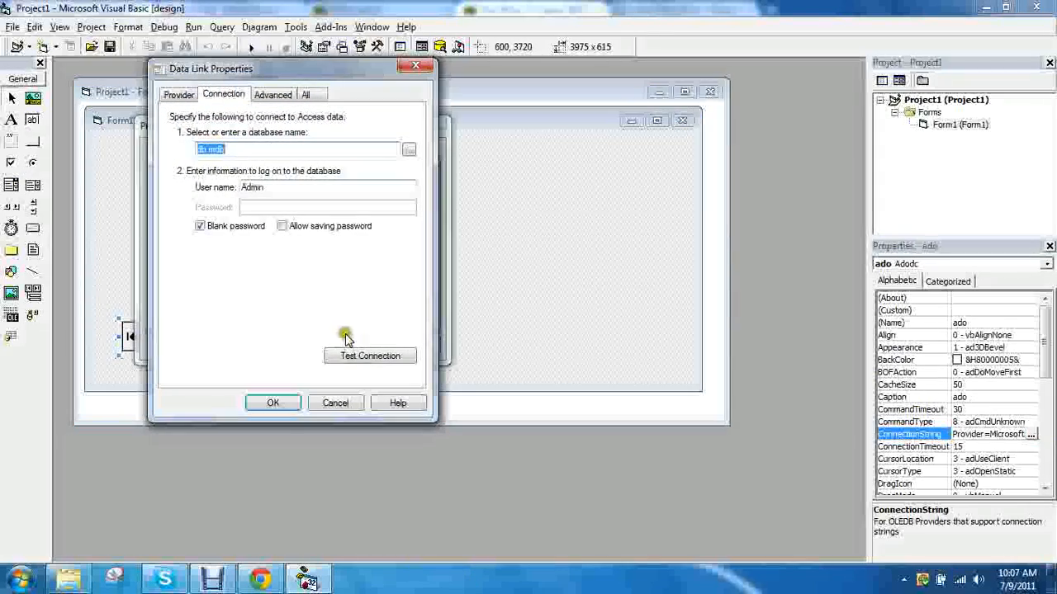
left_click(272, 402)
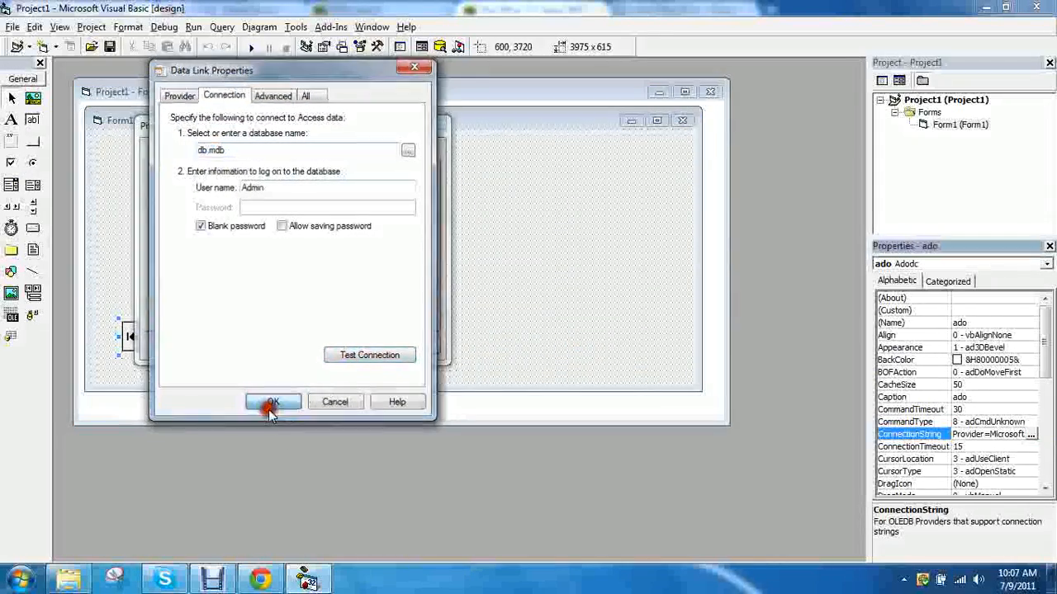
left_click(273, 402)
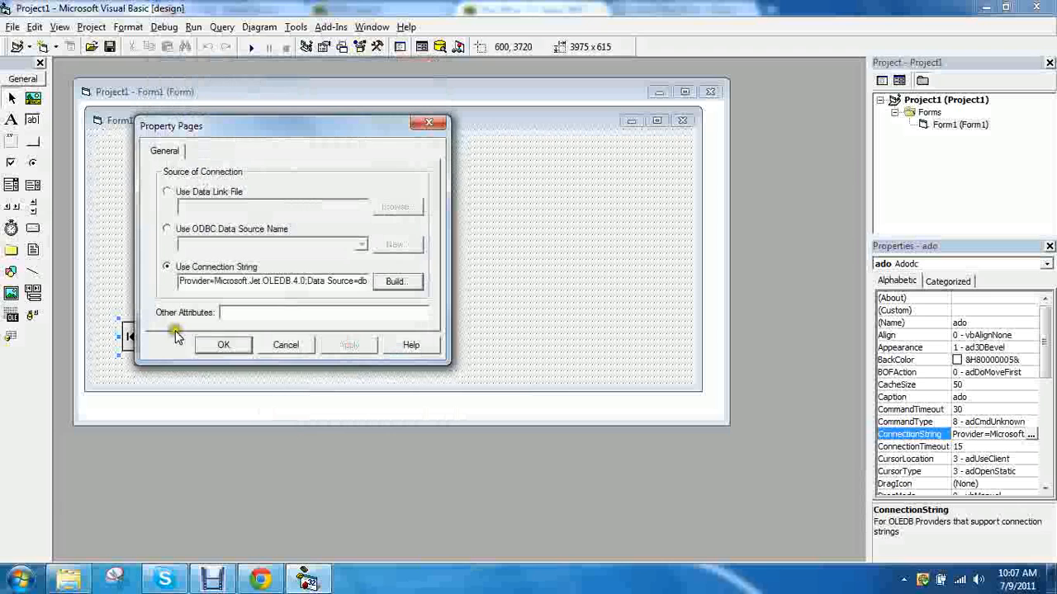
left_click(223, 344)
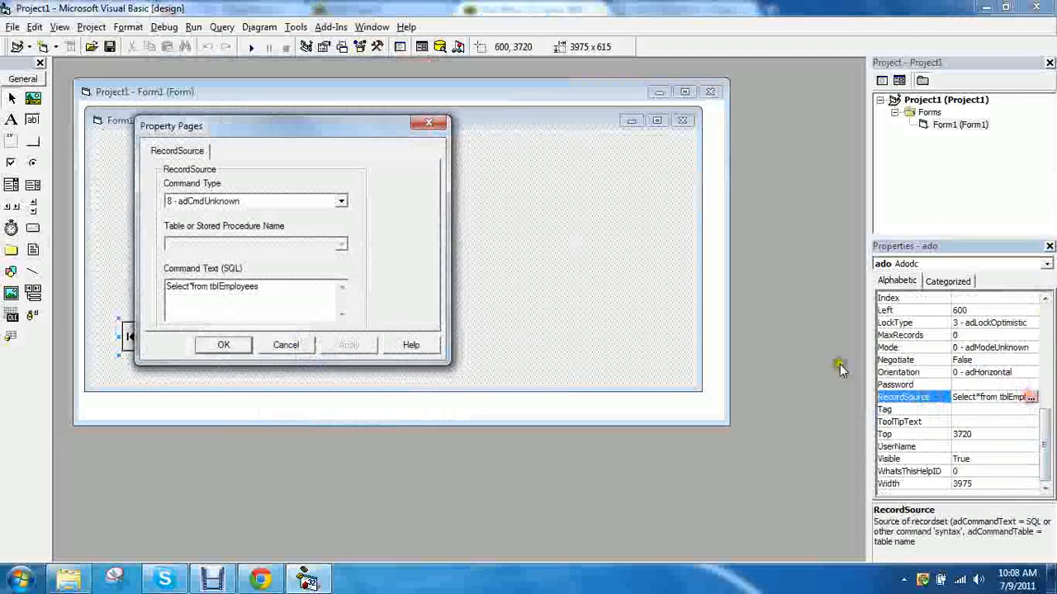
left_click(223, 345)
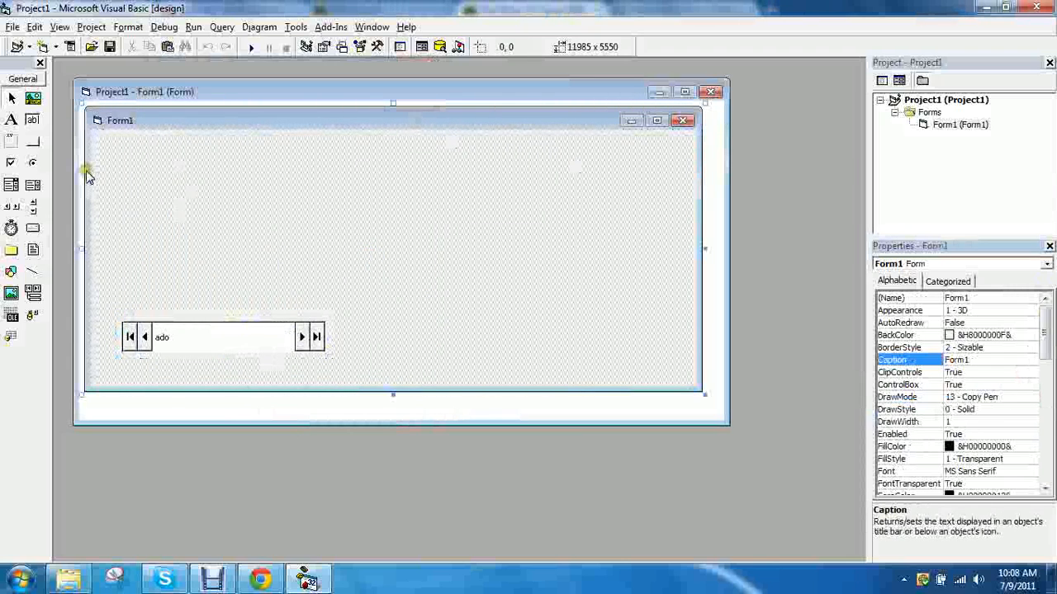
Step: Draw EmployeeID, Employee Name, Age and Position labels with text boxes, then select all four boxes
left_click(11, 118)
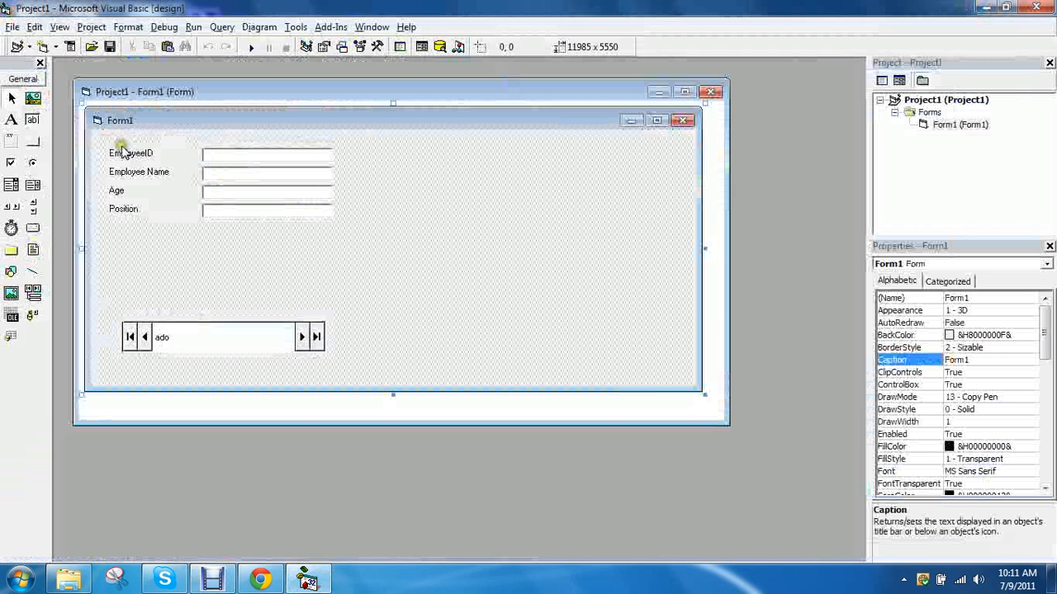
mouse_move(145, 165)
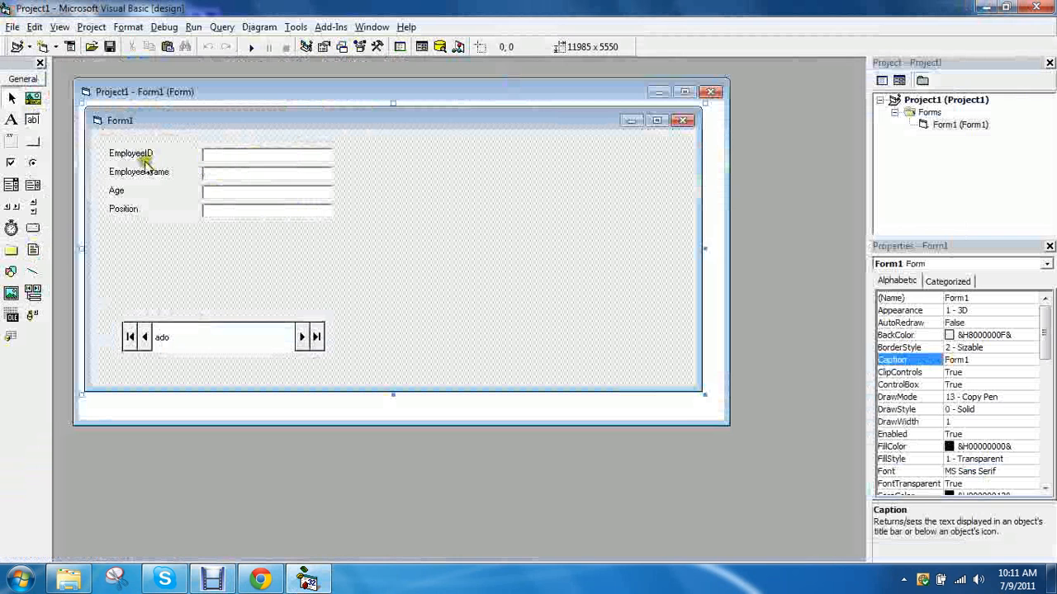
left_click(266, 155)
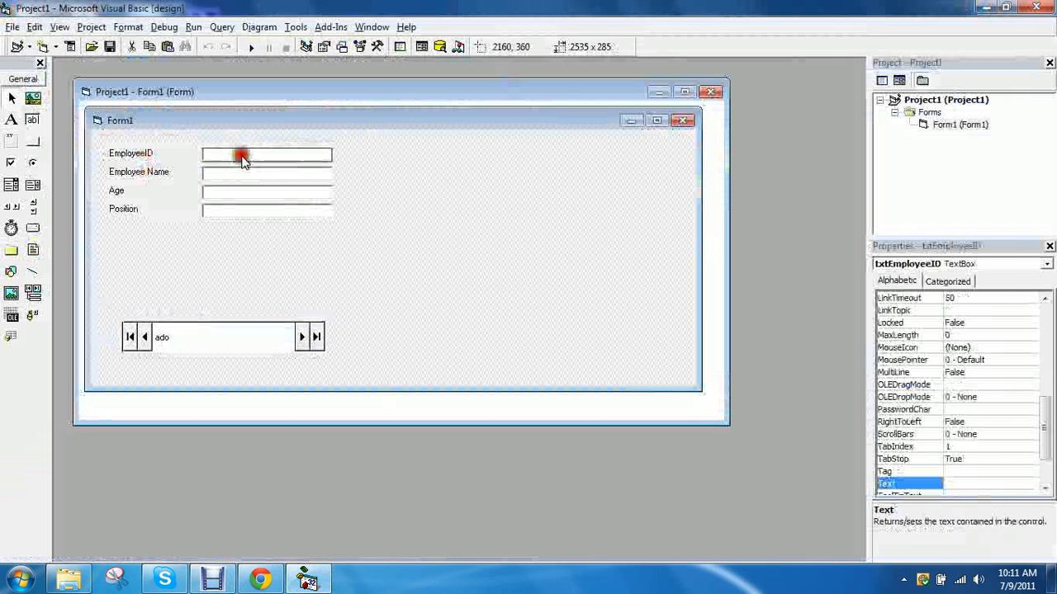
left_click(392, 247)
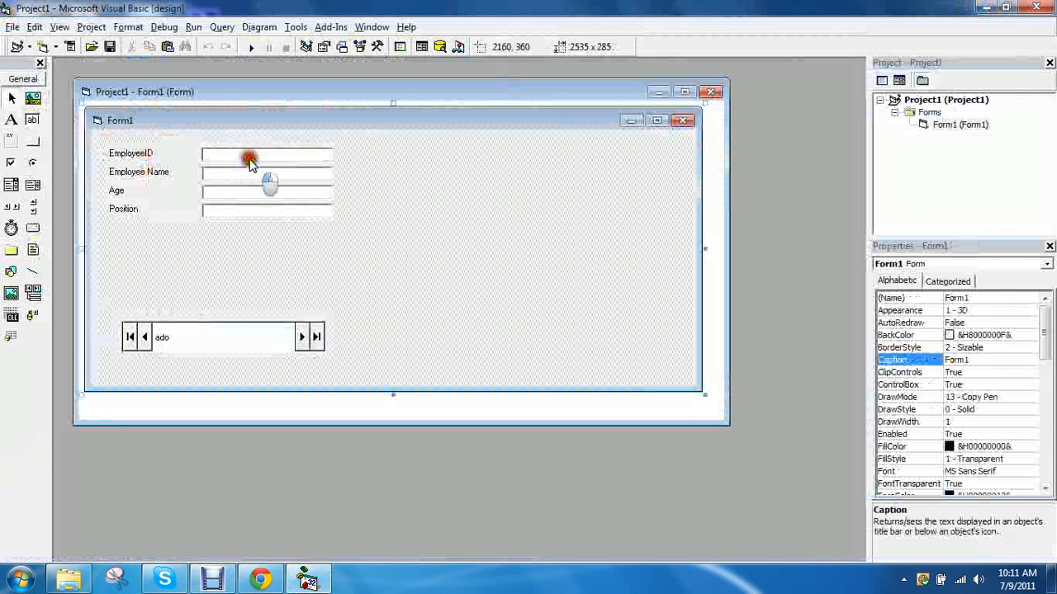
left_click(266, 154)
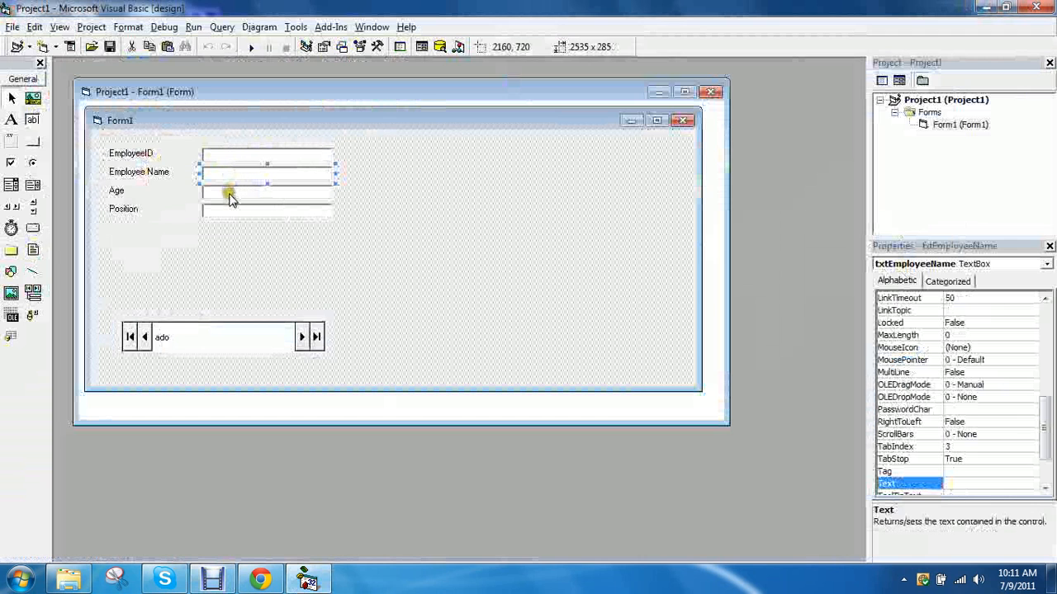
left_click(231, 217)
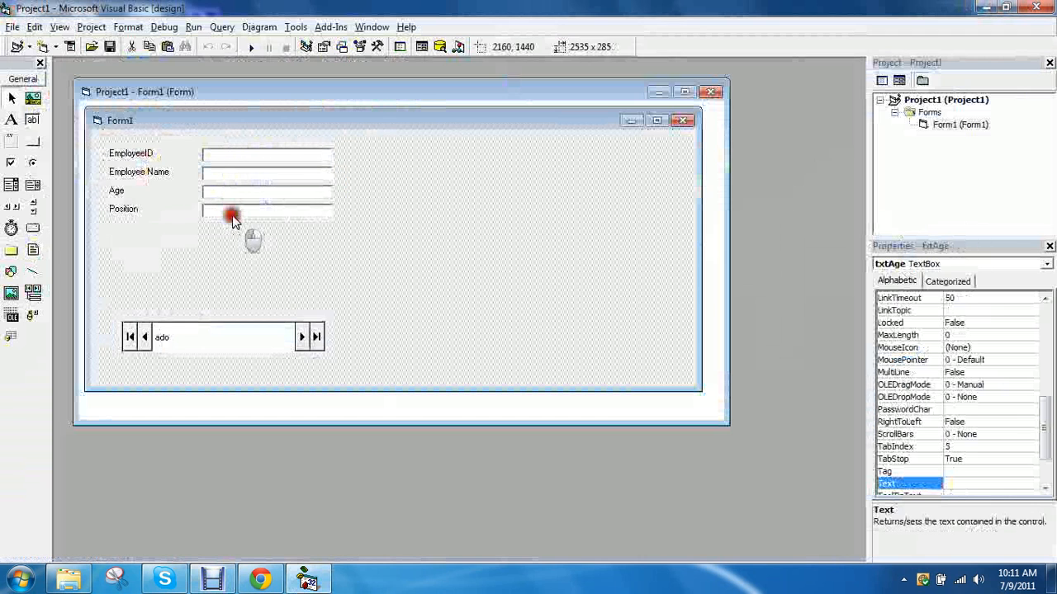
left_click(301, 279)
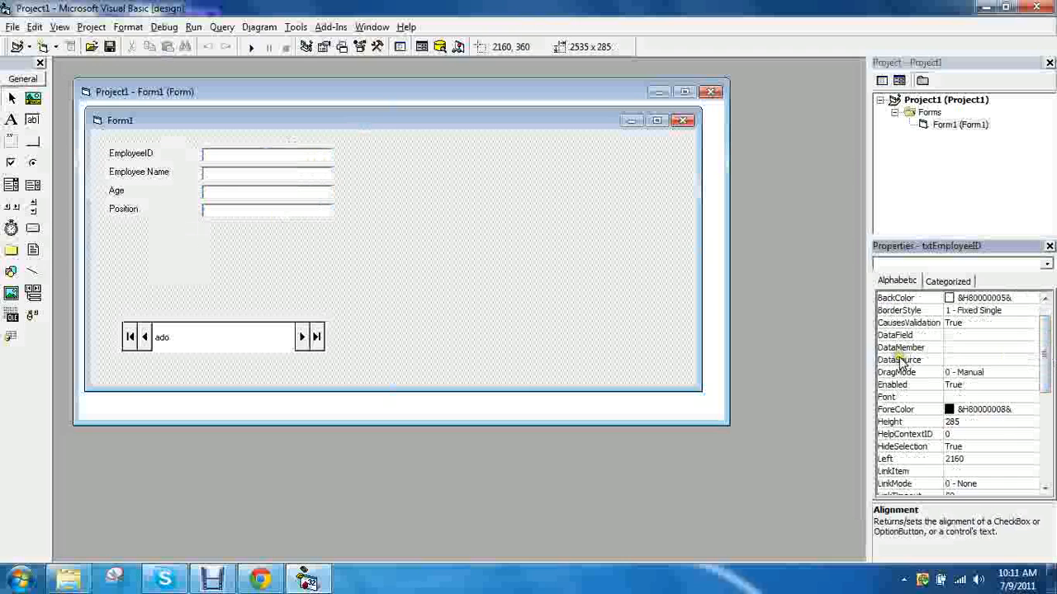
Step: Bind the EmployeeID, Employee Name and Age text boxes to ado and their matching fields
left_click(903, 359)
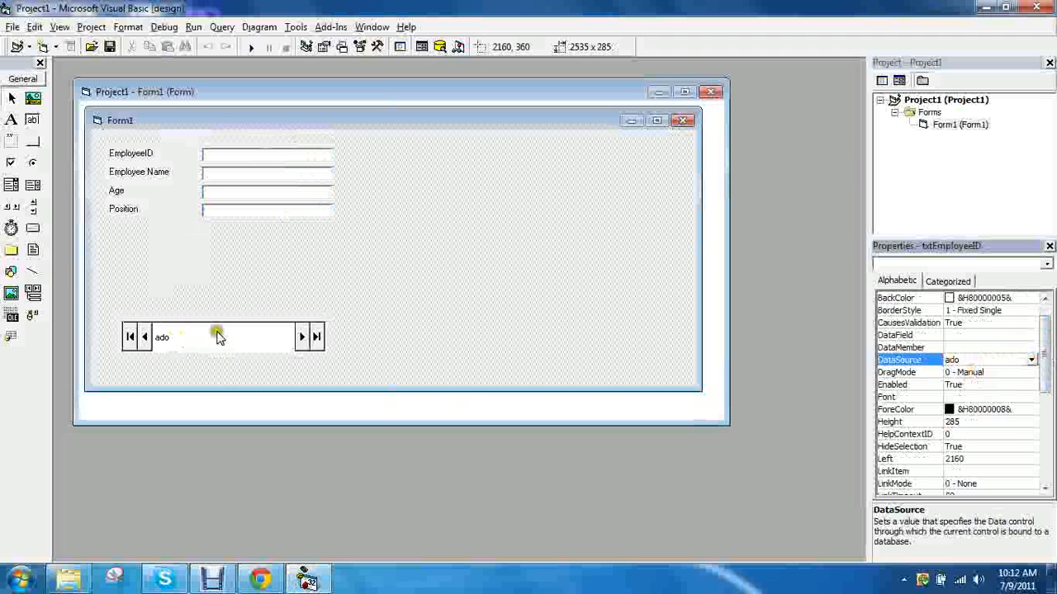
mouse_move(359, 278)
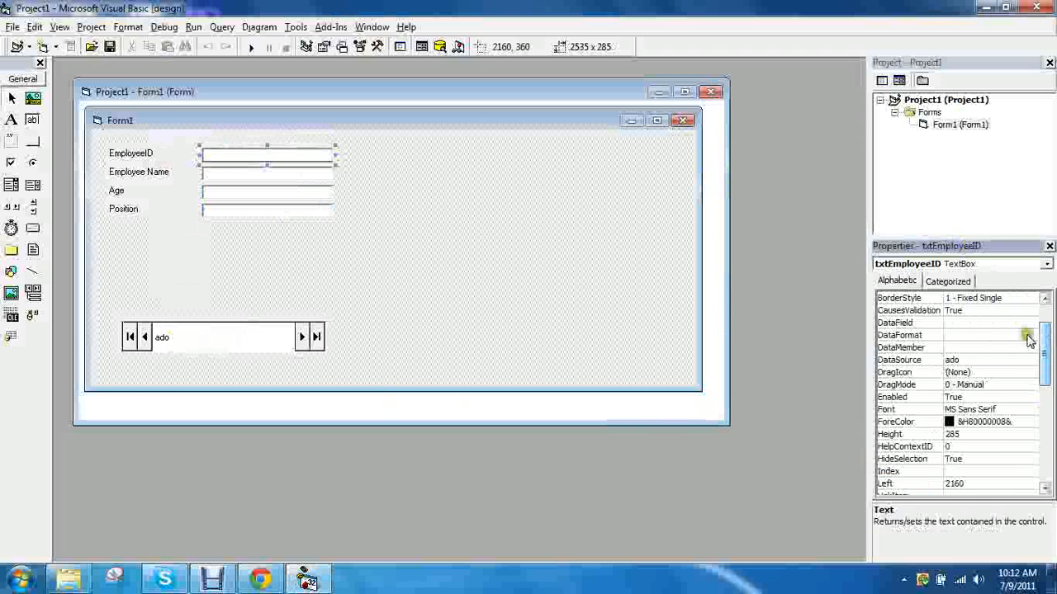
left_click(908, 322)
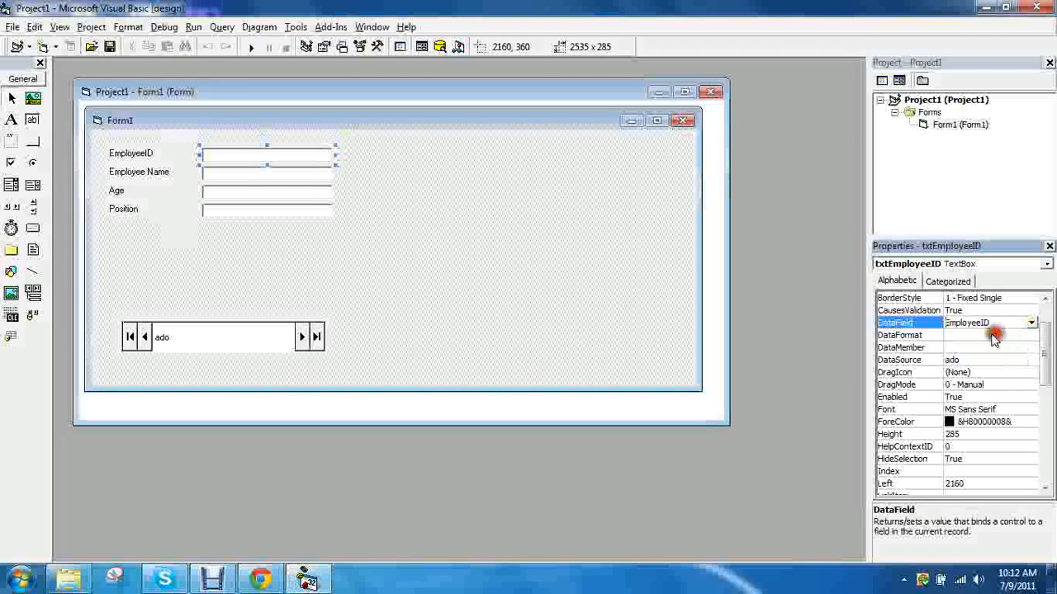
left_click(265, 172)
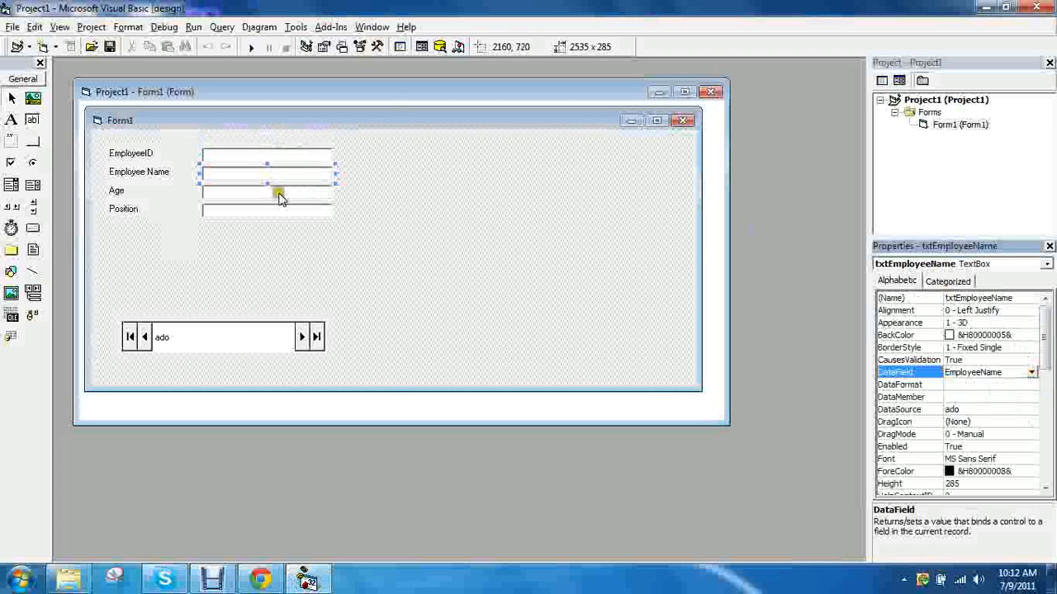
left_click(266, 192)
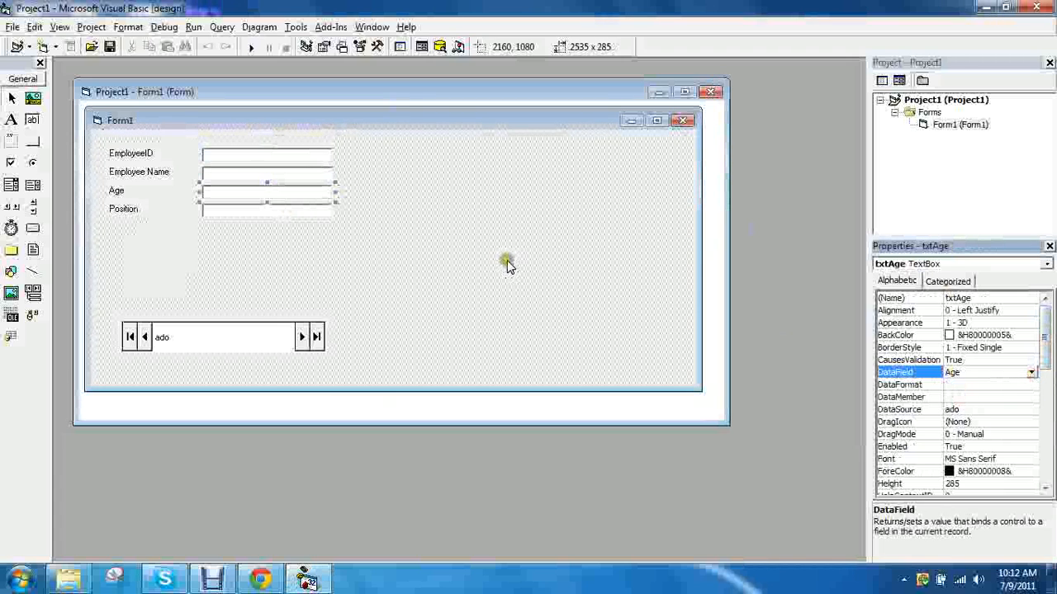
Step: Bind the Position box to ado's Position field, then test-run and stop the form
left_click(264, 213)
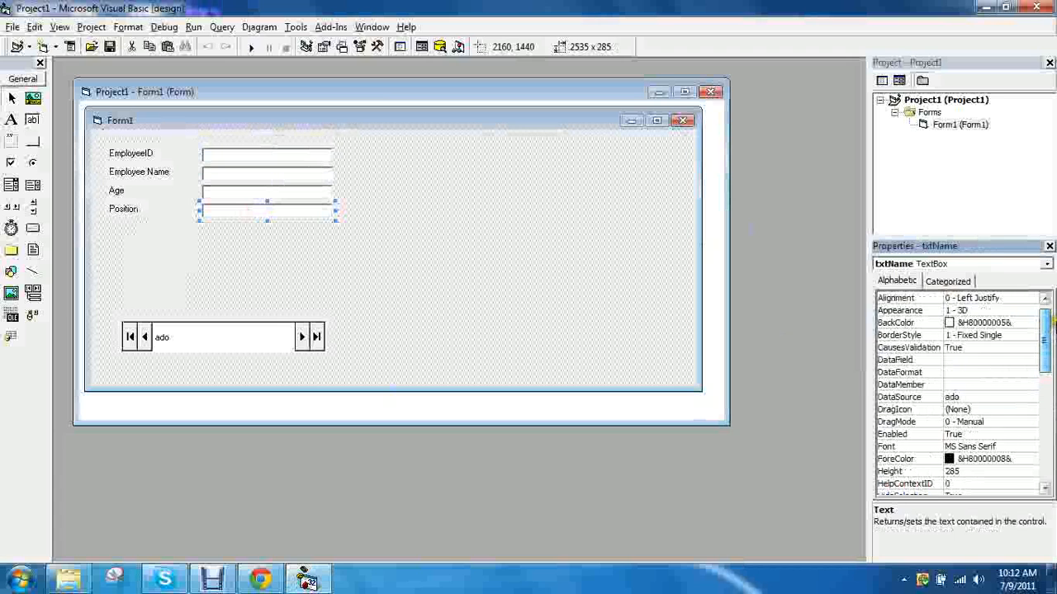
left_click(898, 397)
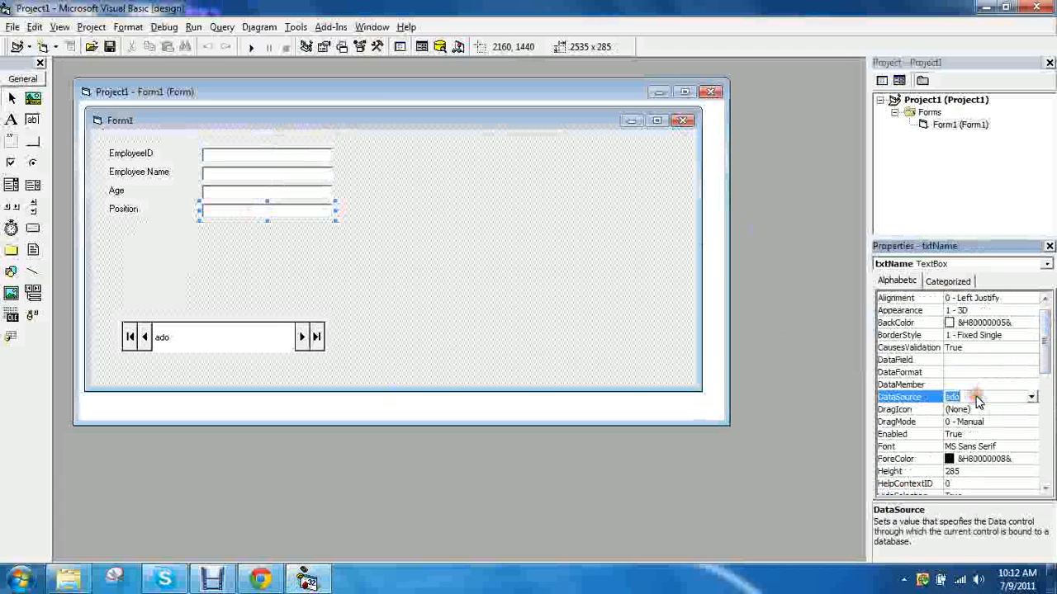
left_click(899, 359)
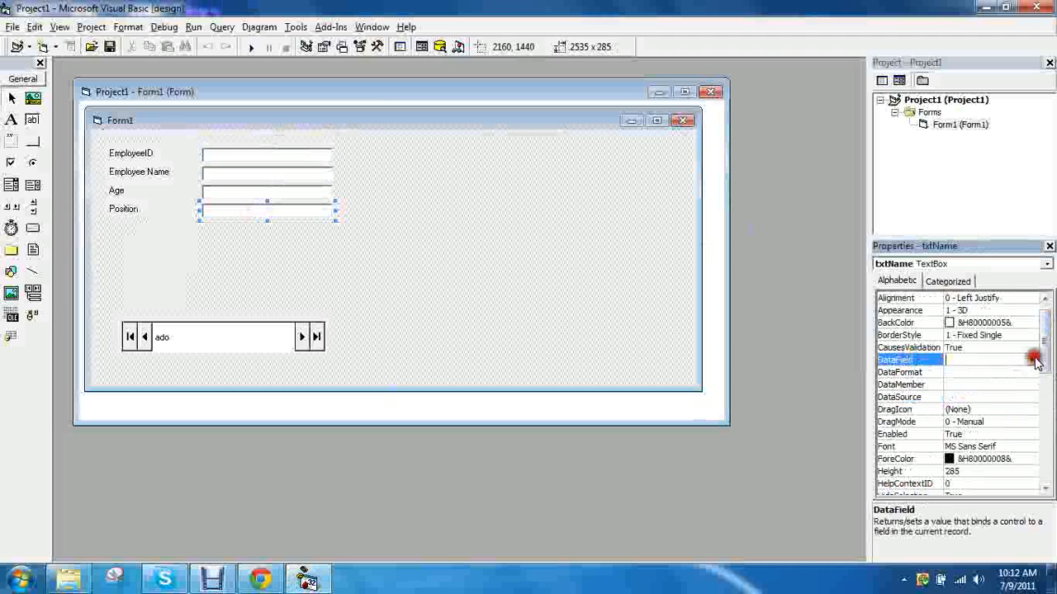
left_click(907, 397)
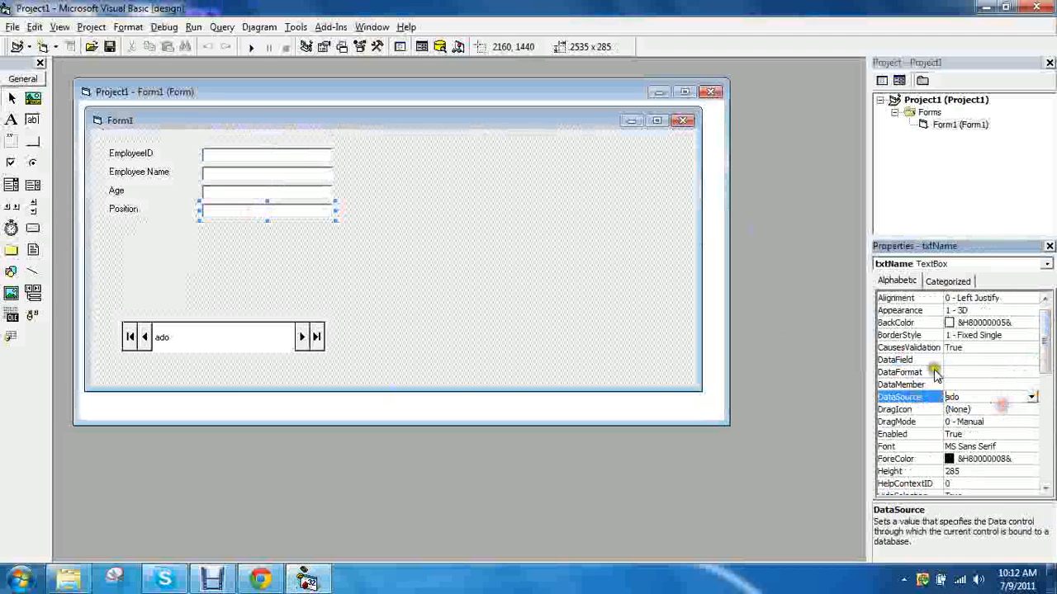
left_click(1031, 359)
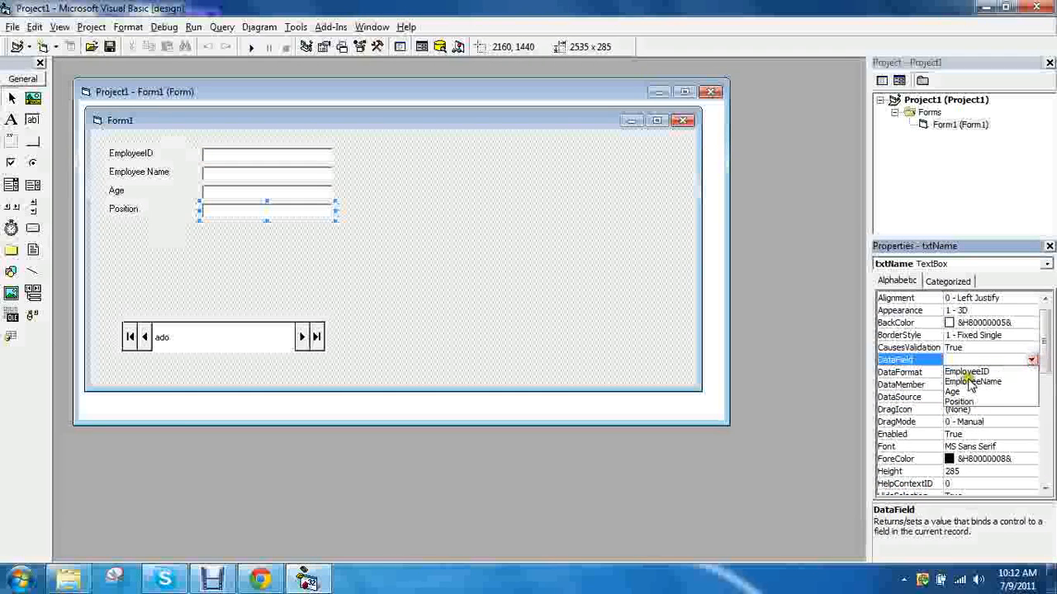
left_click(491, 182)
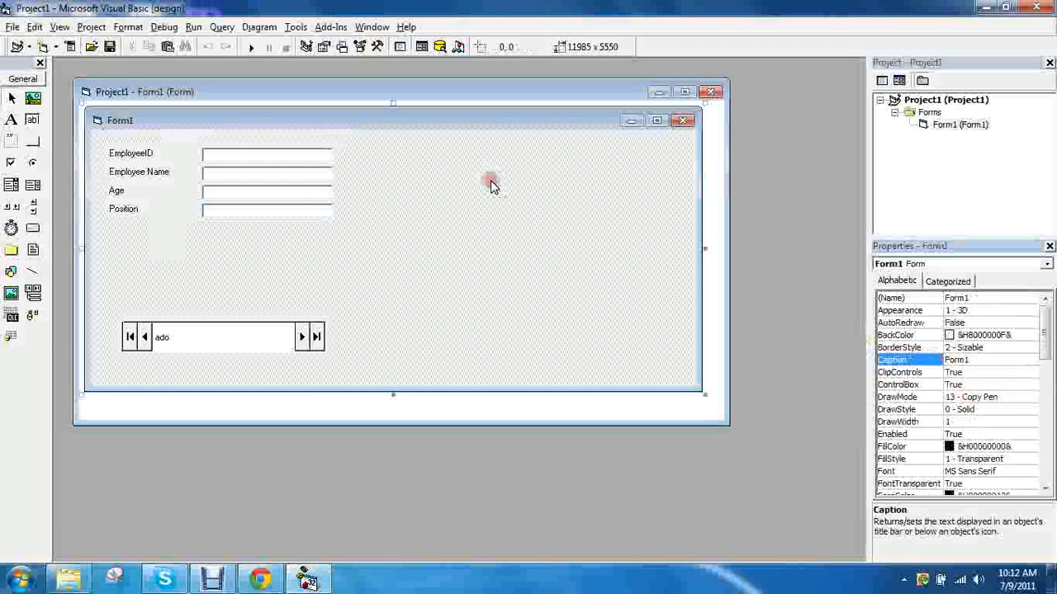
left_click(251, 47)
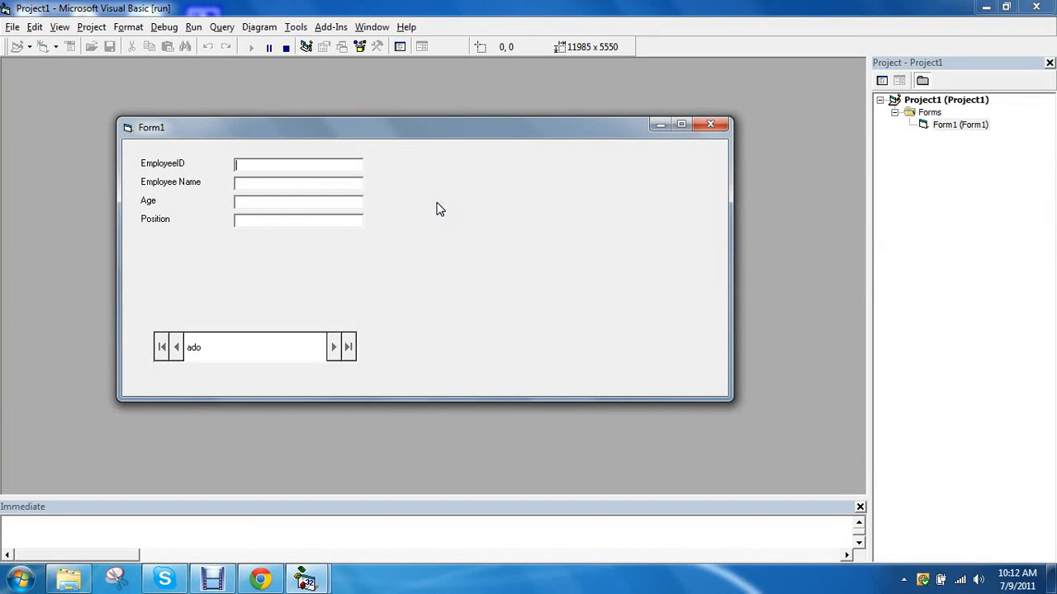
mouse_move(286, 47)
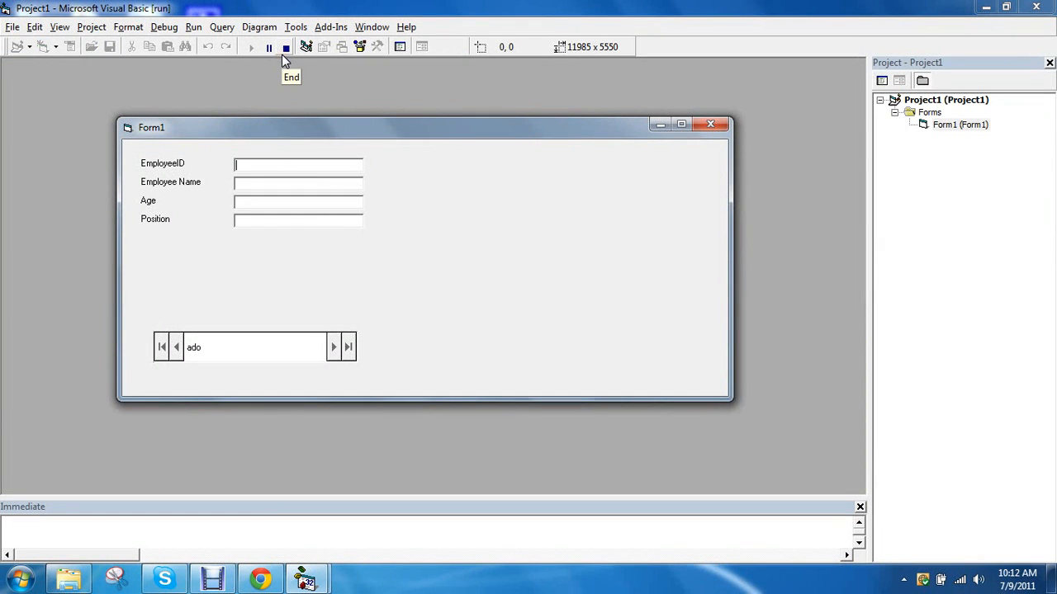
left_click(285, 46)
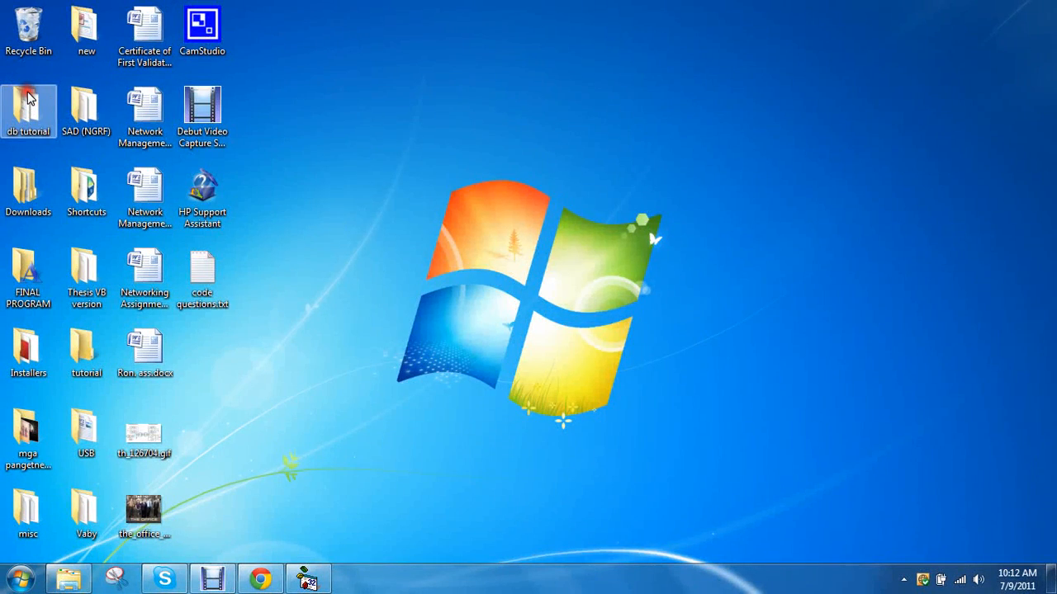
Step: Open db.mdb from the desktop's db tutorial folder in Access
double_click(28, 111)
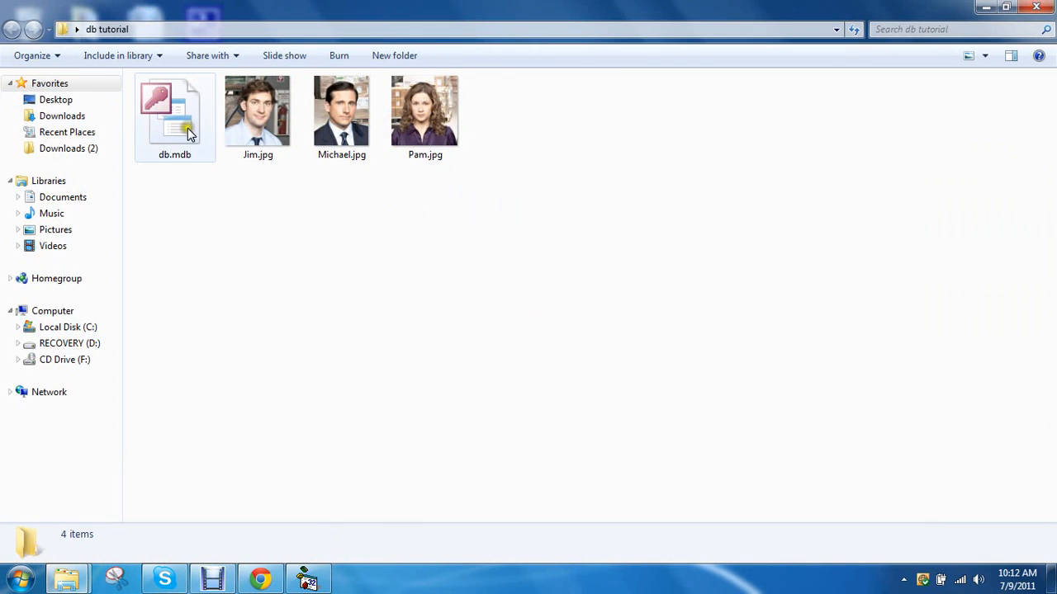
double_click(175, 116)
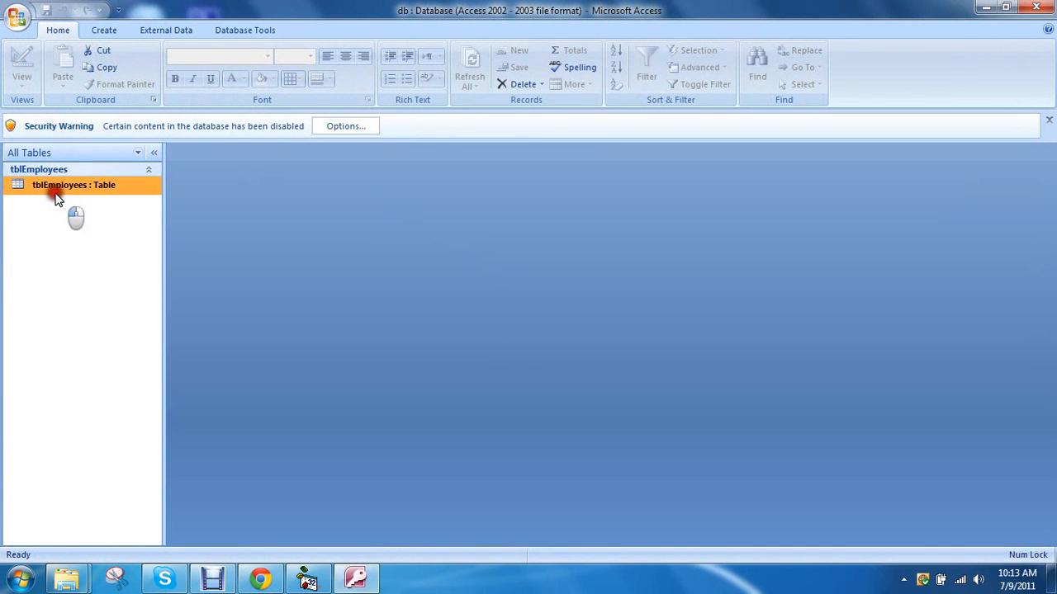
Step: Enter Michael (35, Boss), Pam (30, Secretary) and Jim (31, Salesman) into tblEmployees
double_click(73, 184)
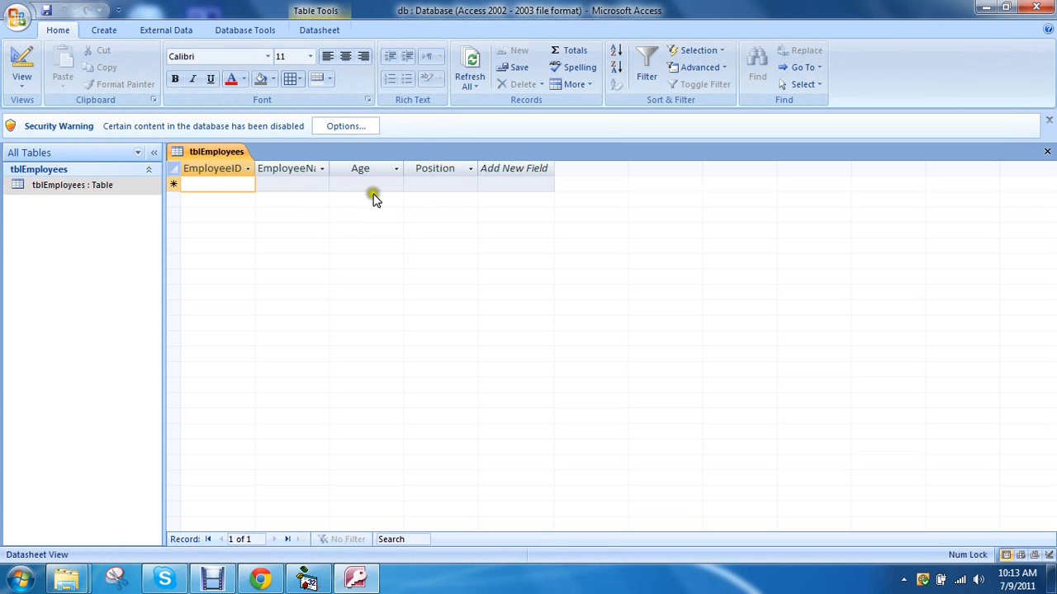
type("1")
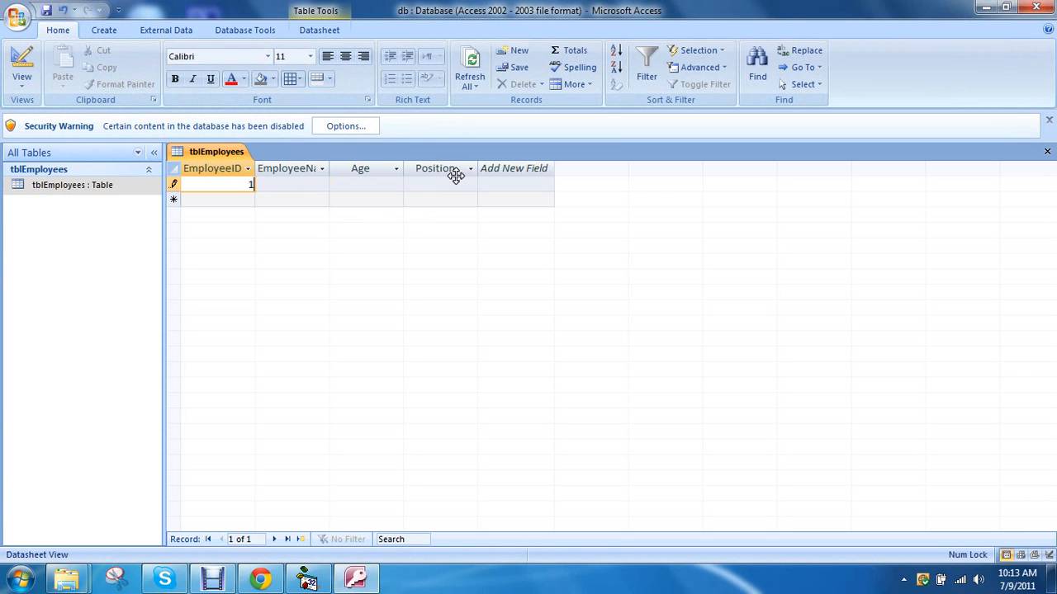
left_click(518, 50)
type("2")
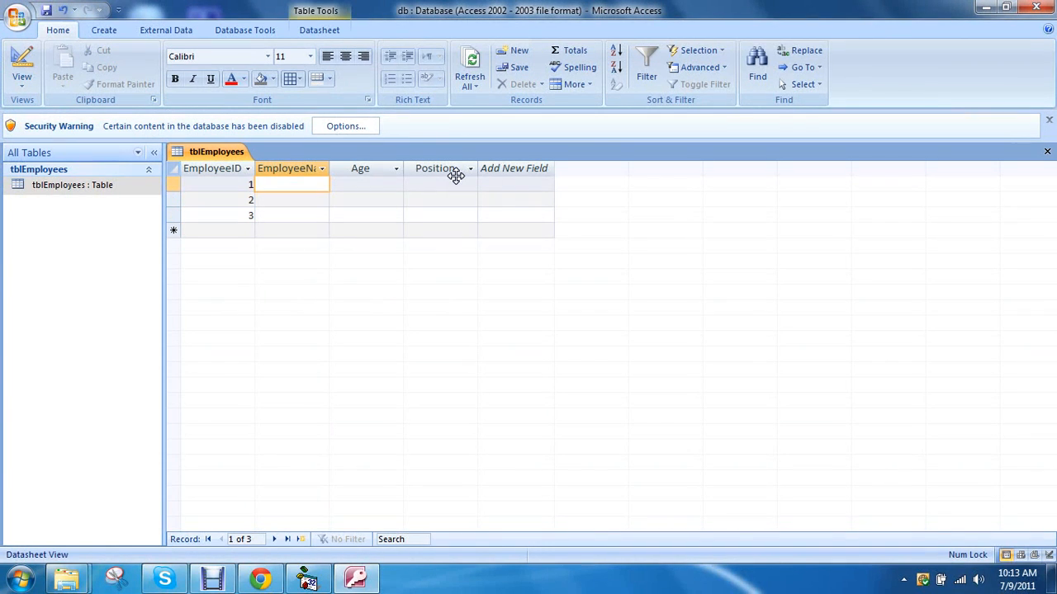
type("Micha")
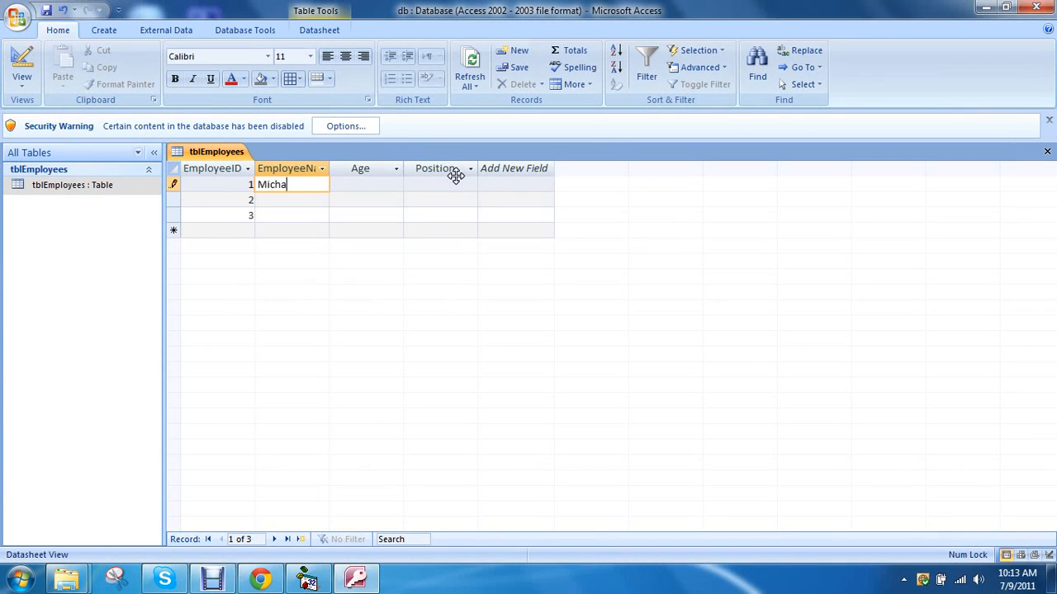
type("35")
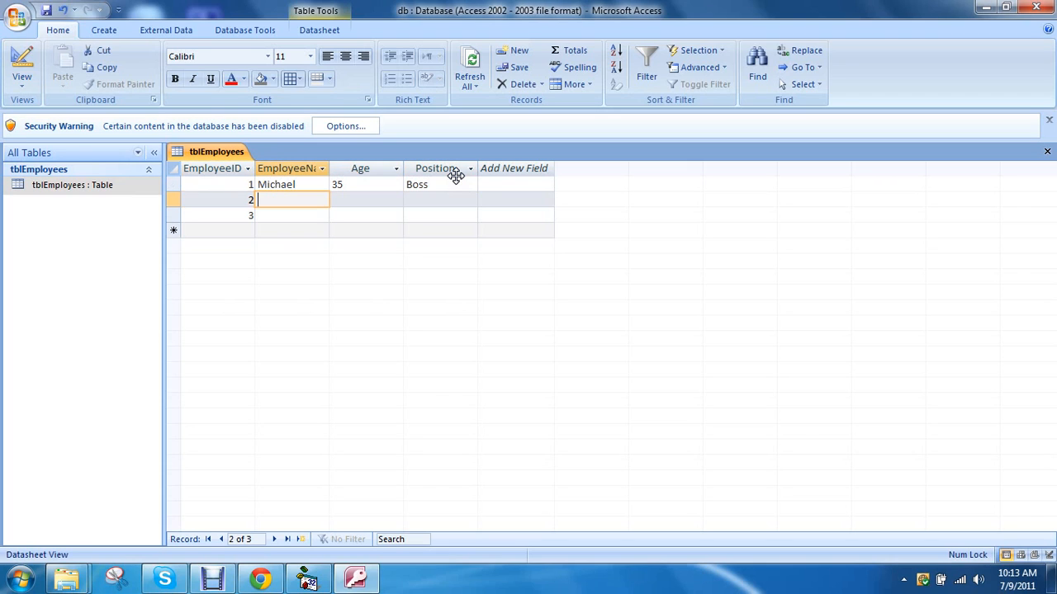
type("Pam")
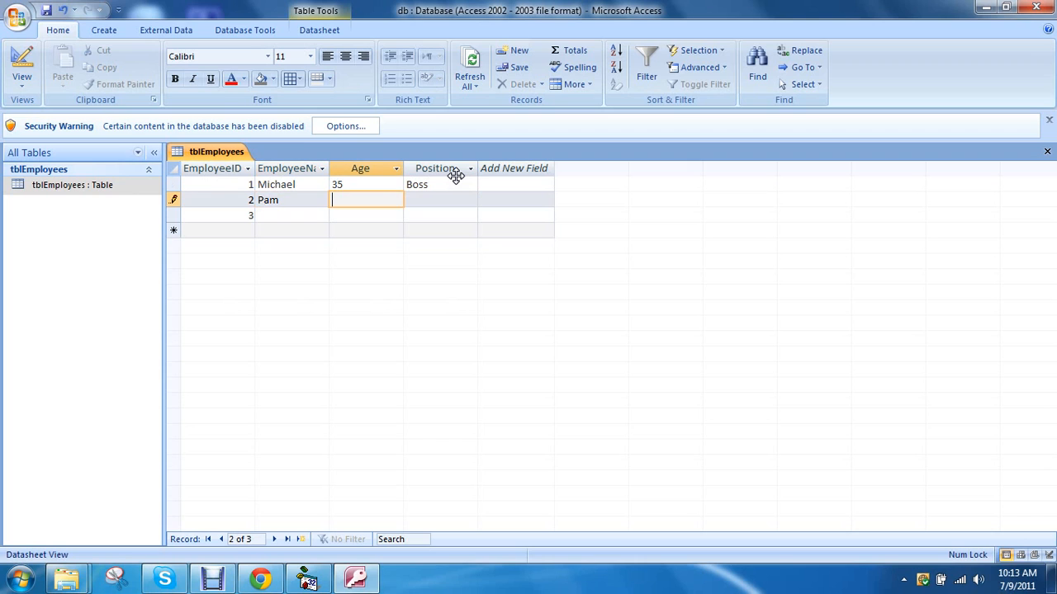
type("30")
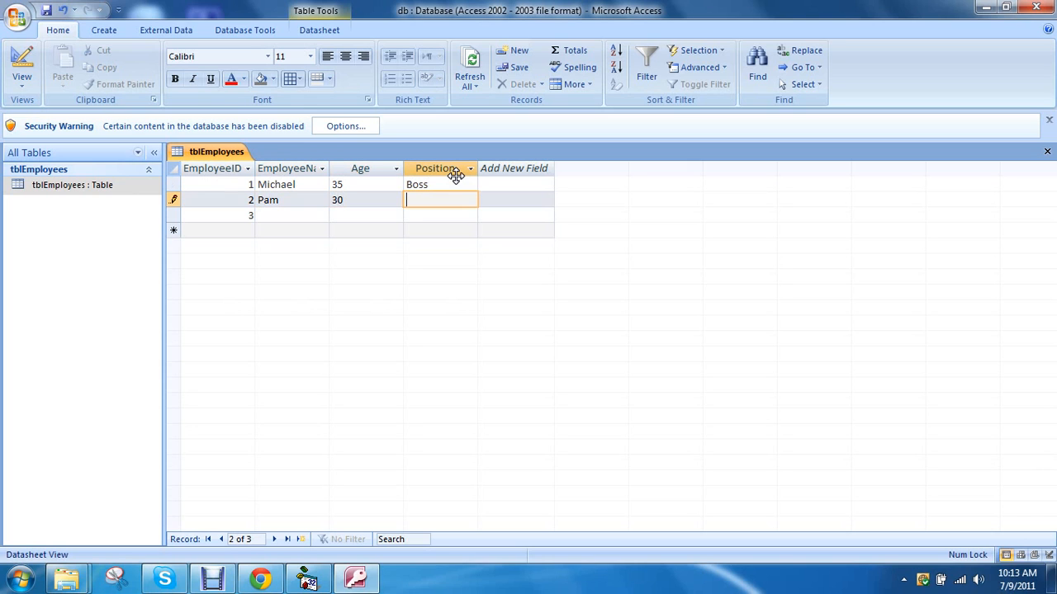
type("Secretary")
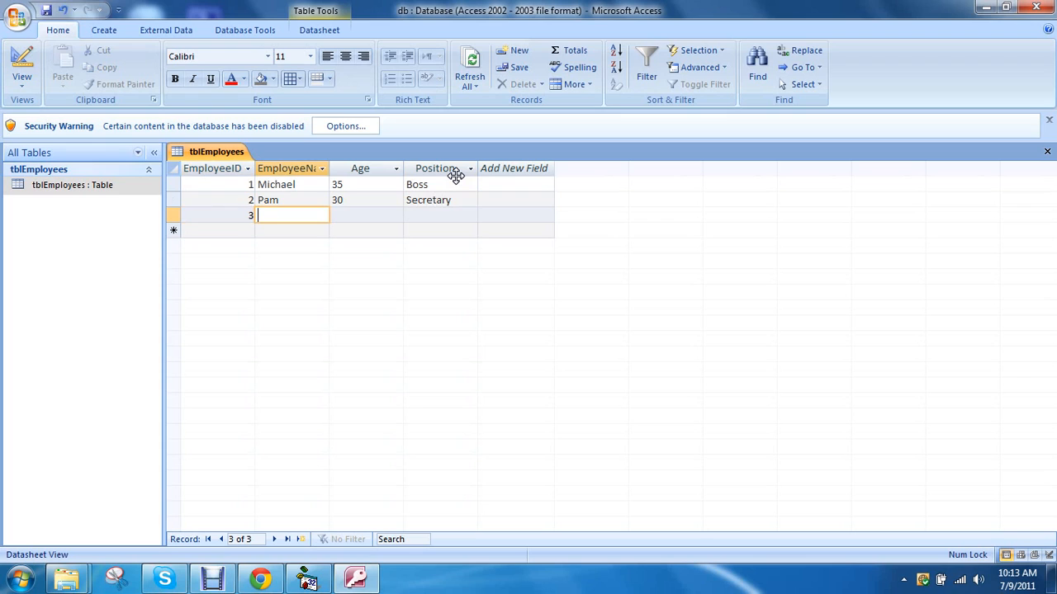
type("Jim")
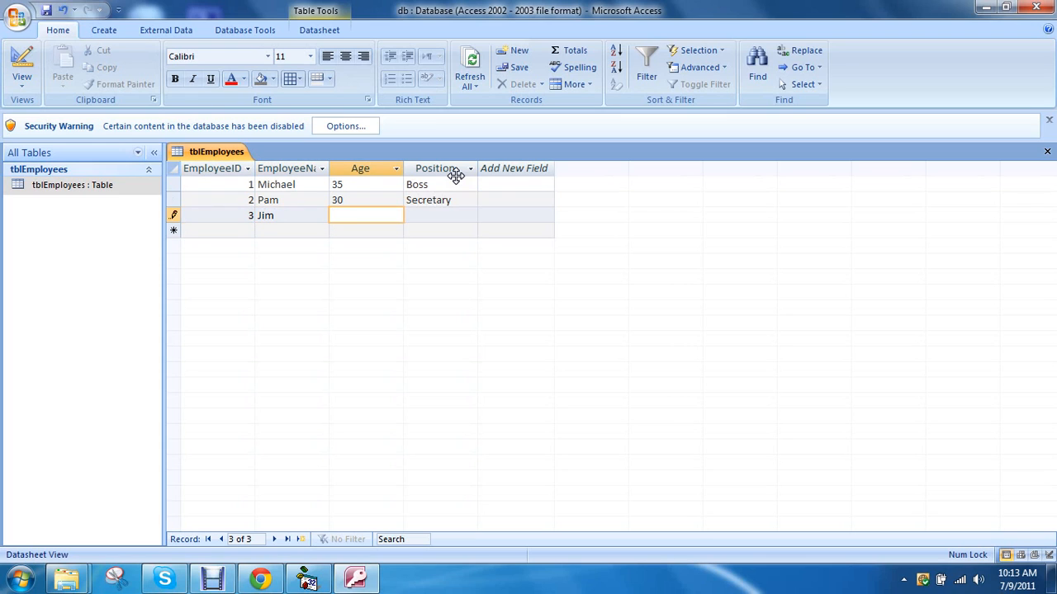
type("31")
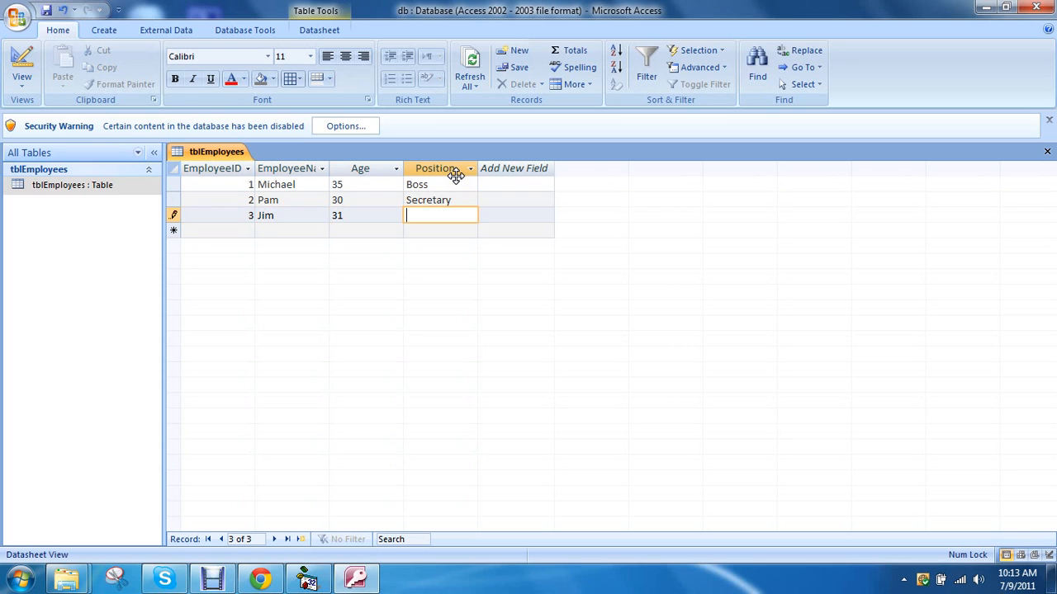
type("Salesmn")
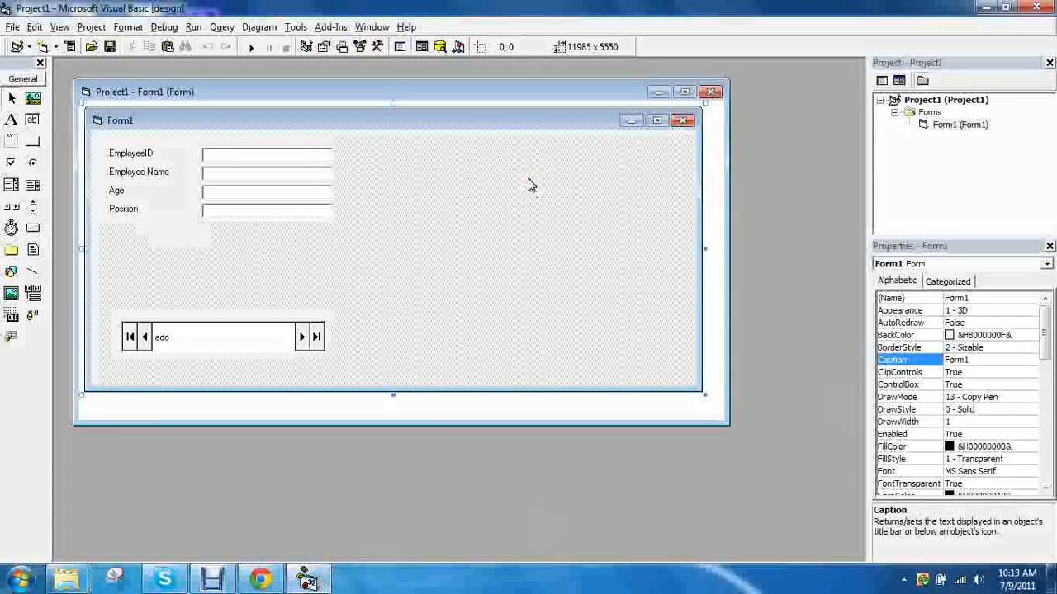
mouse_move(251, 43)
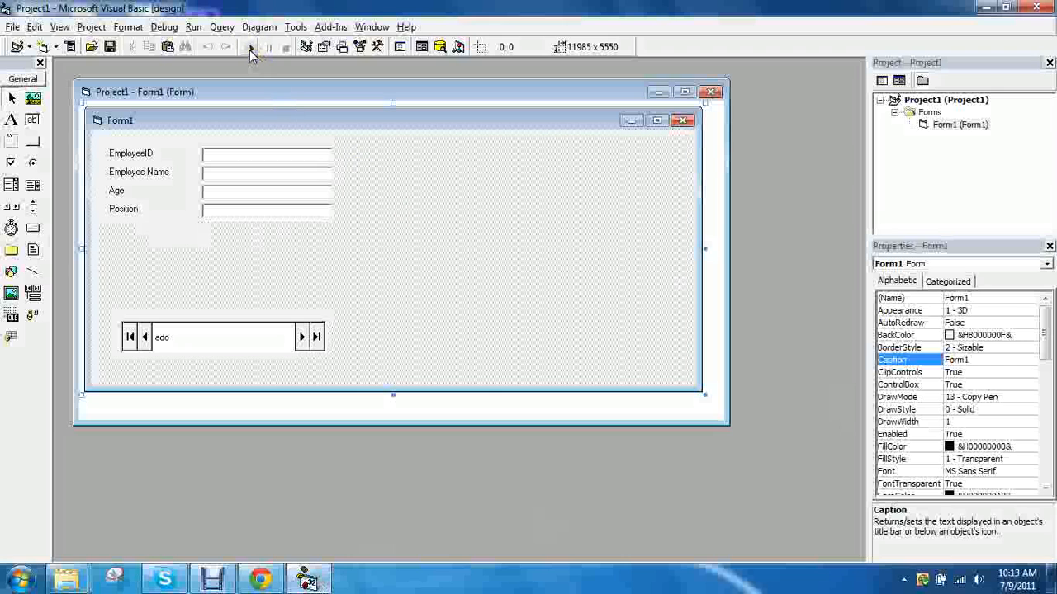
mouse_move(252, 48)
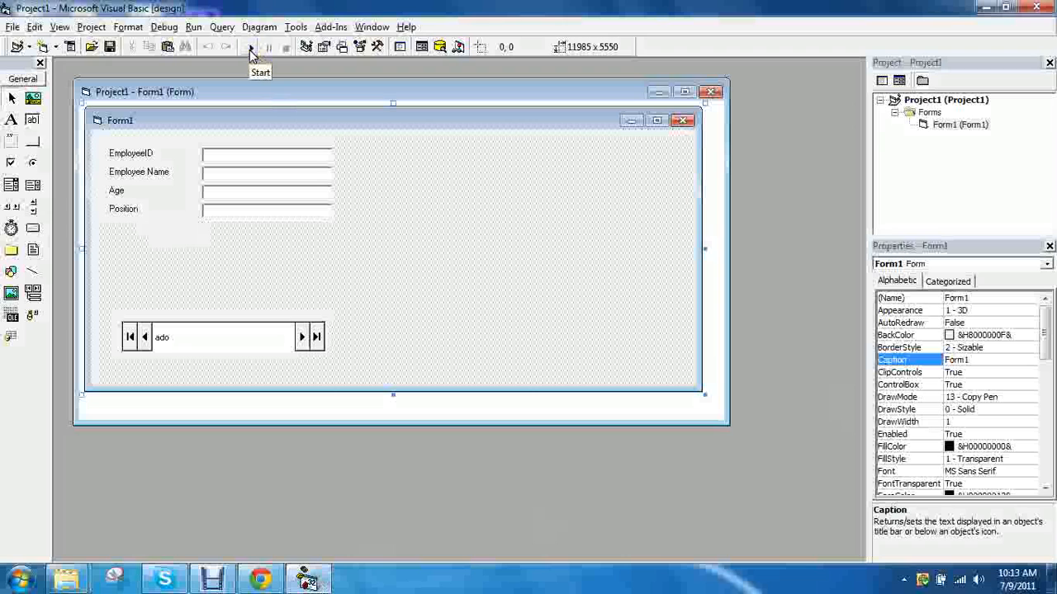
left_click(251, 47)
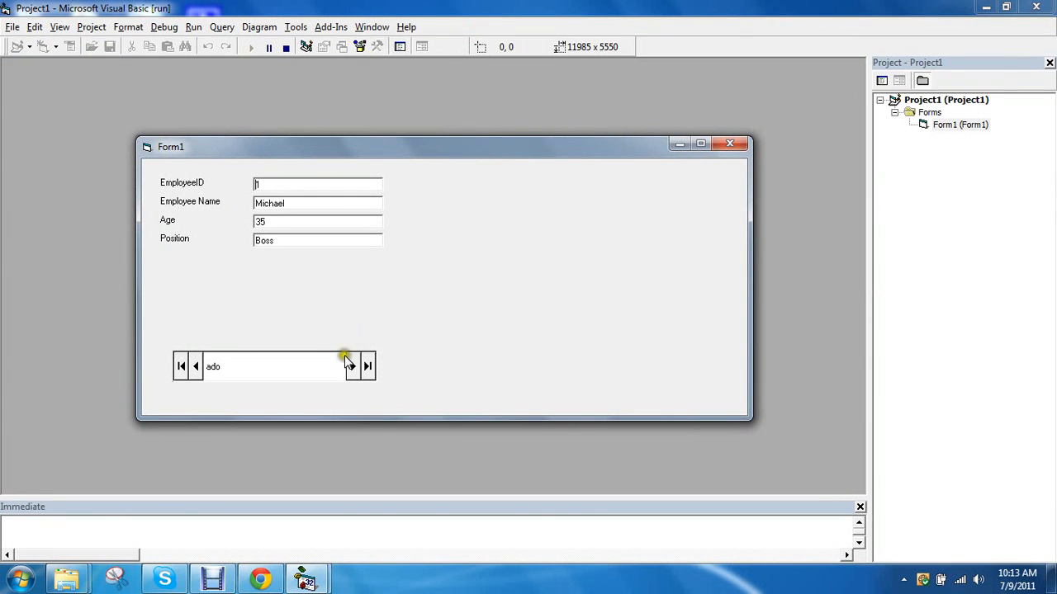
left_click(350, 366)
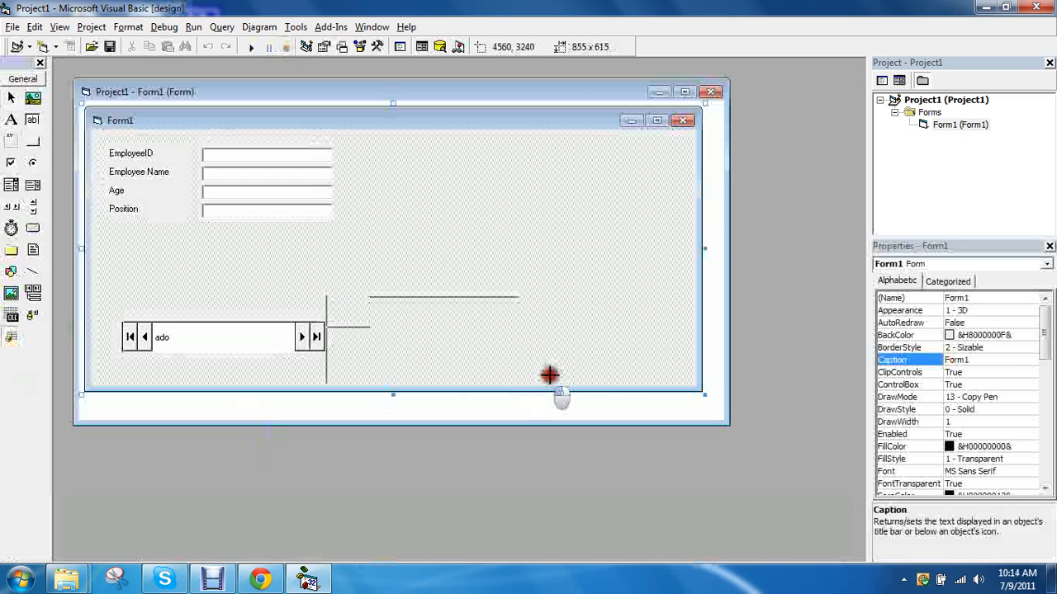
Step: Draw a DataGrid on Form1, set its DataSource to ado, and test-run the form
left_click_drag(549, 376, 603, 367)
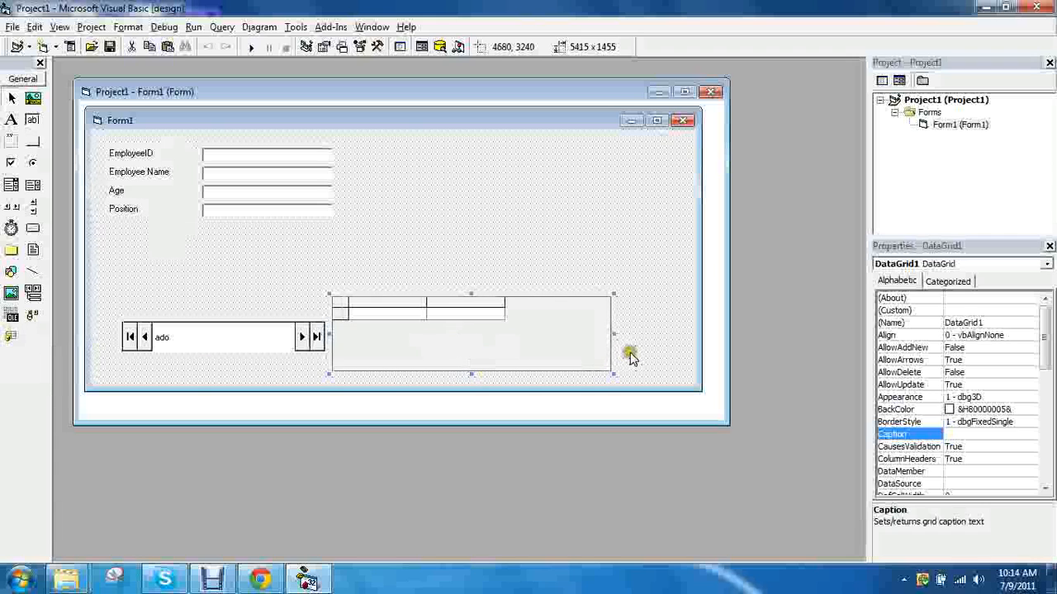
mouse_move(557, 341)
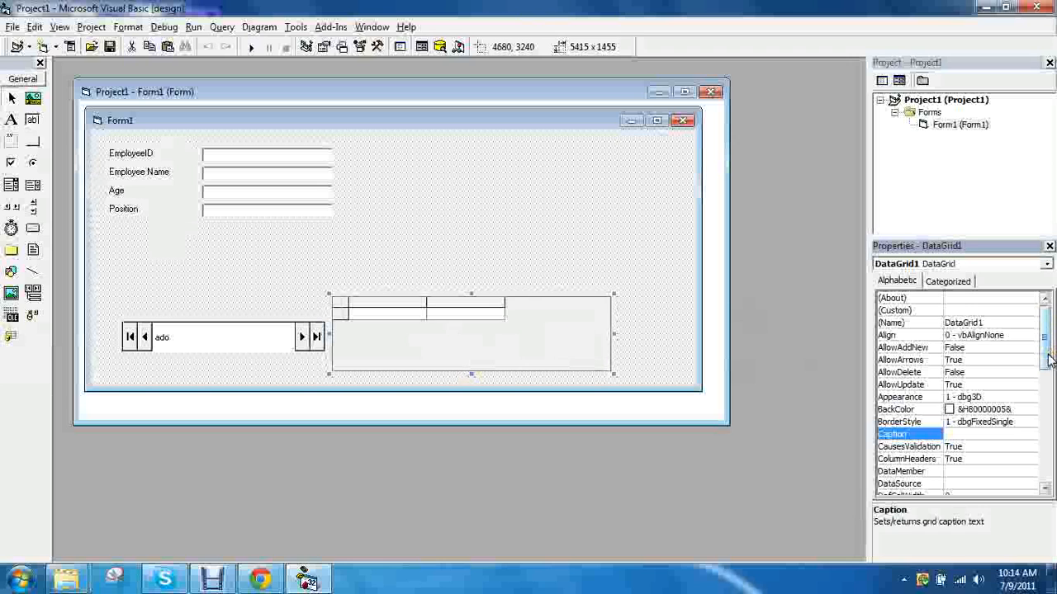
scroll("down", 3)
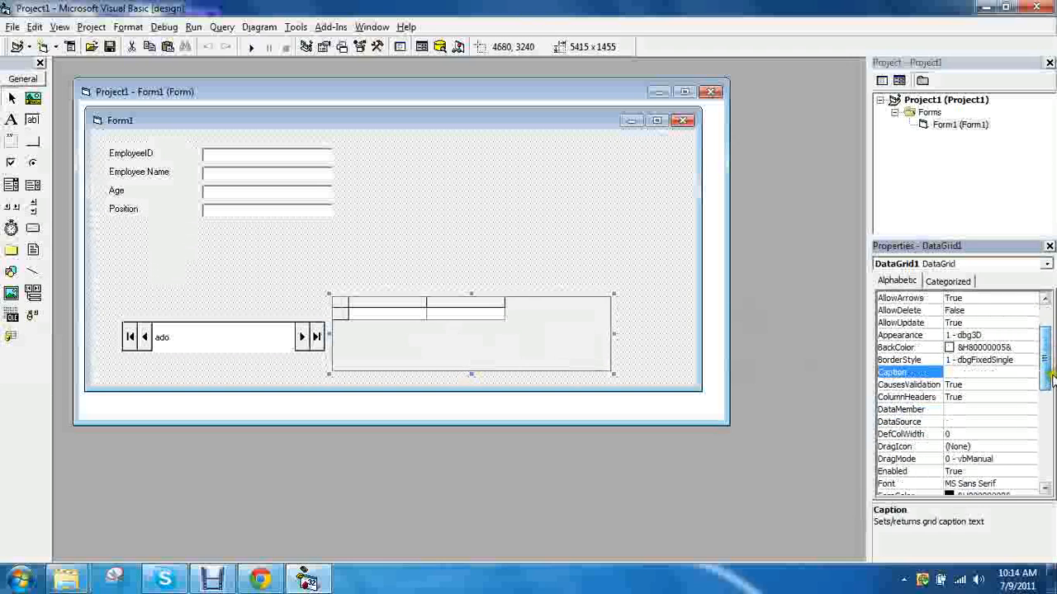
left_click(900, 409)
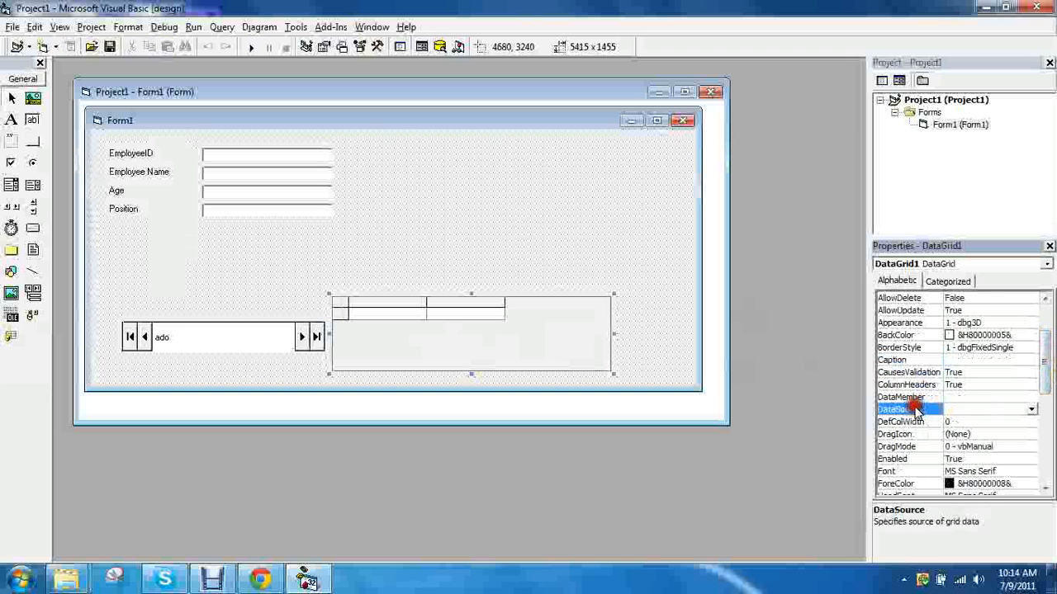
left_click(990, 408)
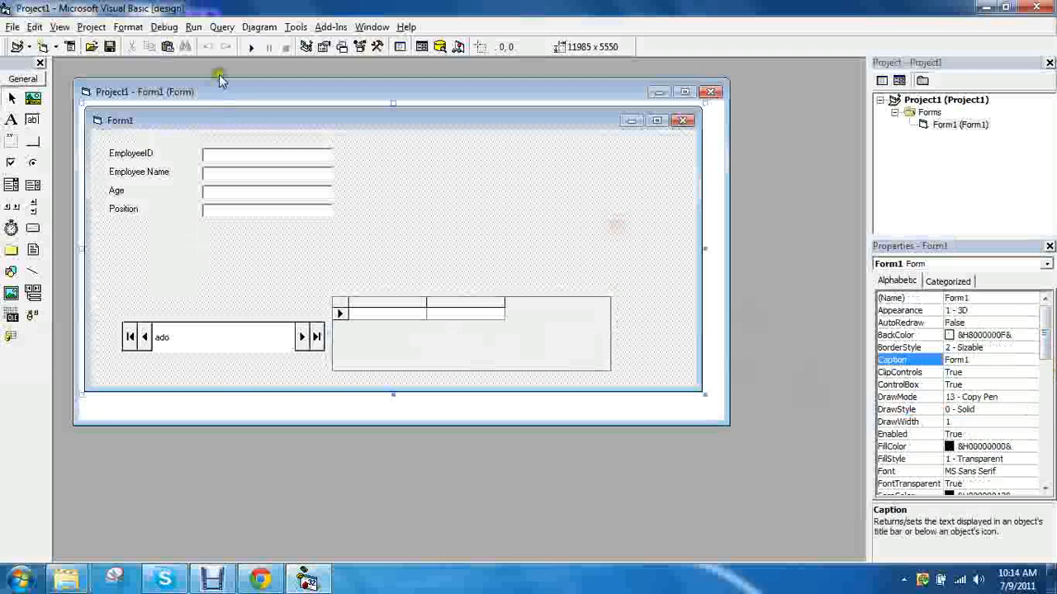
left_click(388, 312)
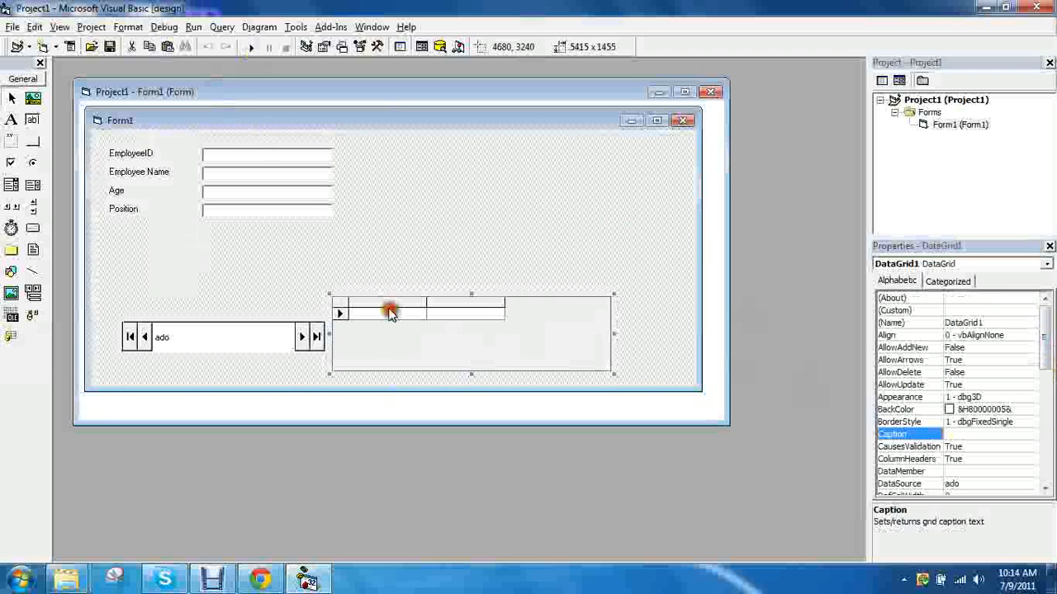
left_click(249, 46)
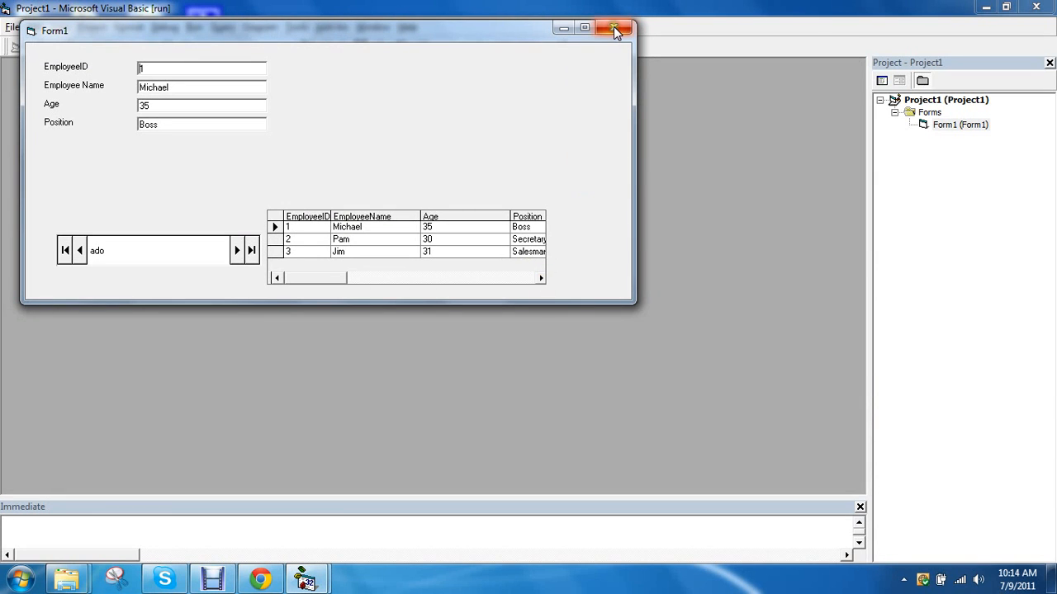
left_click(615, 28)
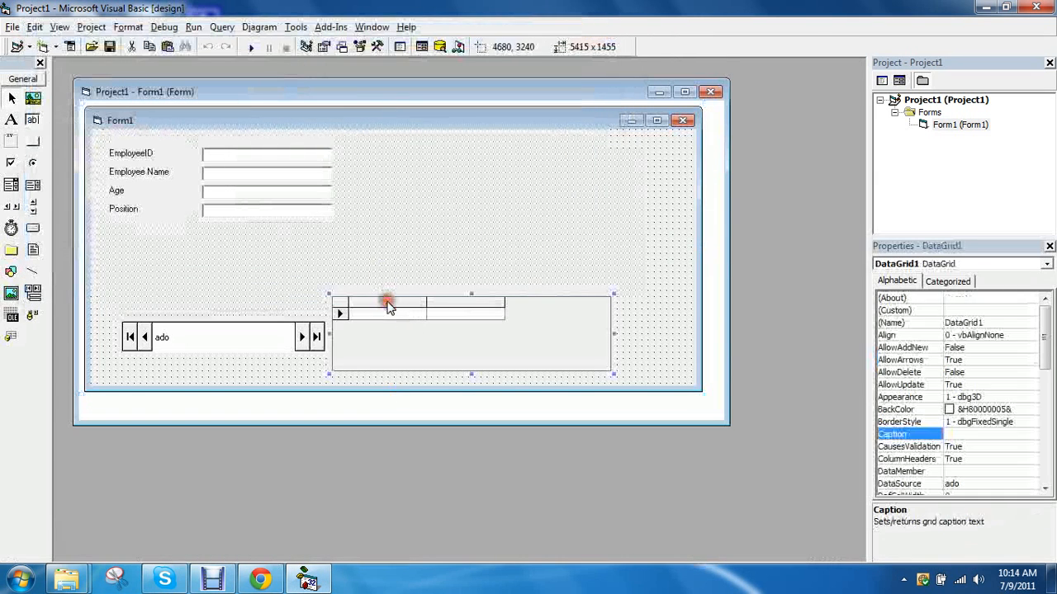
Step: Retrieve the EmployeeID, EmployeeName, Age and Position fields into the grid and widen it
right_click(388, 301)
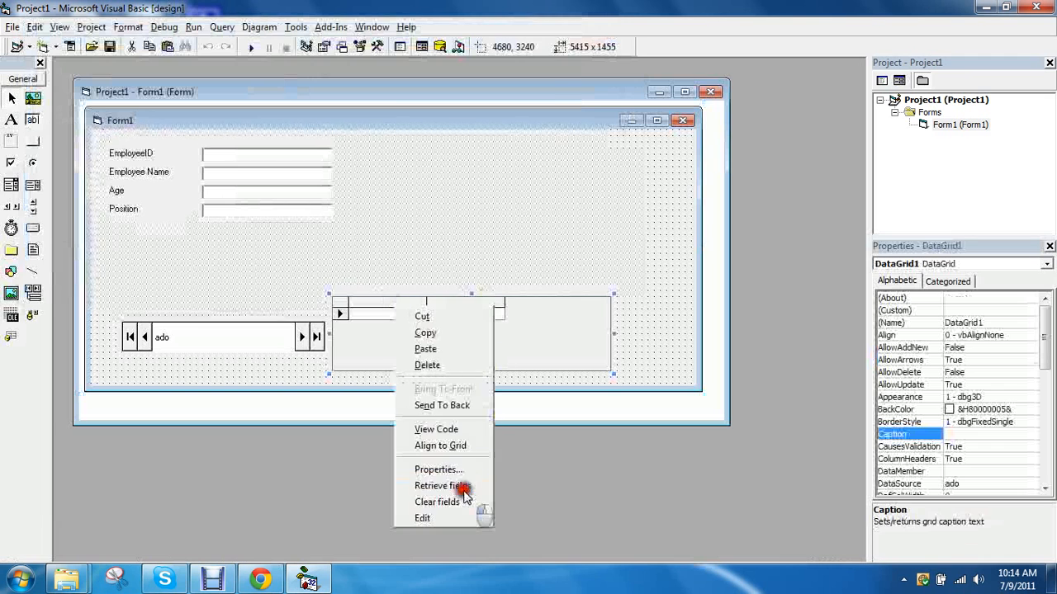
left_click(441, 486)
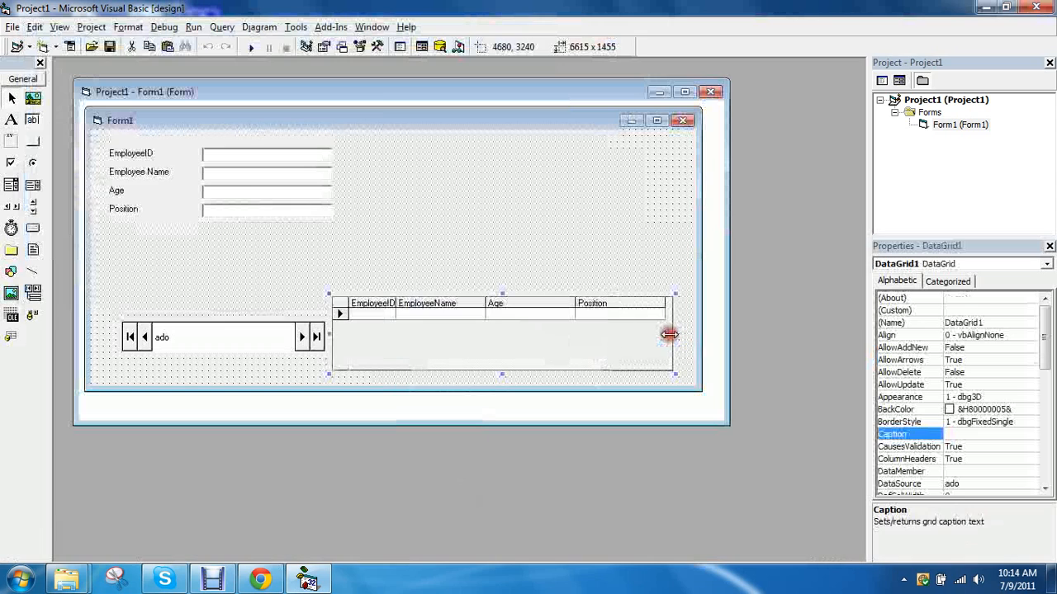
right_click(446, 343)
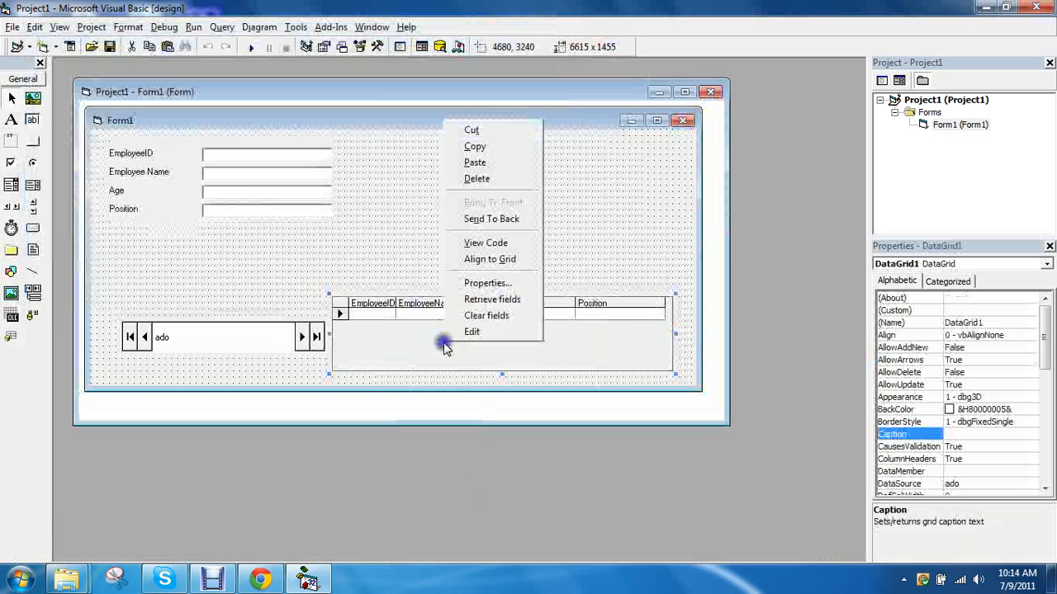
left_click(487, 283)
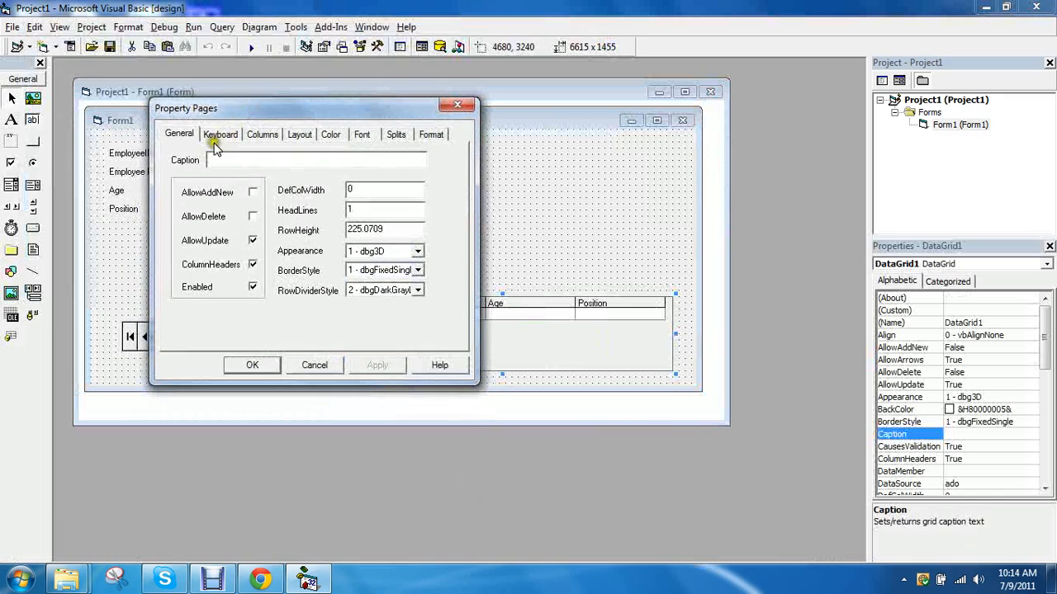
Step: Caption grid columns 0 and 1 'Employee ID' and 'Employee Name' in the Property Pages
left_click(221, 134)
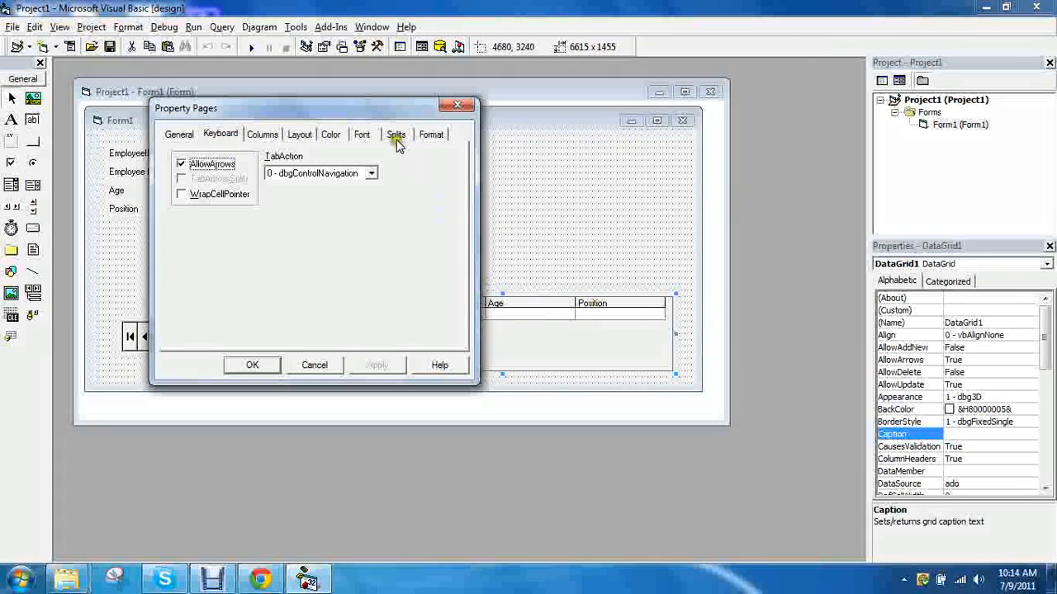
left_click_drag(330, 108, 372, 341)
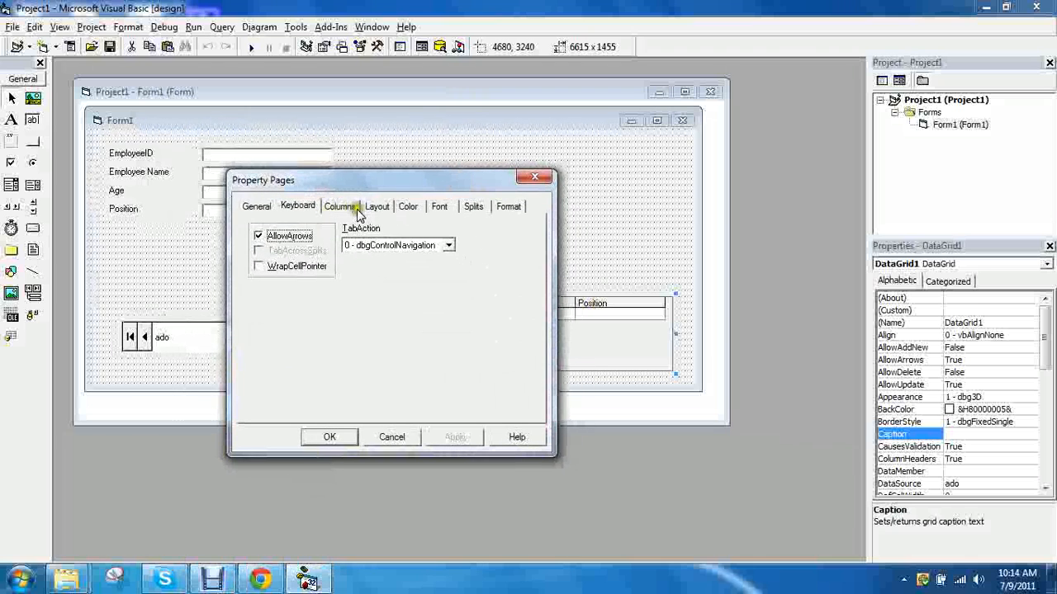
left_click(339, 206)
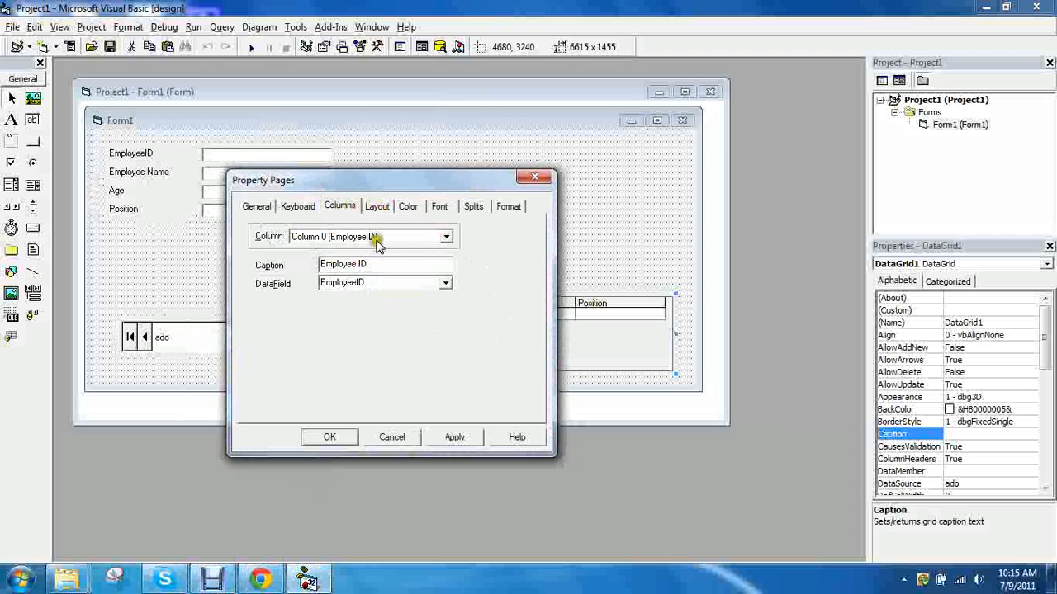
left_click(446, 237)
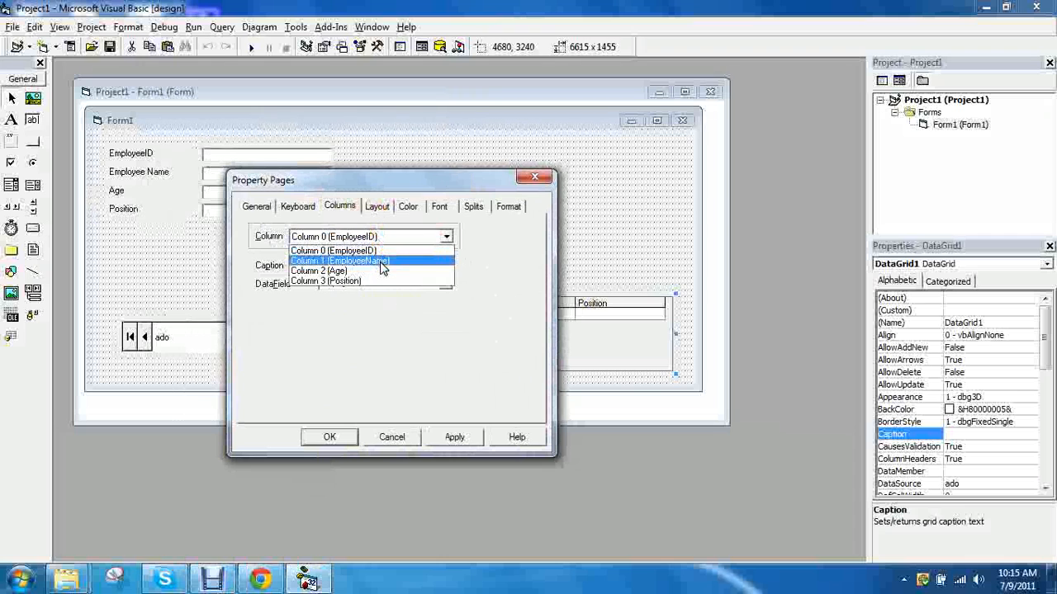
left_click(339, 261)
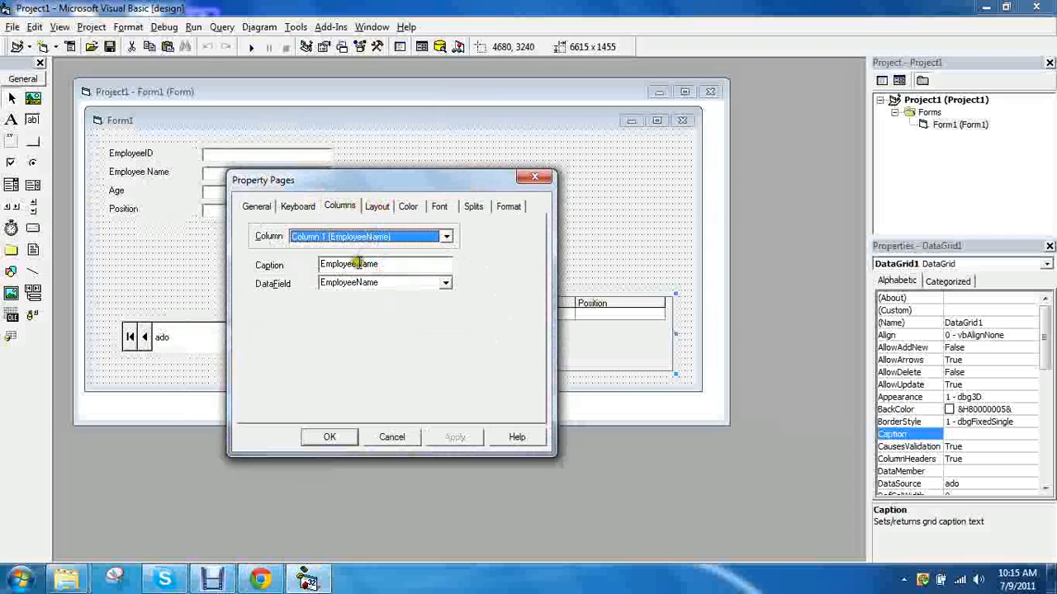
left_click(455, 436)
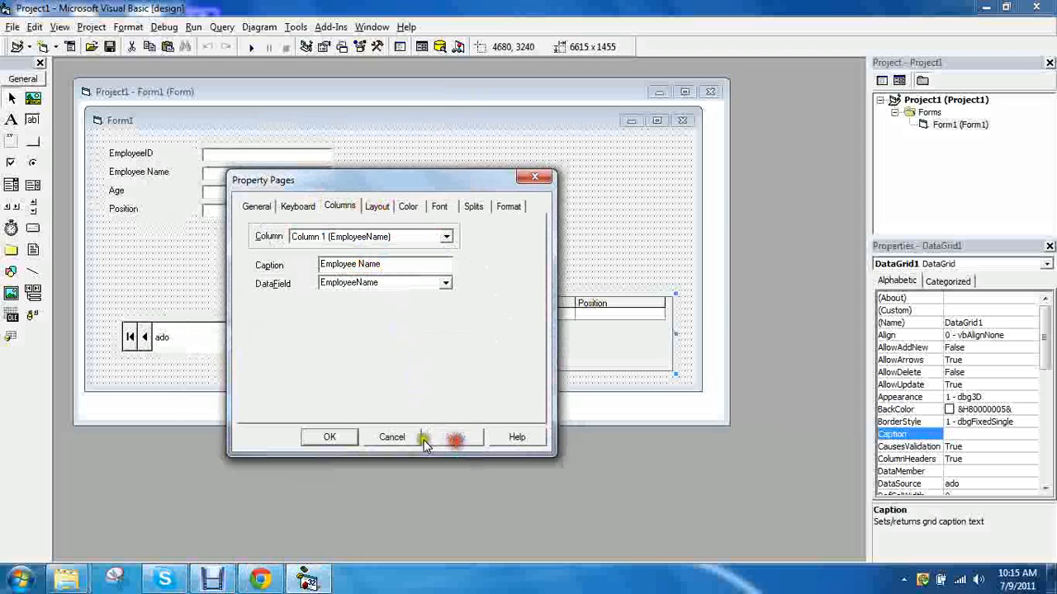
left_click(330, 437)
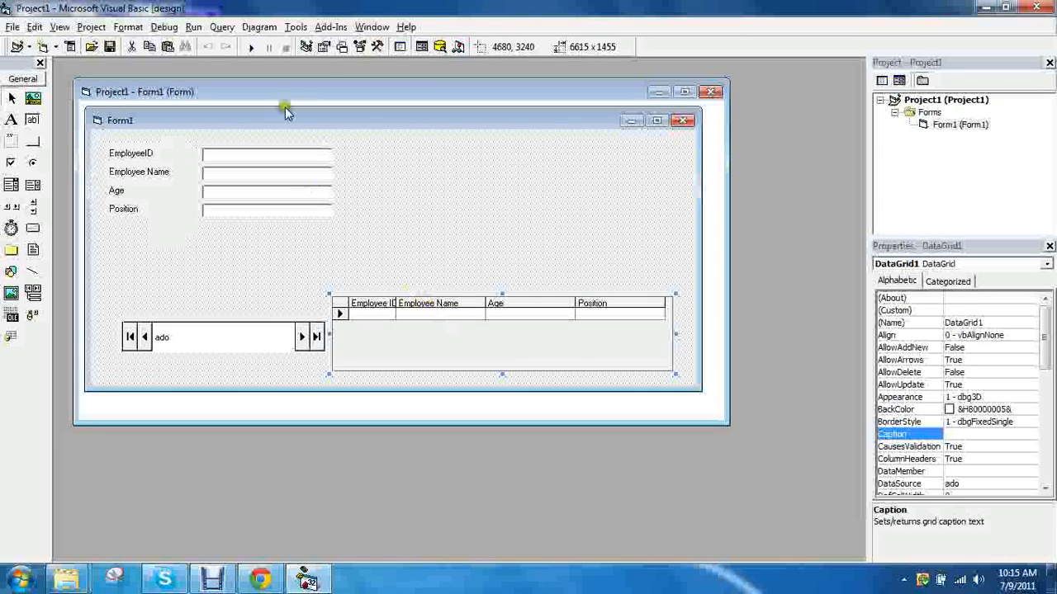
left_click(251, 46)
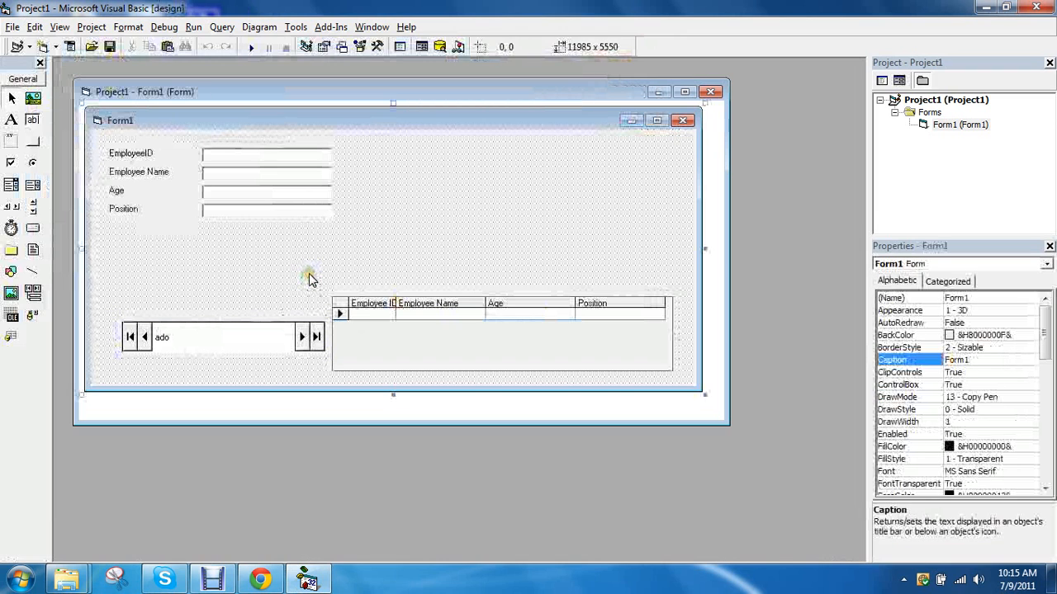
mouse_move(312, 279)
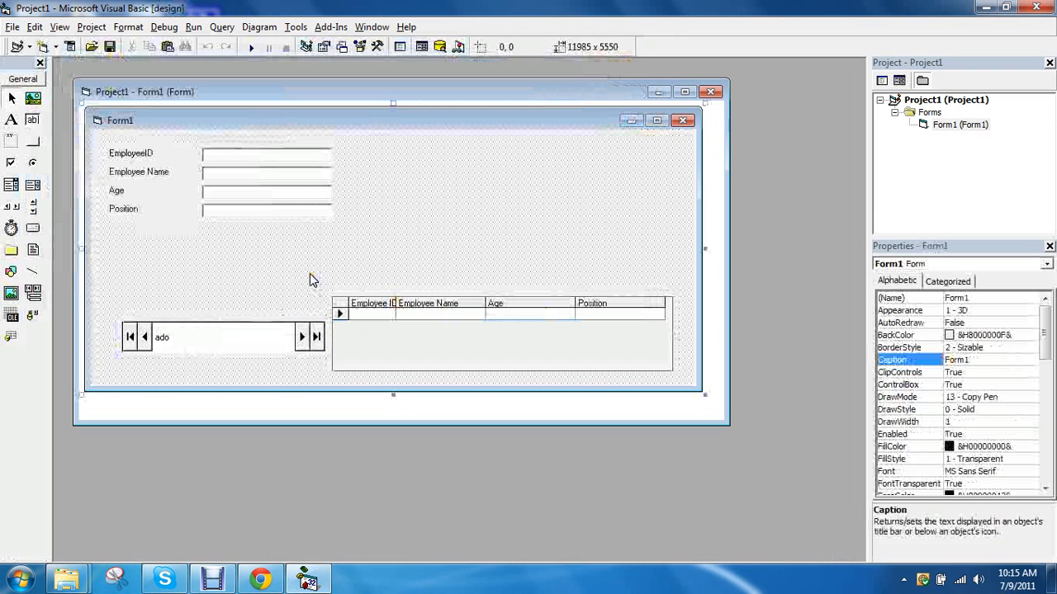